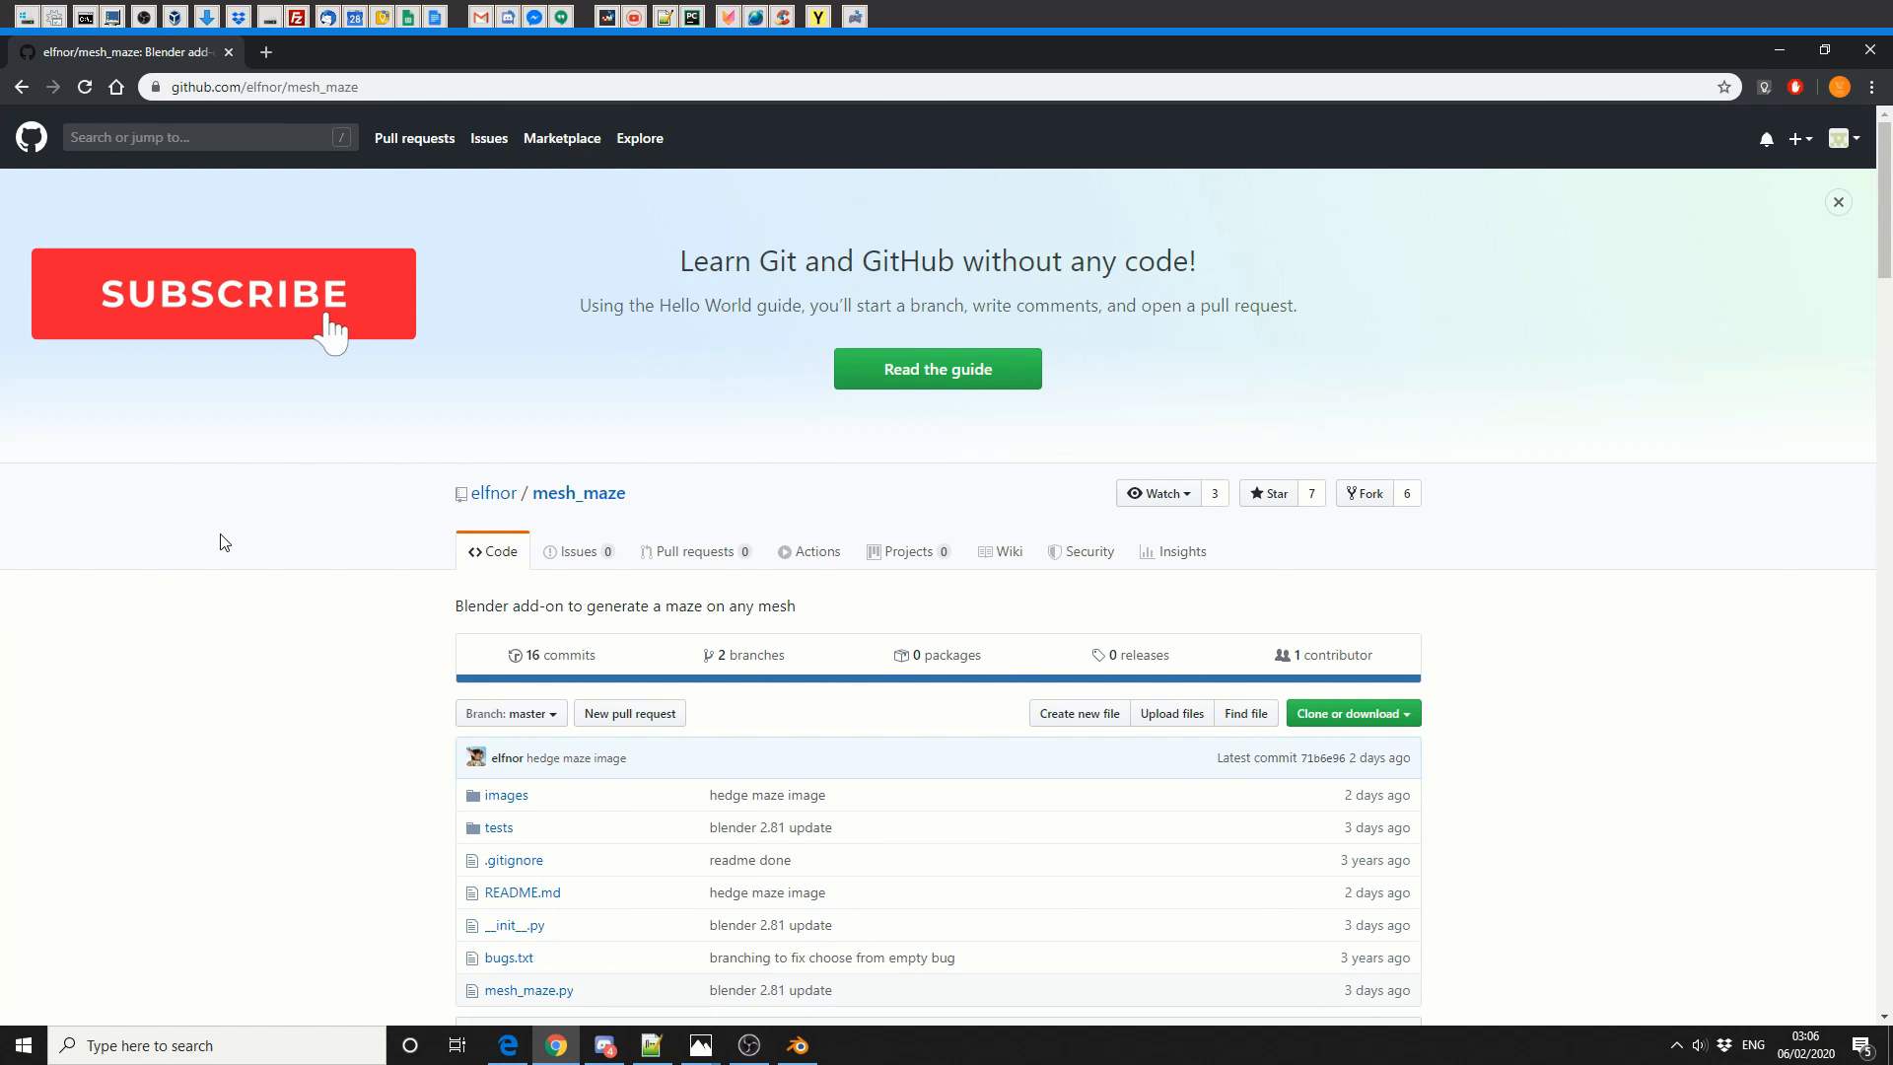
Add a plane to the scene in place of the default cube.
click(223, 293)
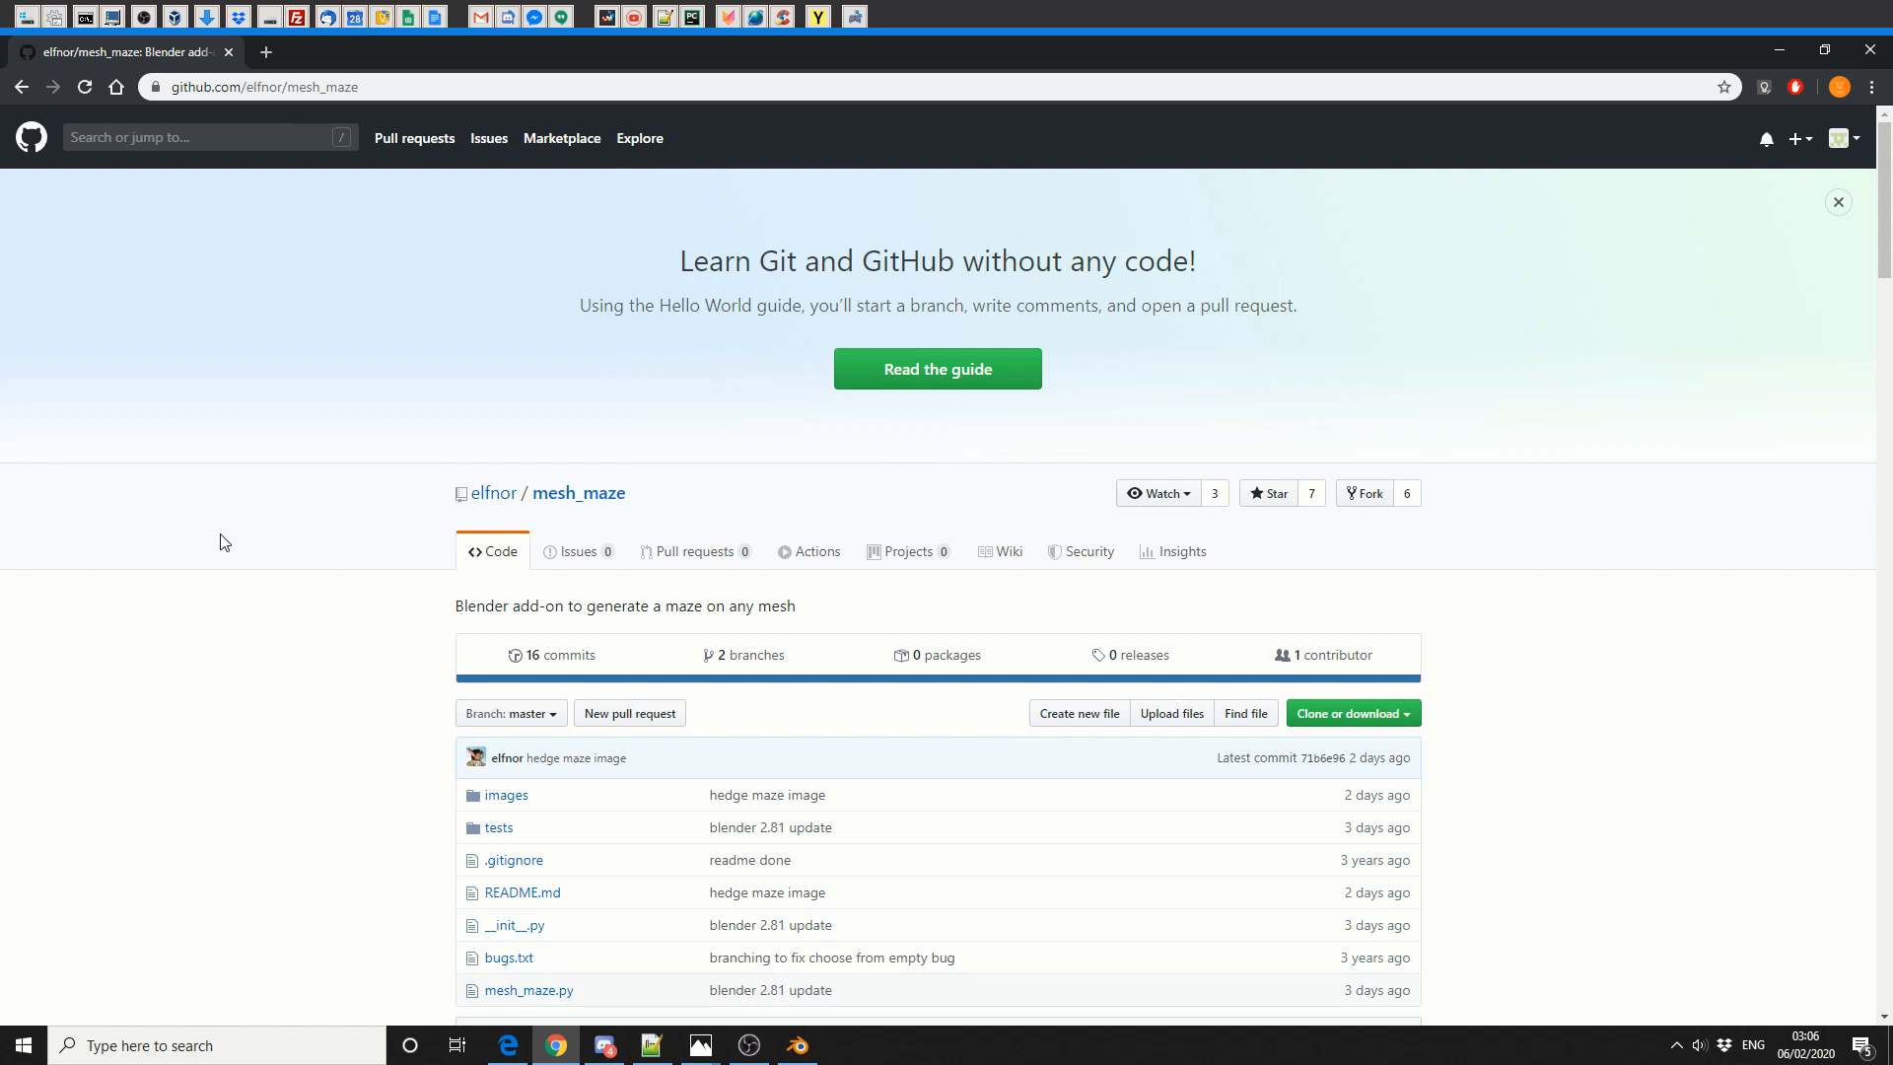
click(1837, 201)
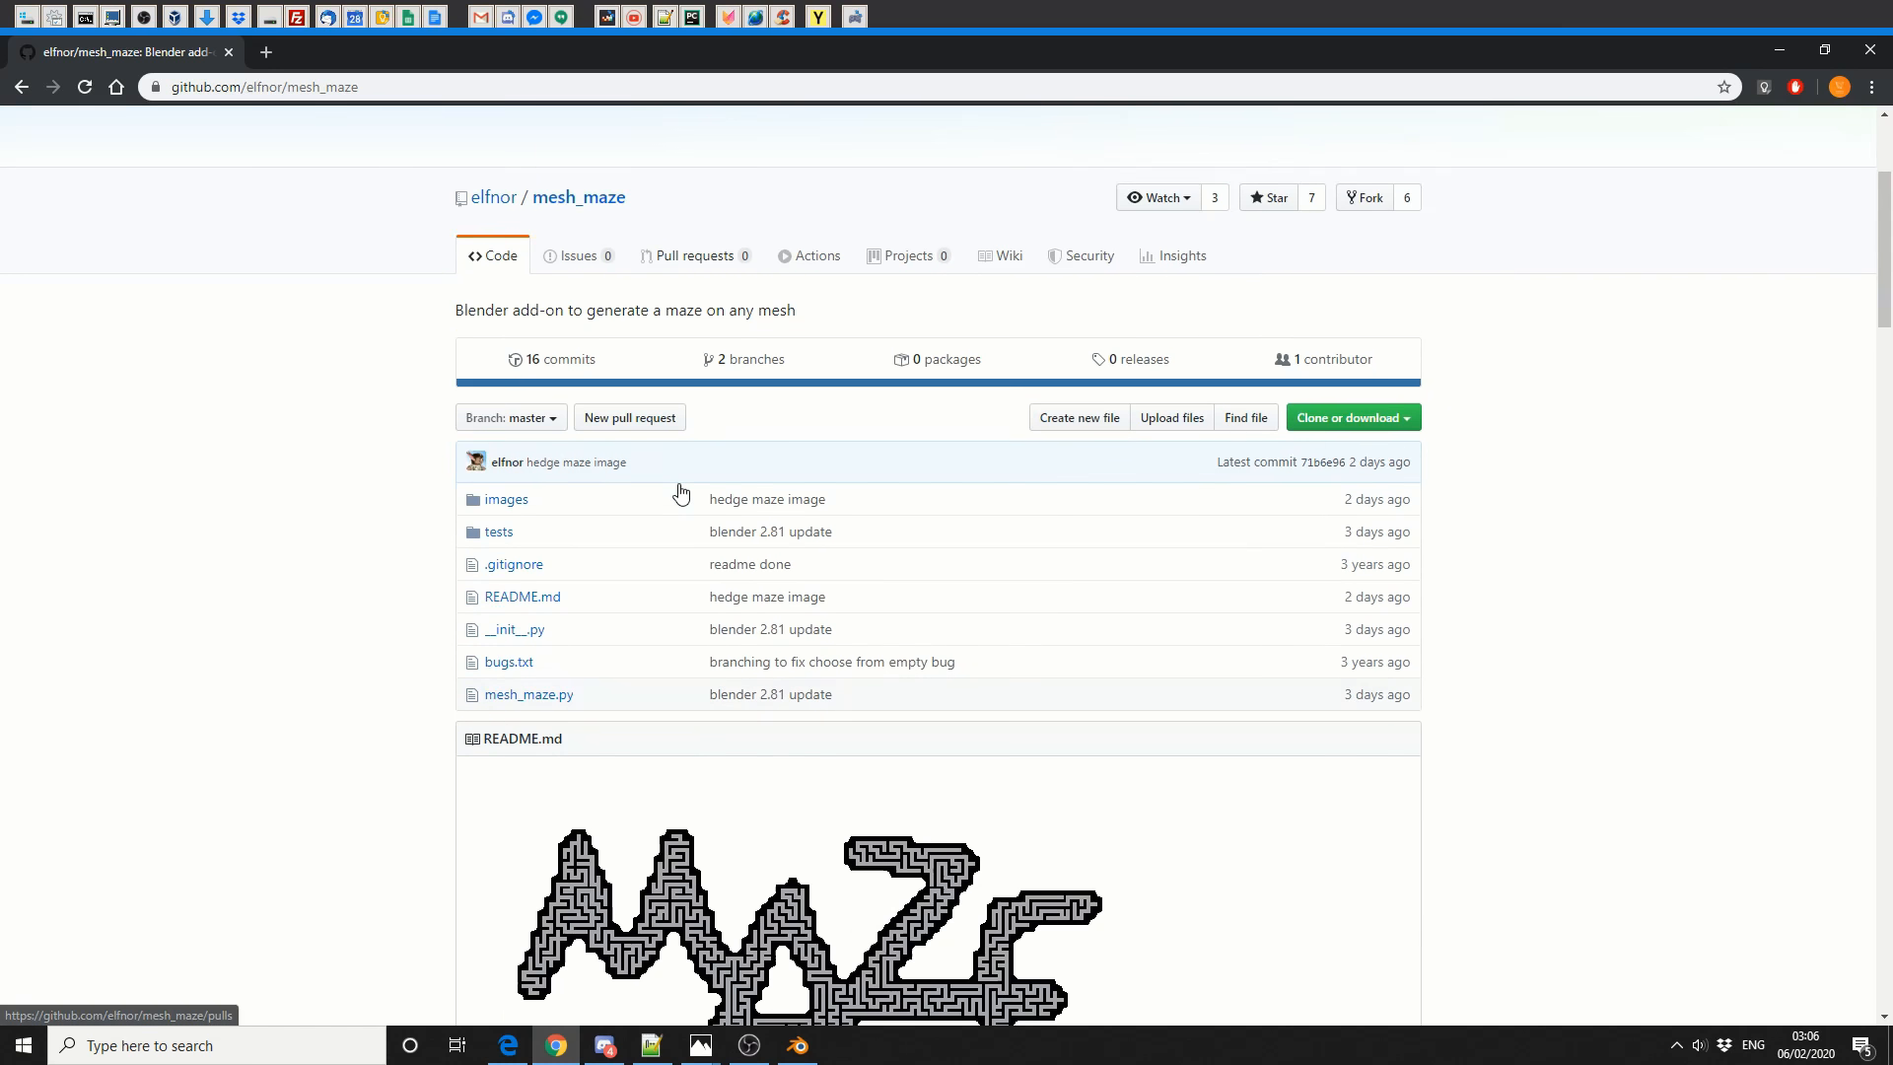
scroll(down, 3)
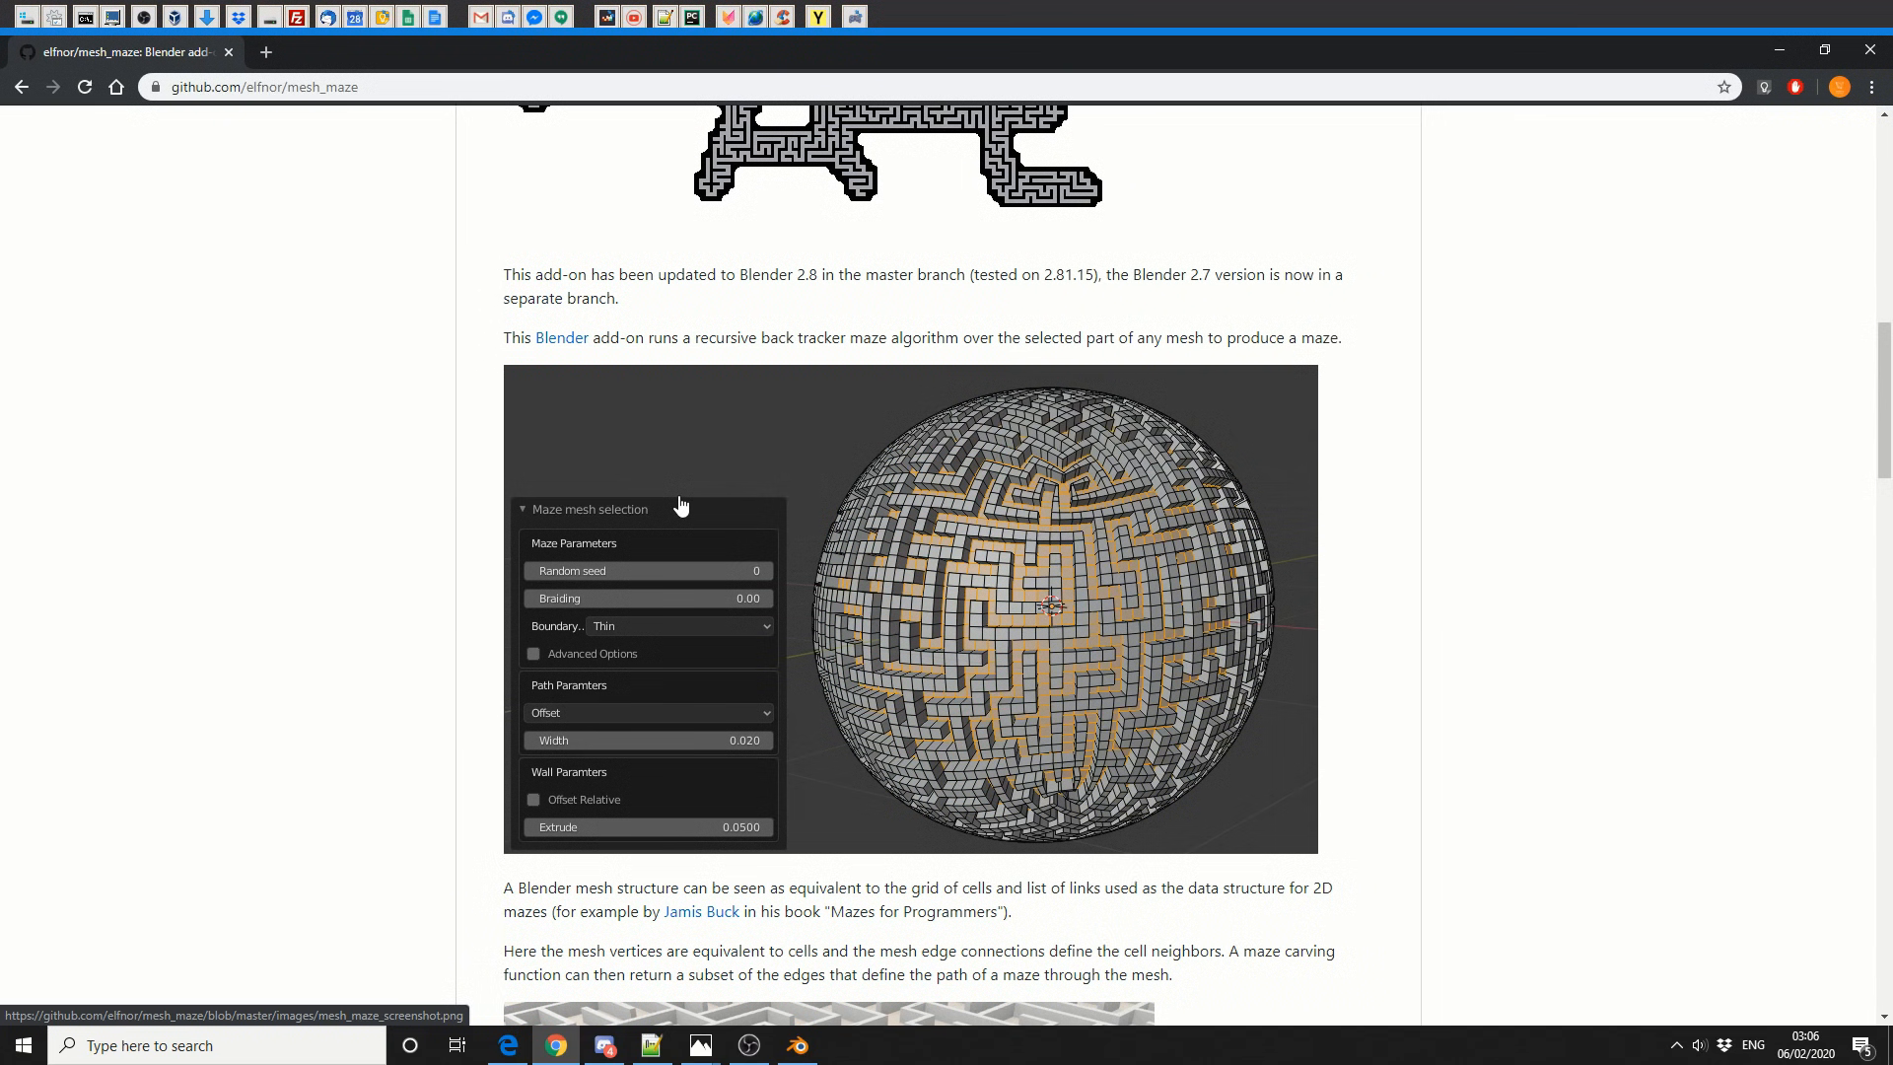
scroll(up, 3)
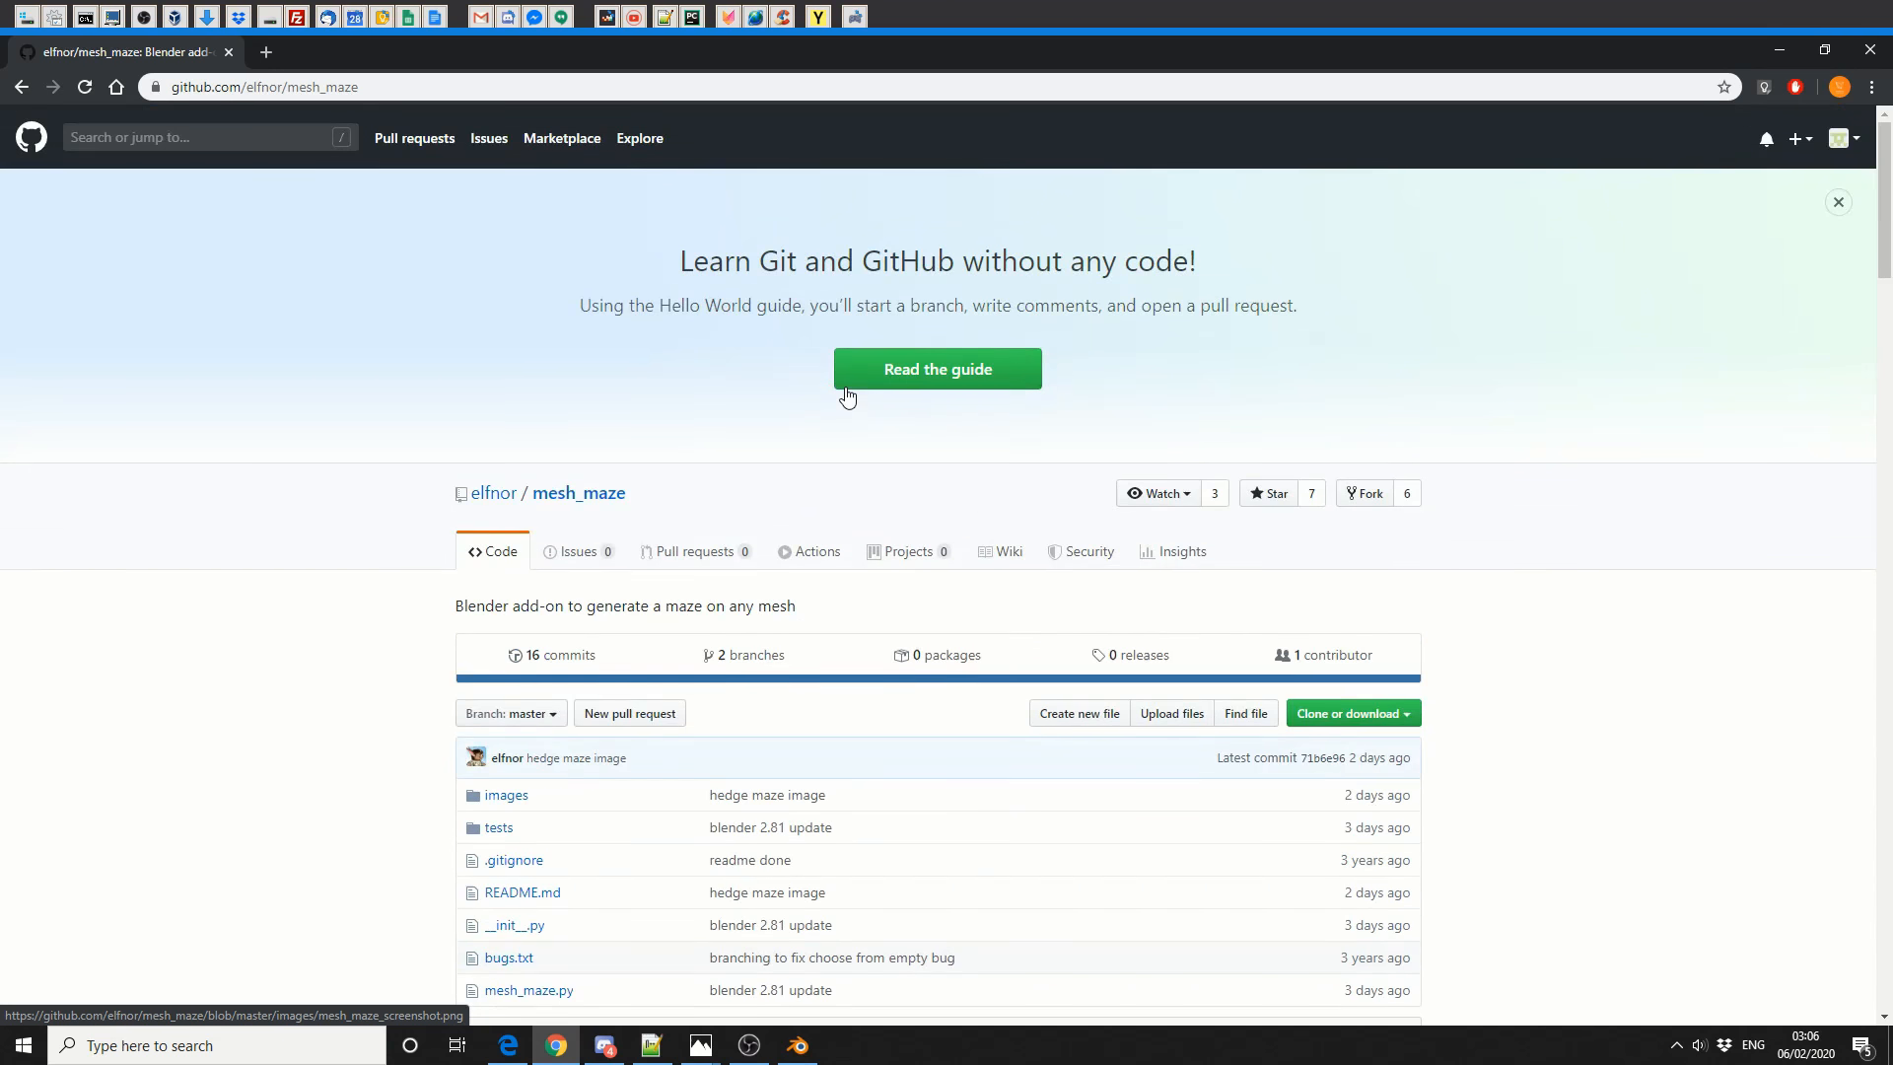
mouse_move(1452, 790)
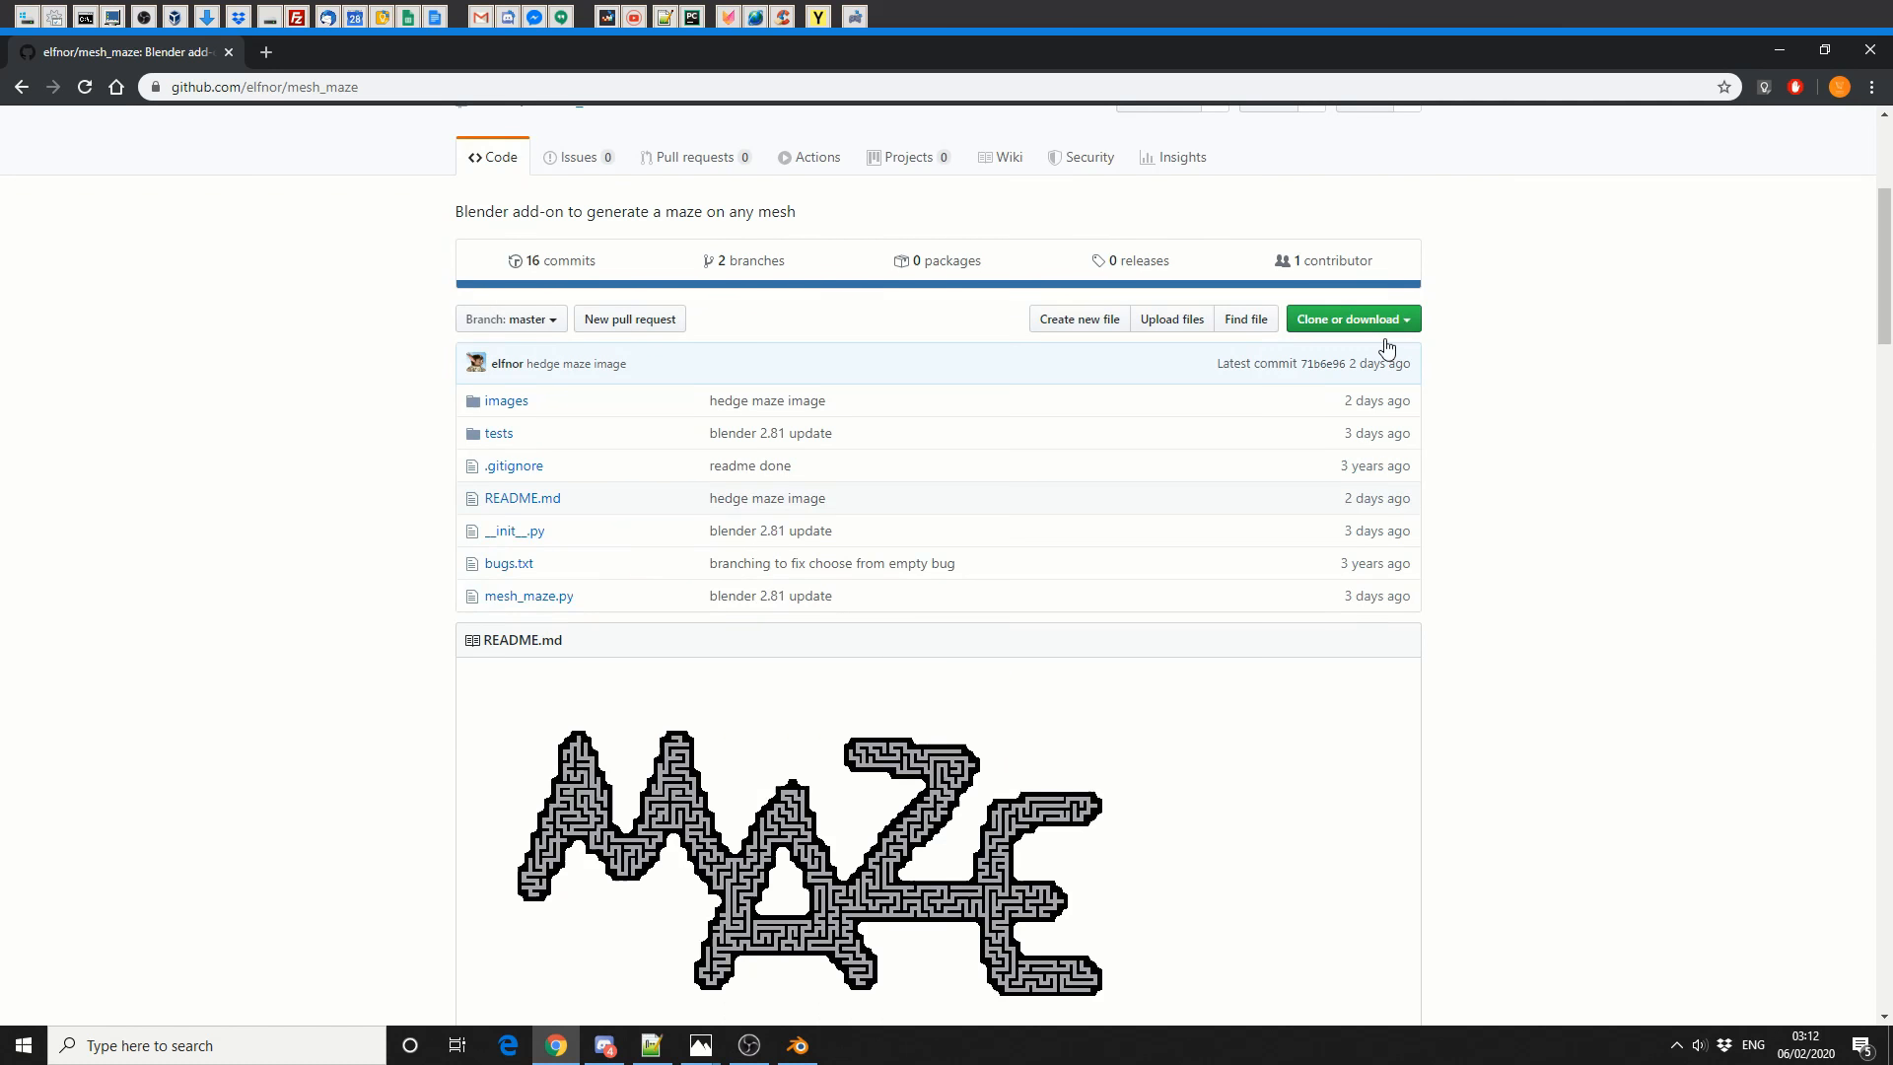
click(794, 1045)
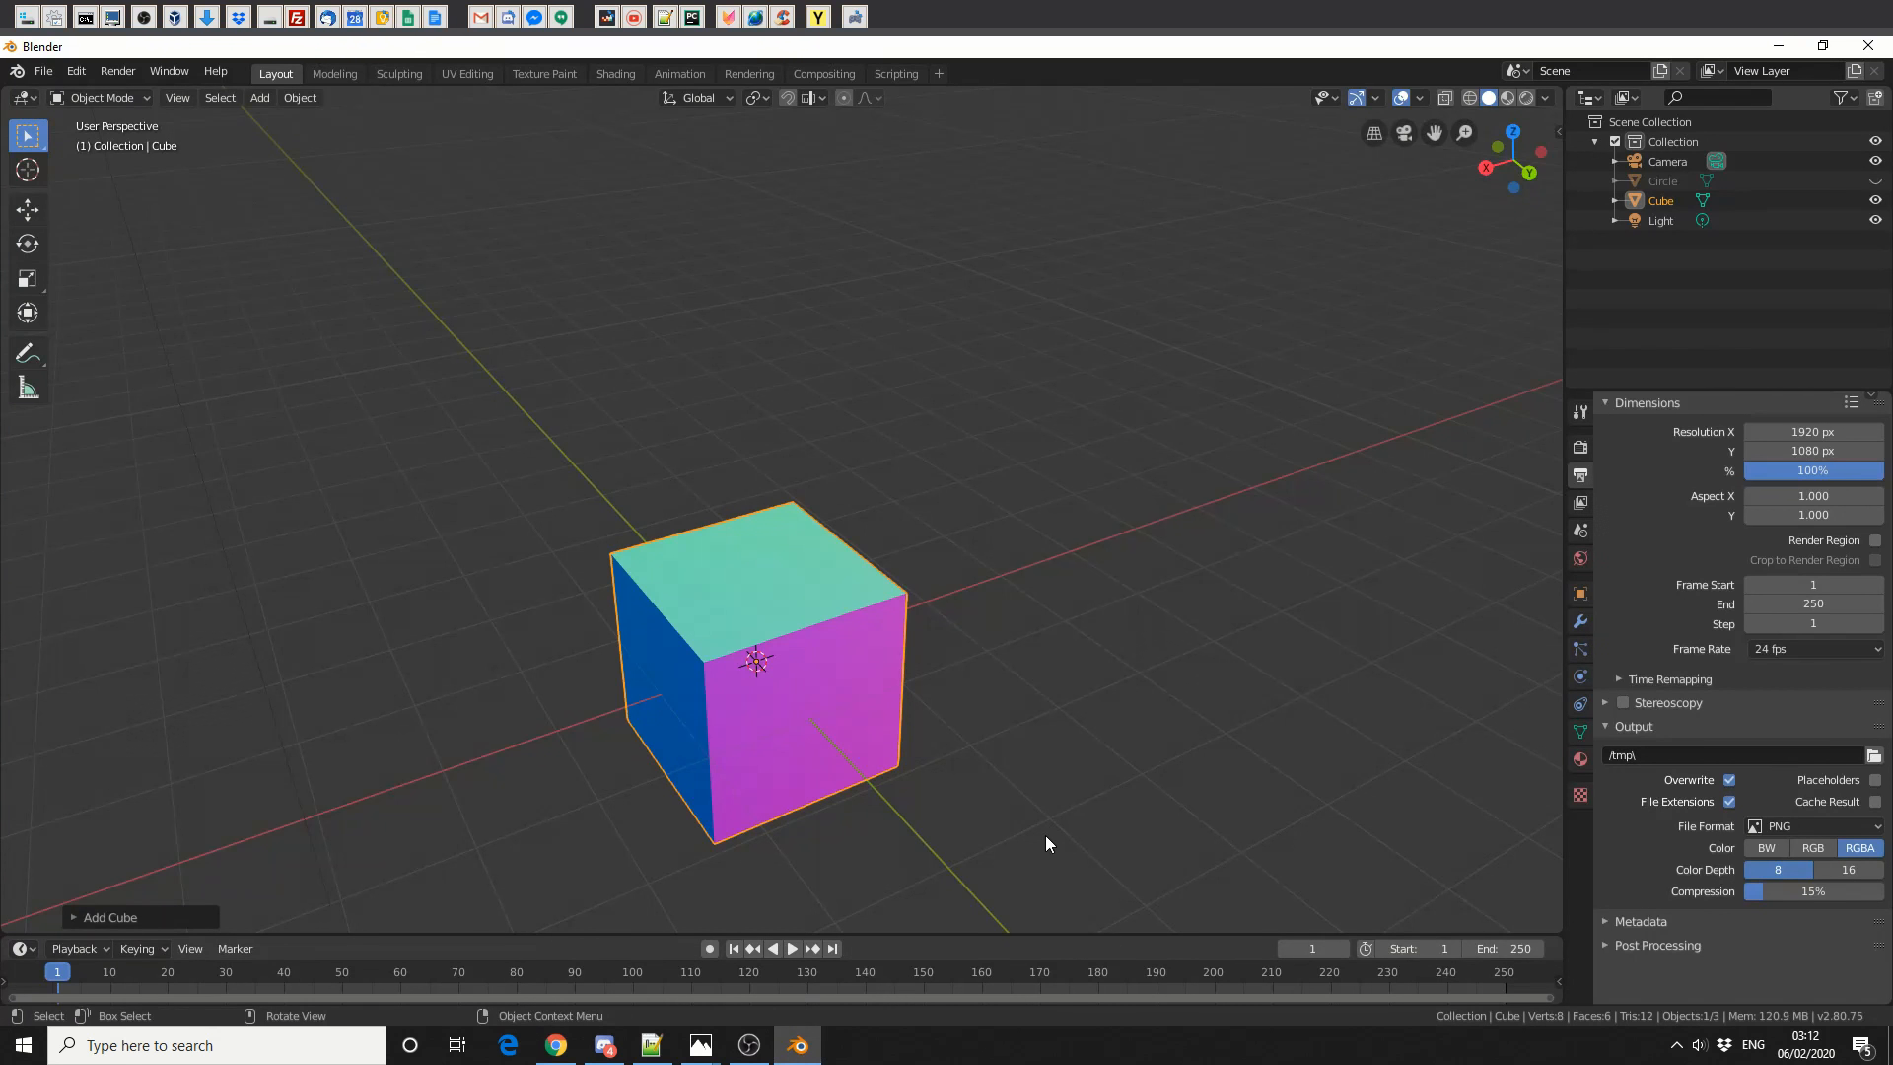
drag(1047, 843, 856, 737)
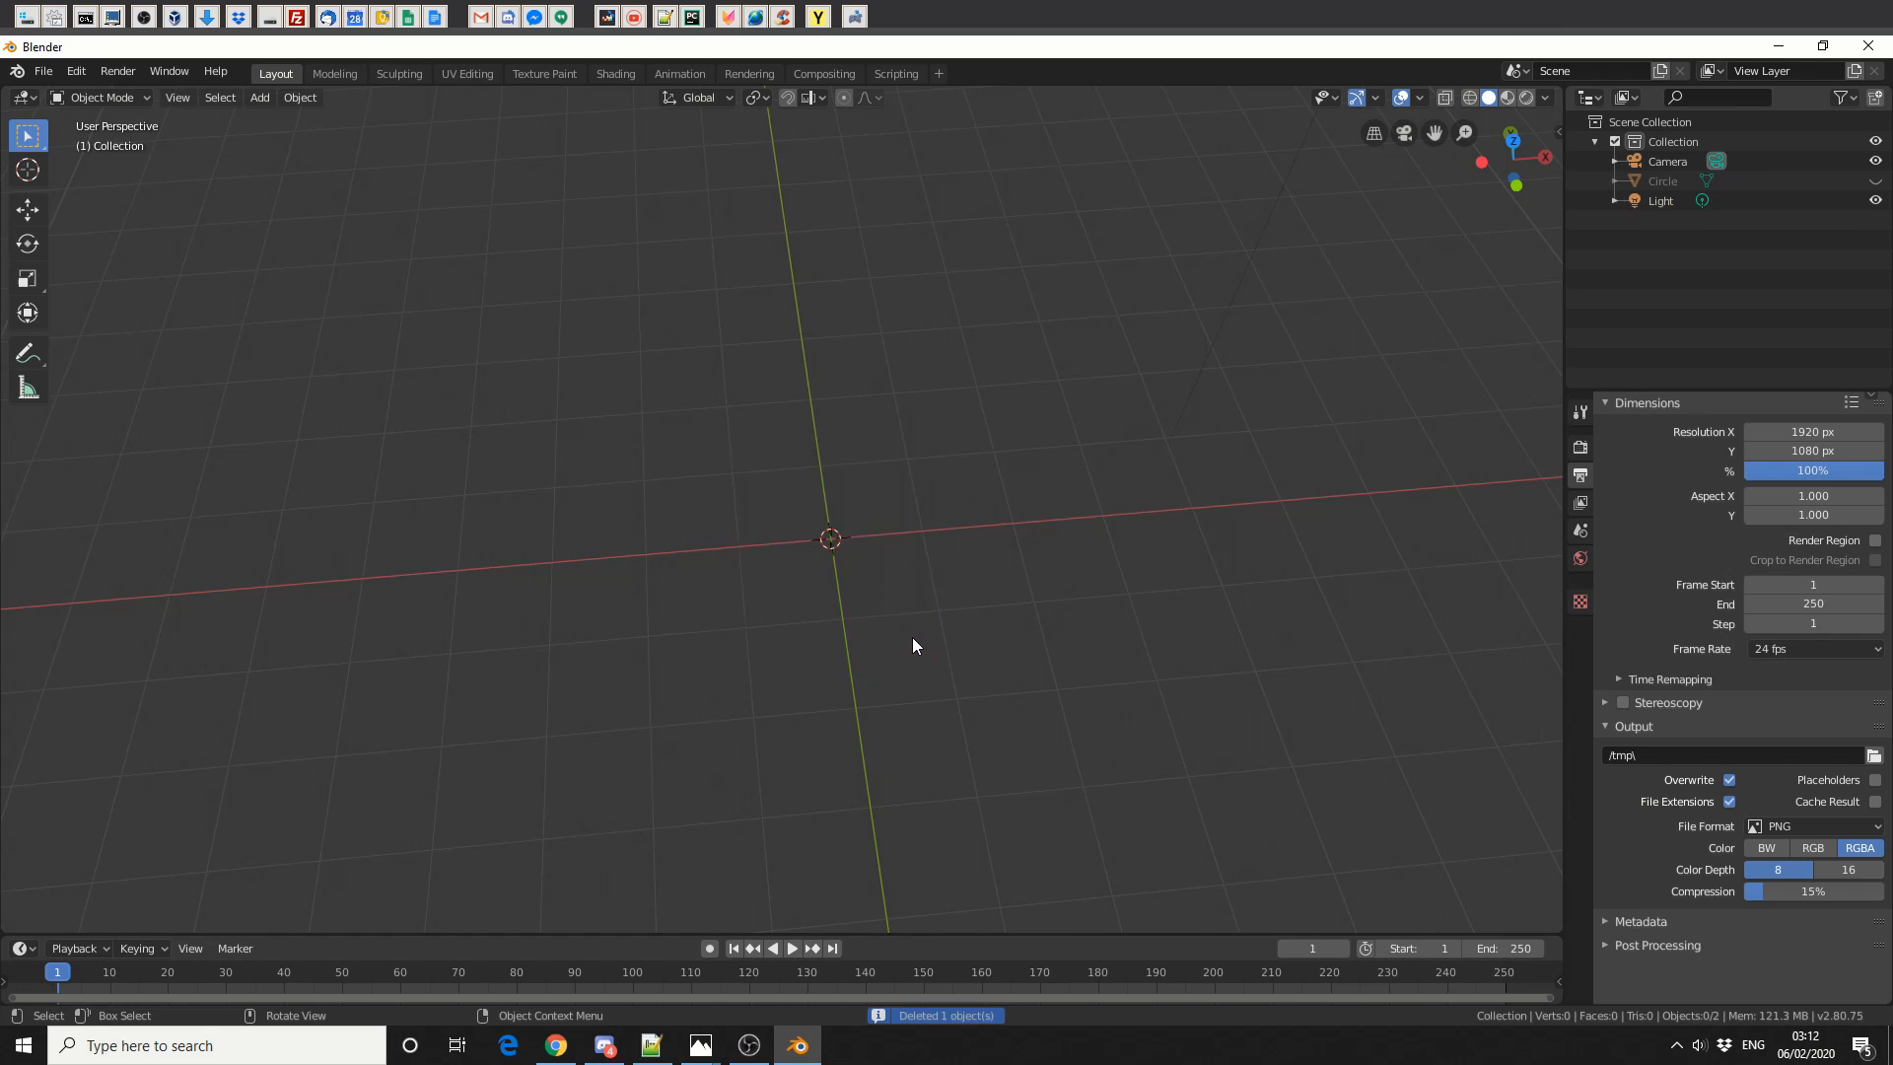
click(259, 97)
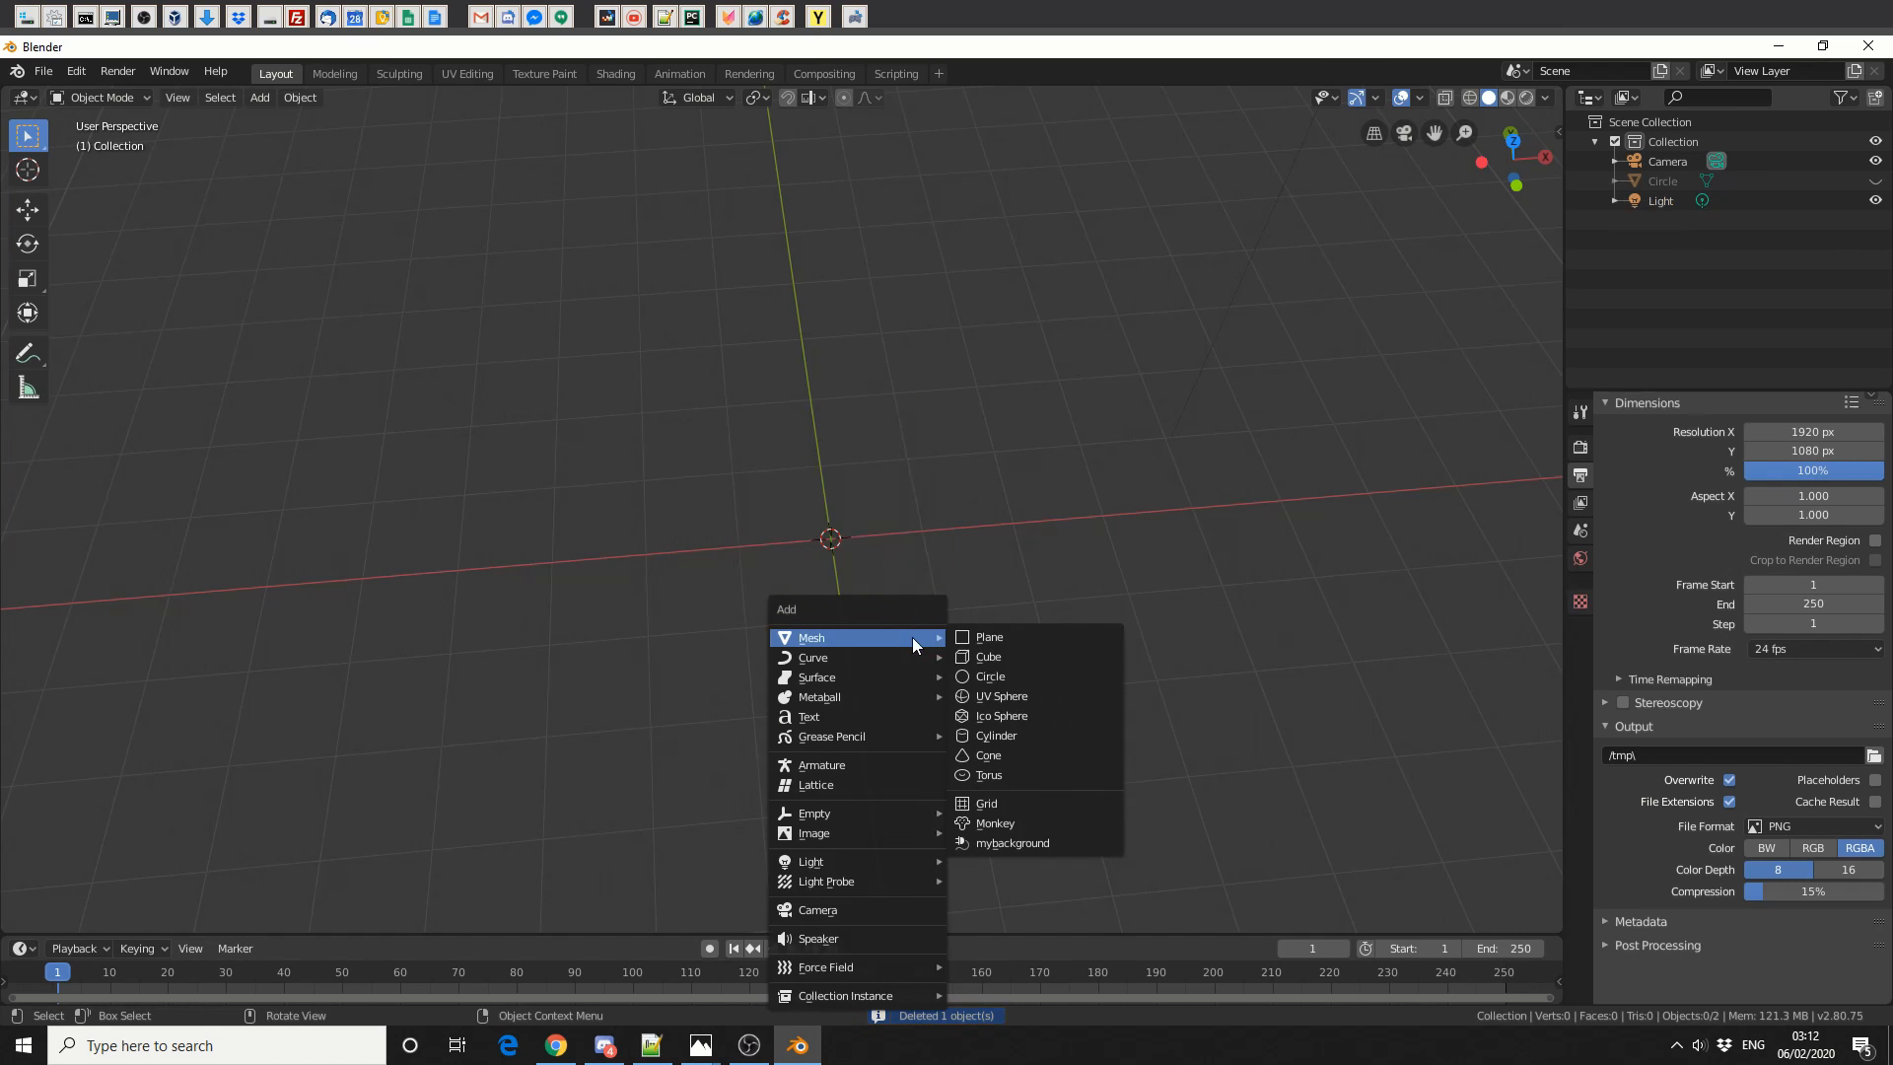
click(988, 635)
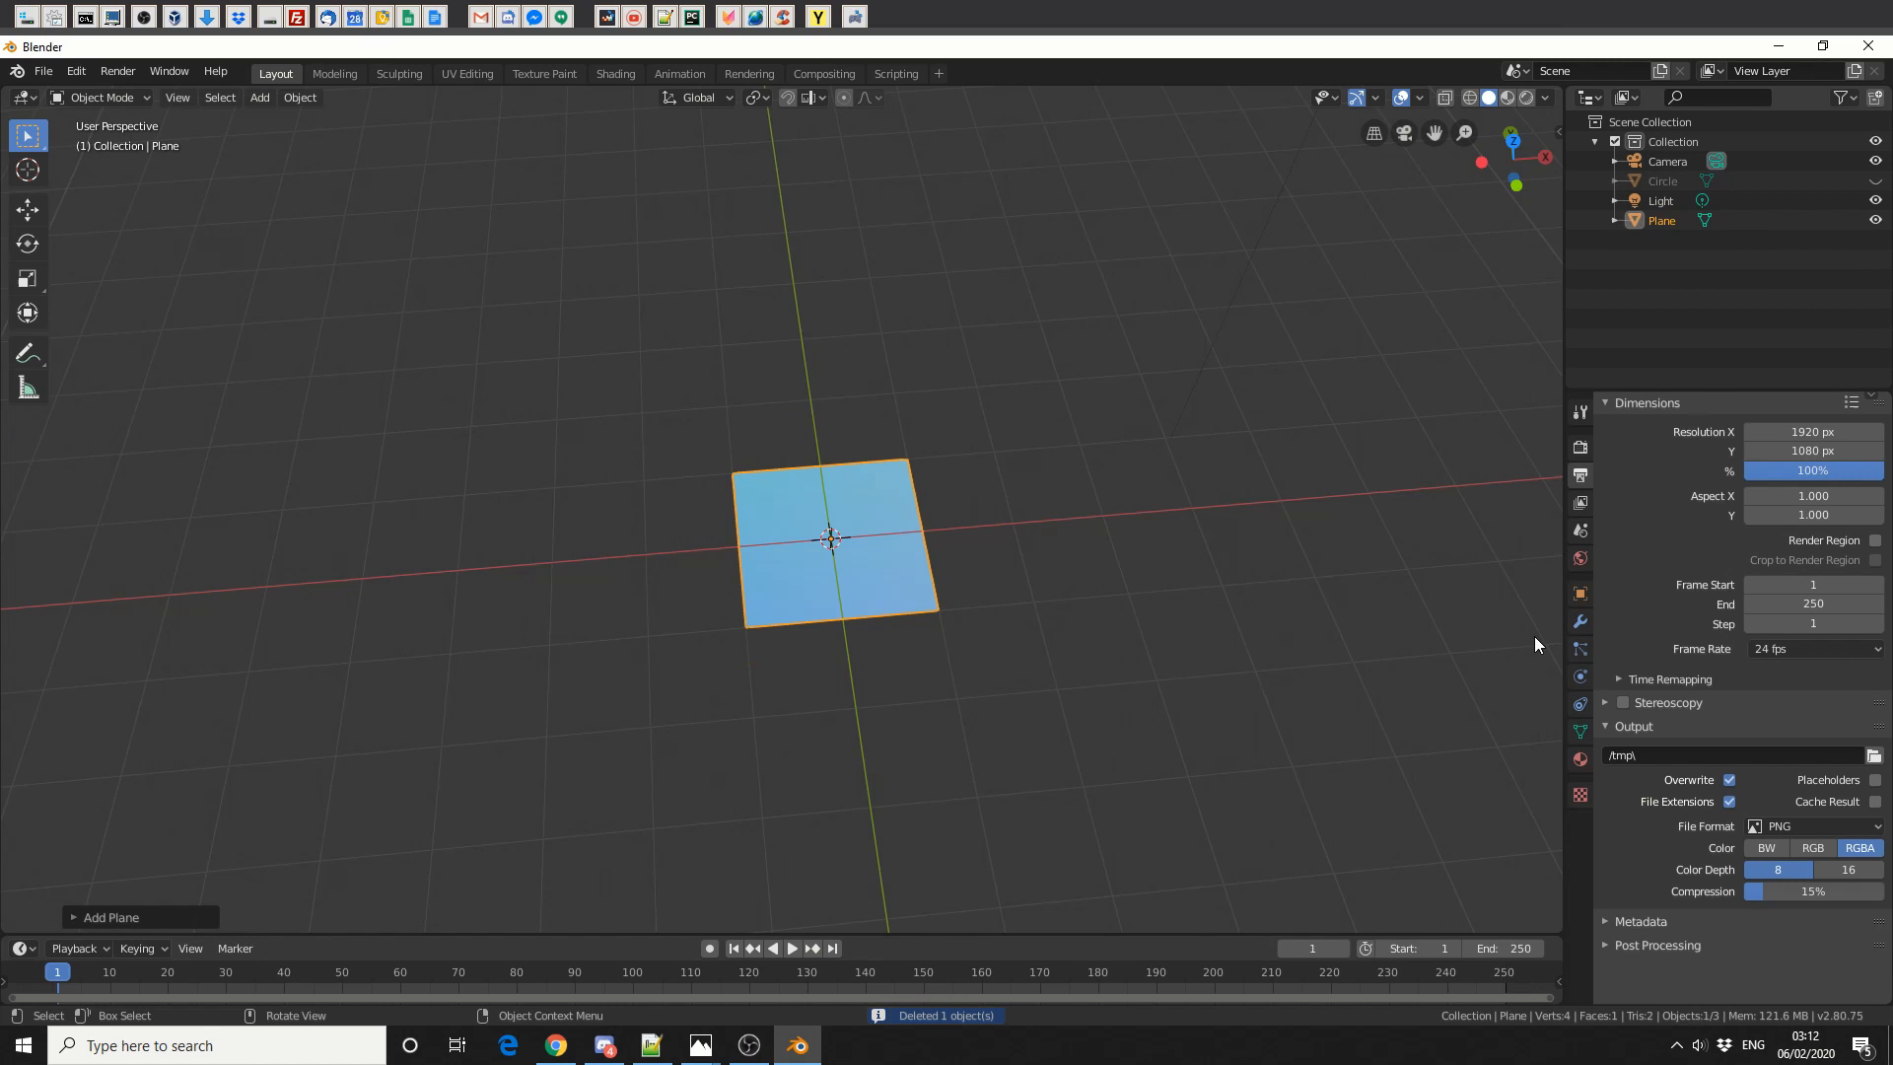
Subdivide the plane into a 1,024-face grid with a Simple Subdivision Surface modifier.
click(1689, 407)
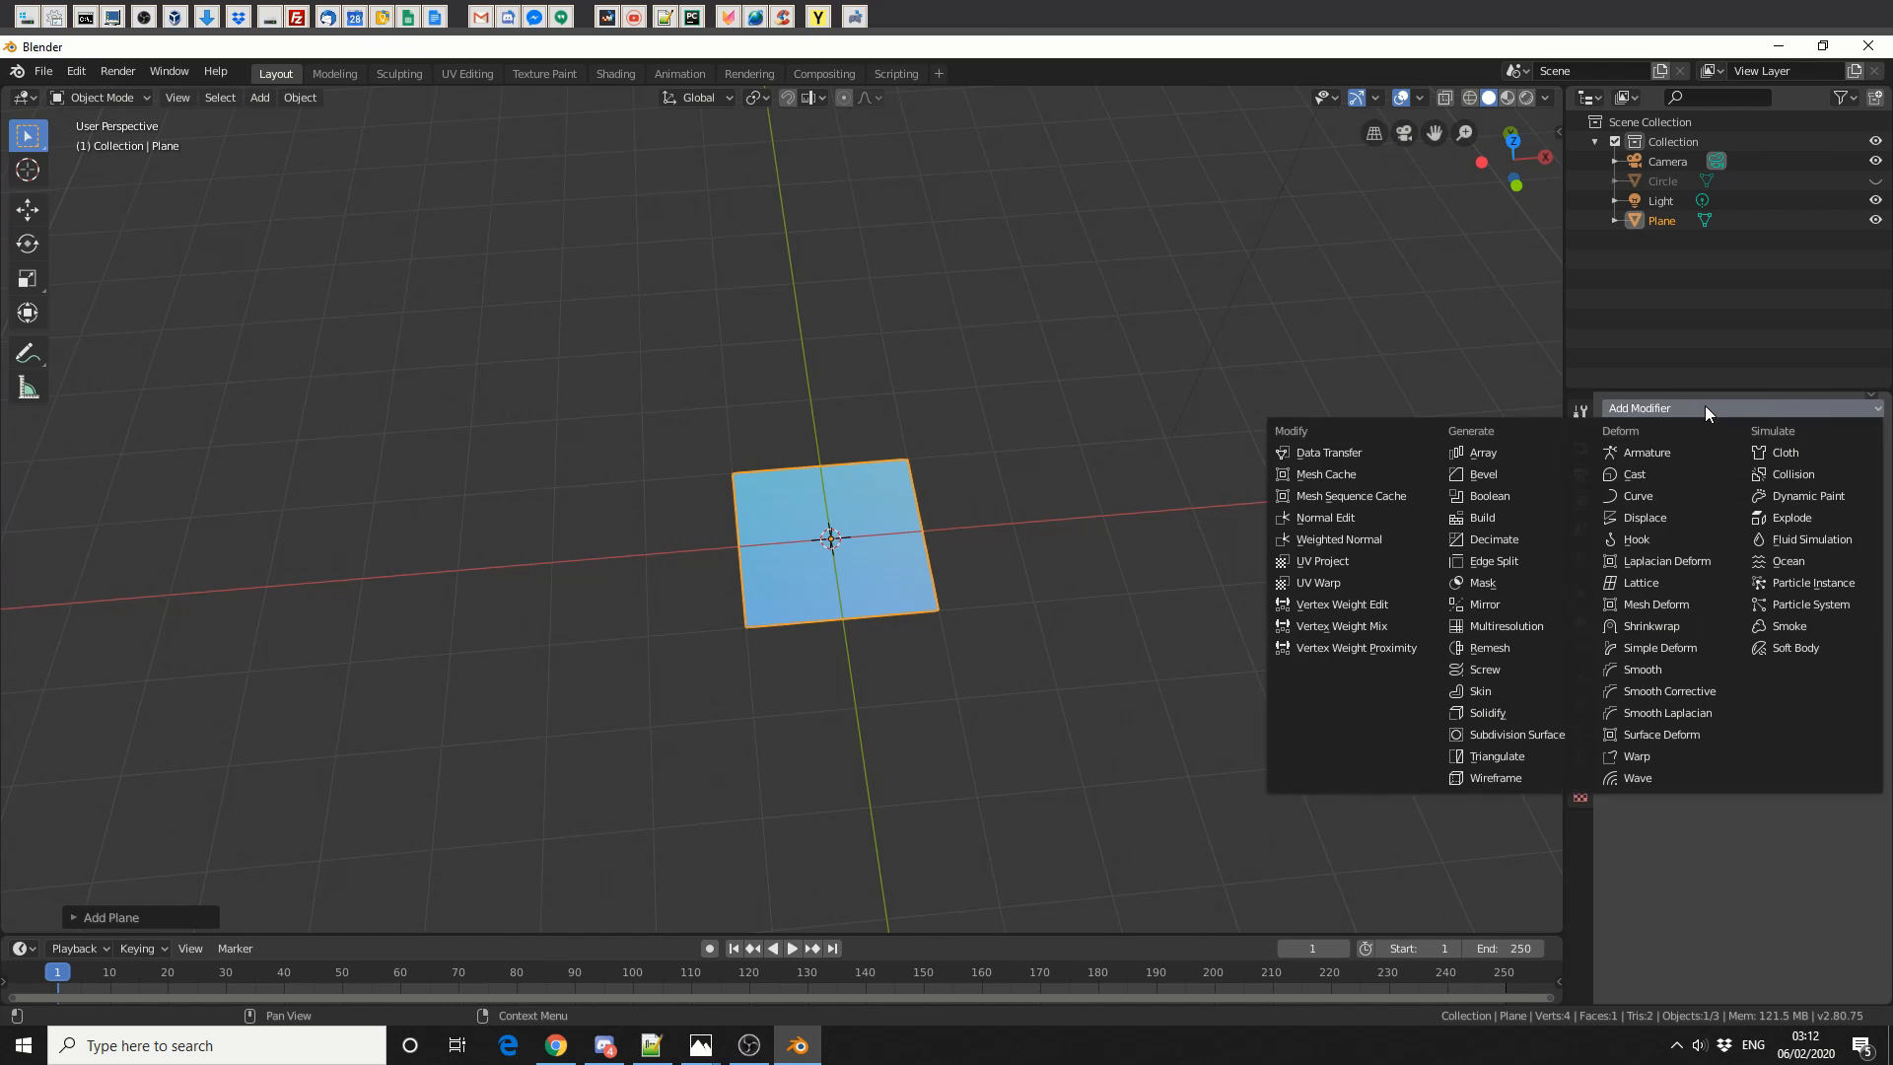
click(1520, 734)
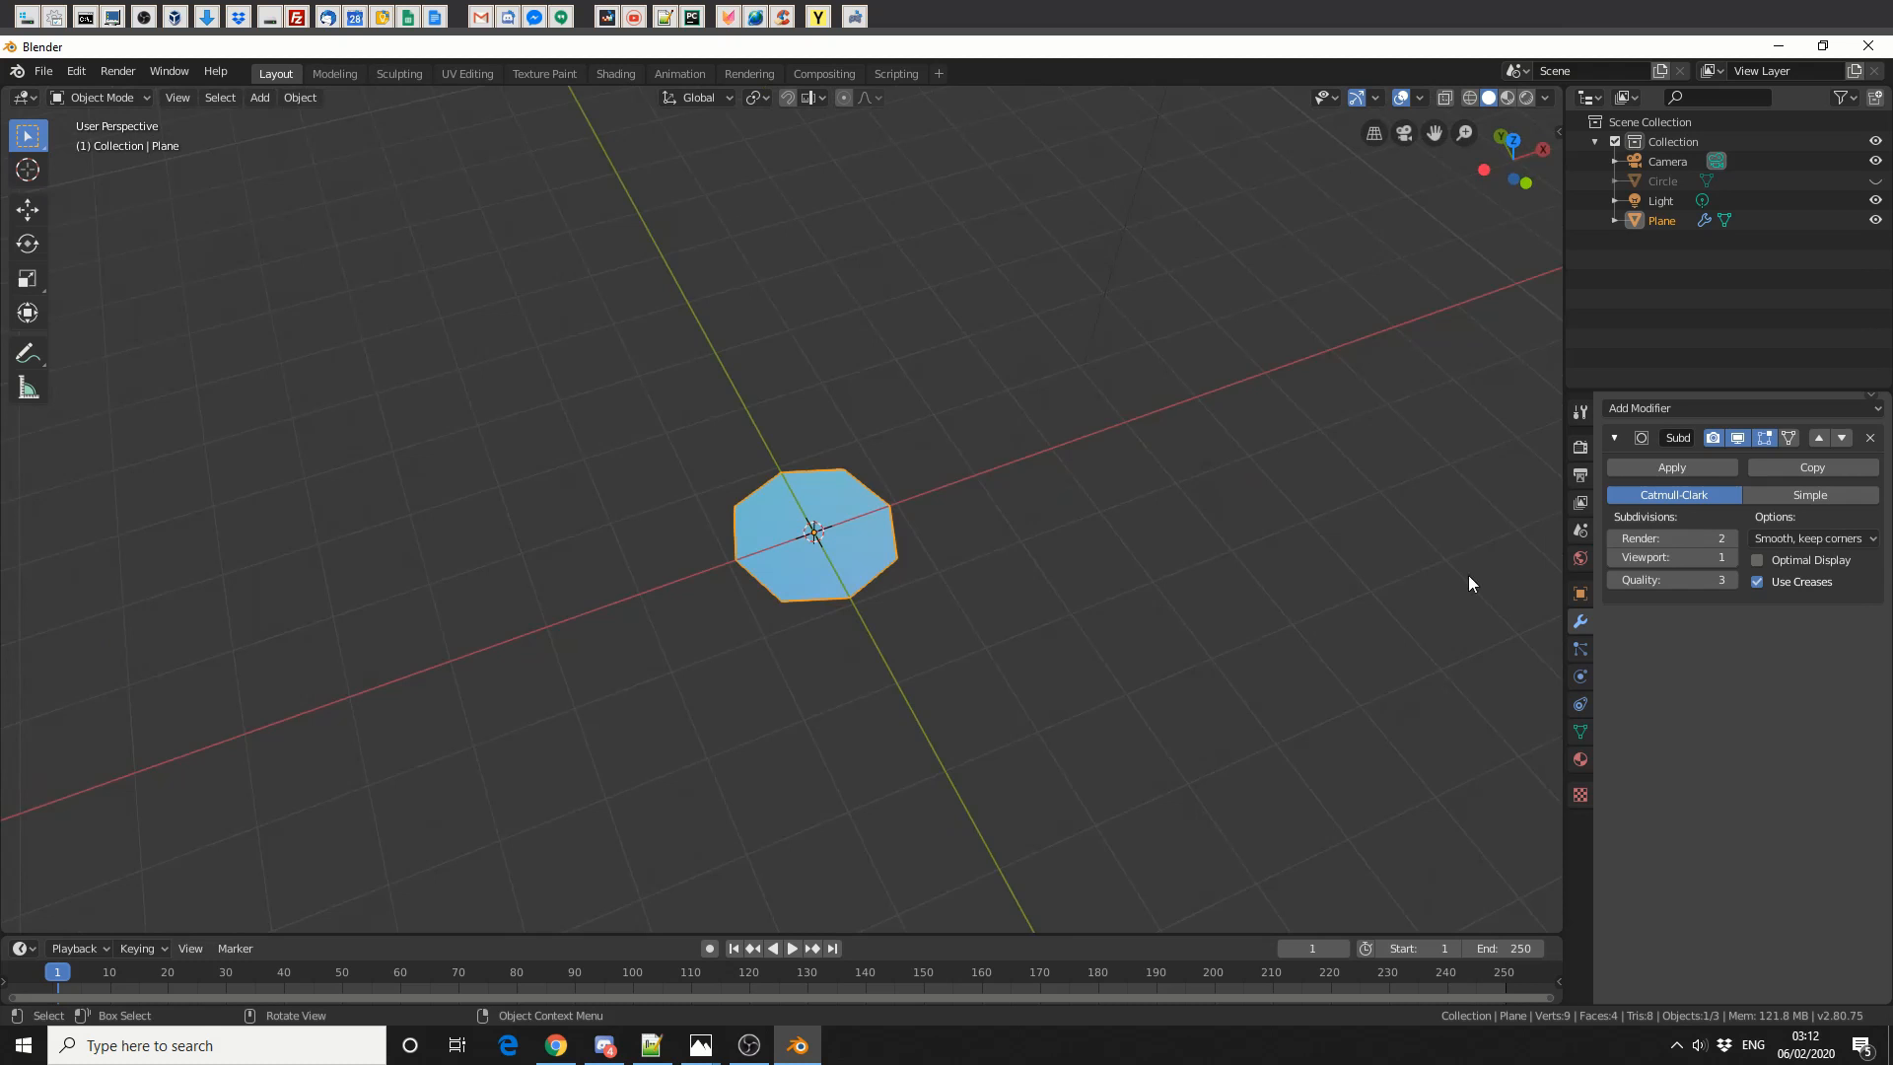
click(1808, 493)
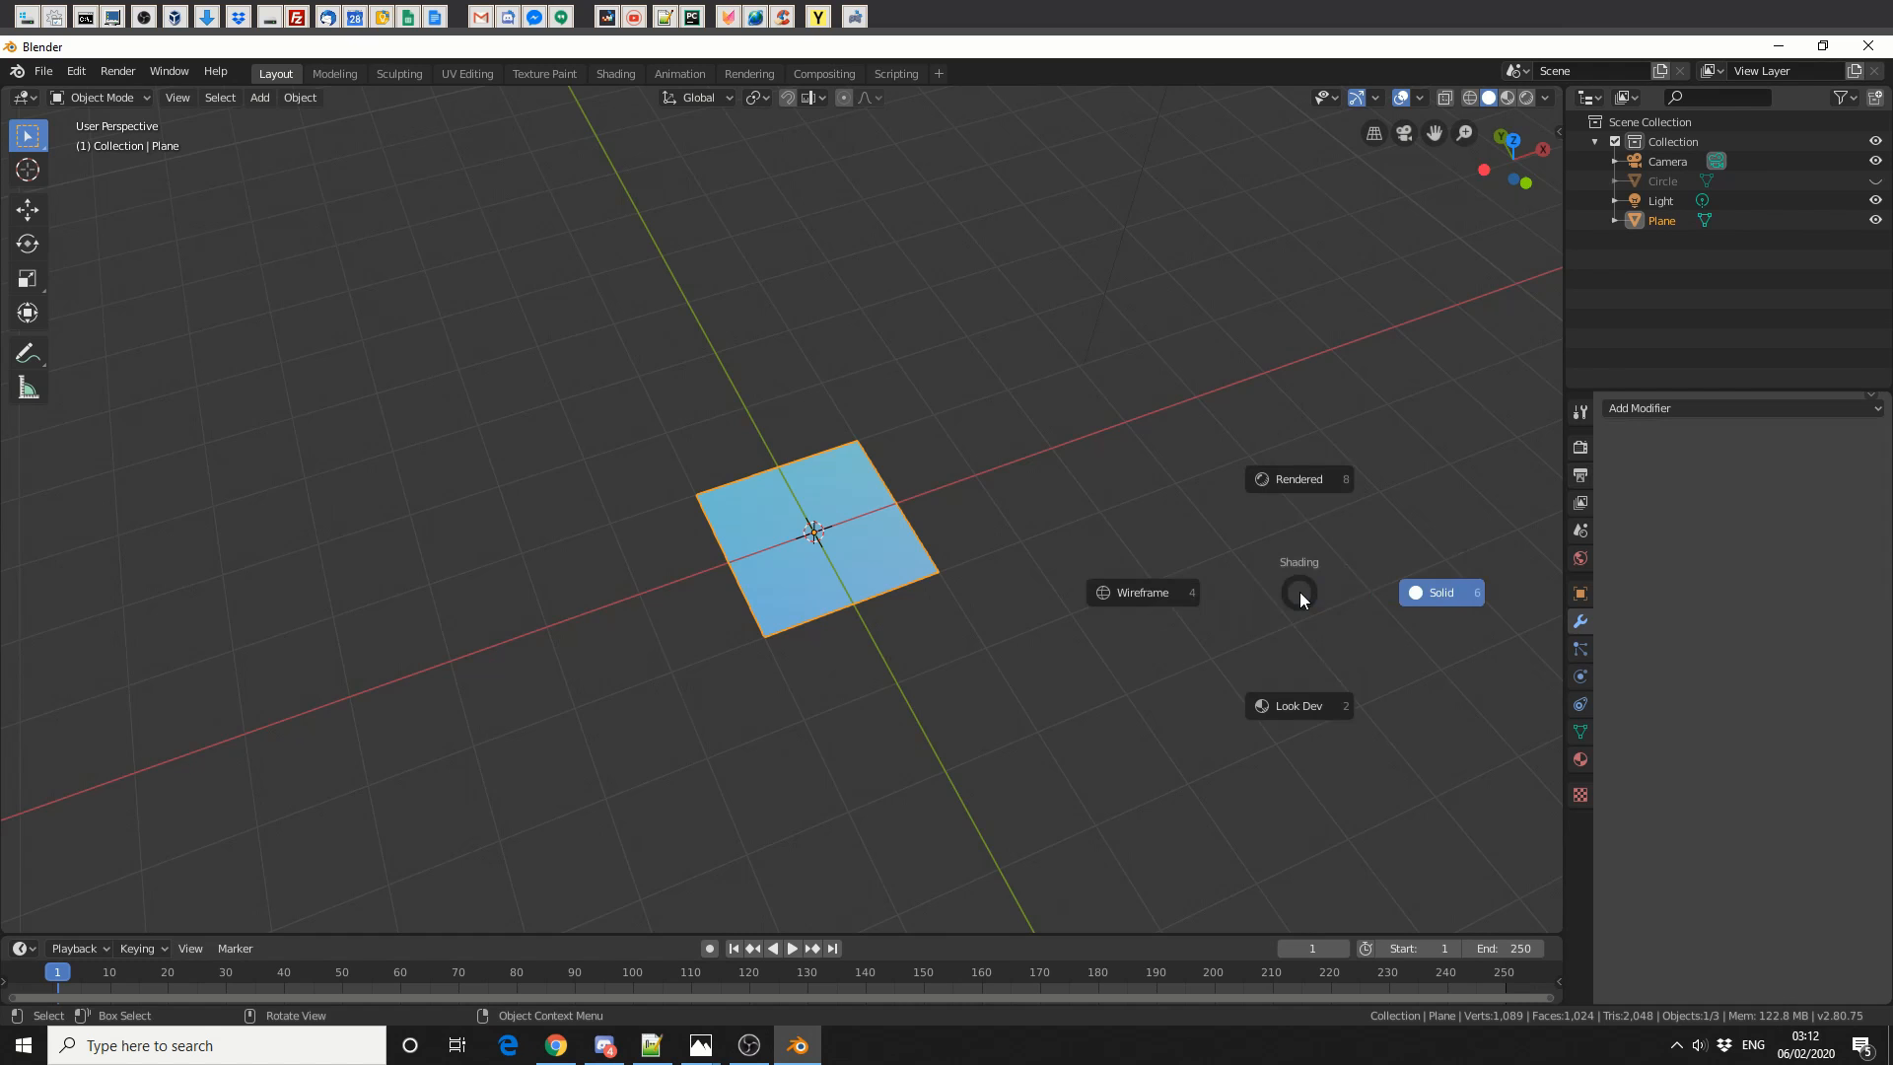
click(1140, 591)
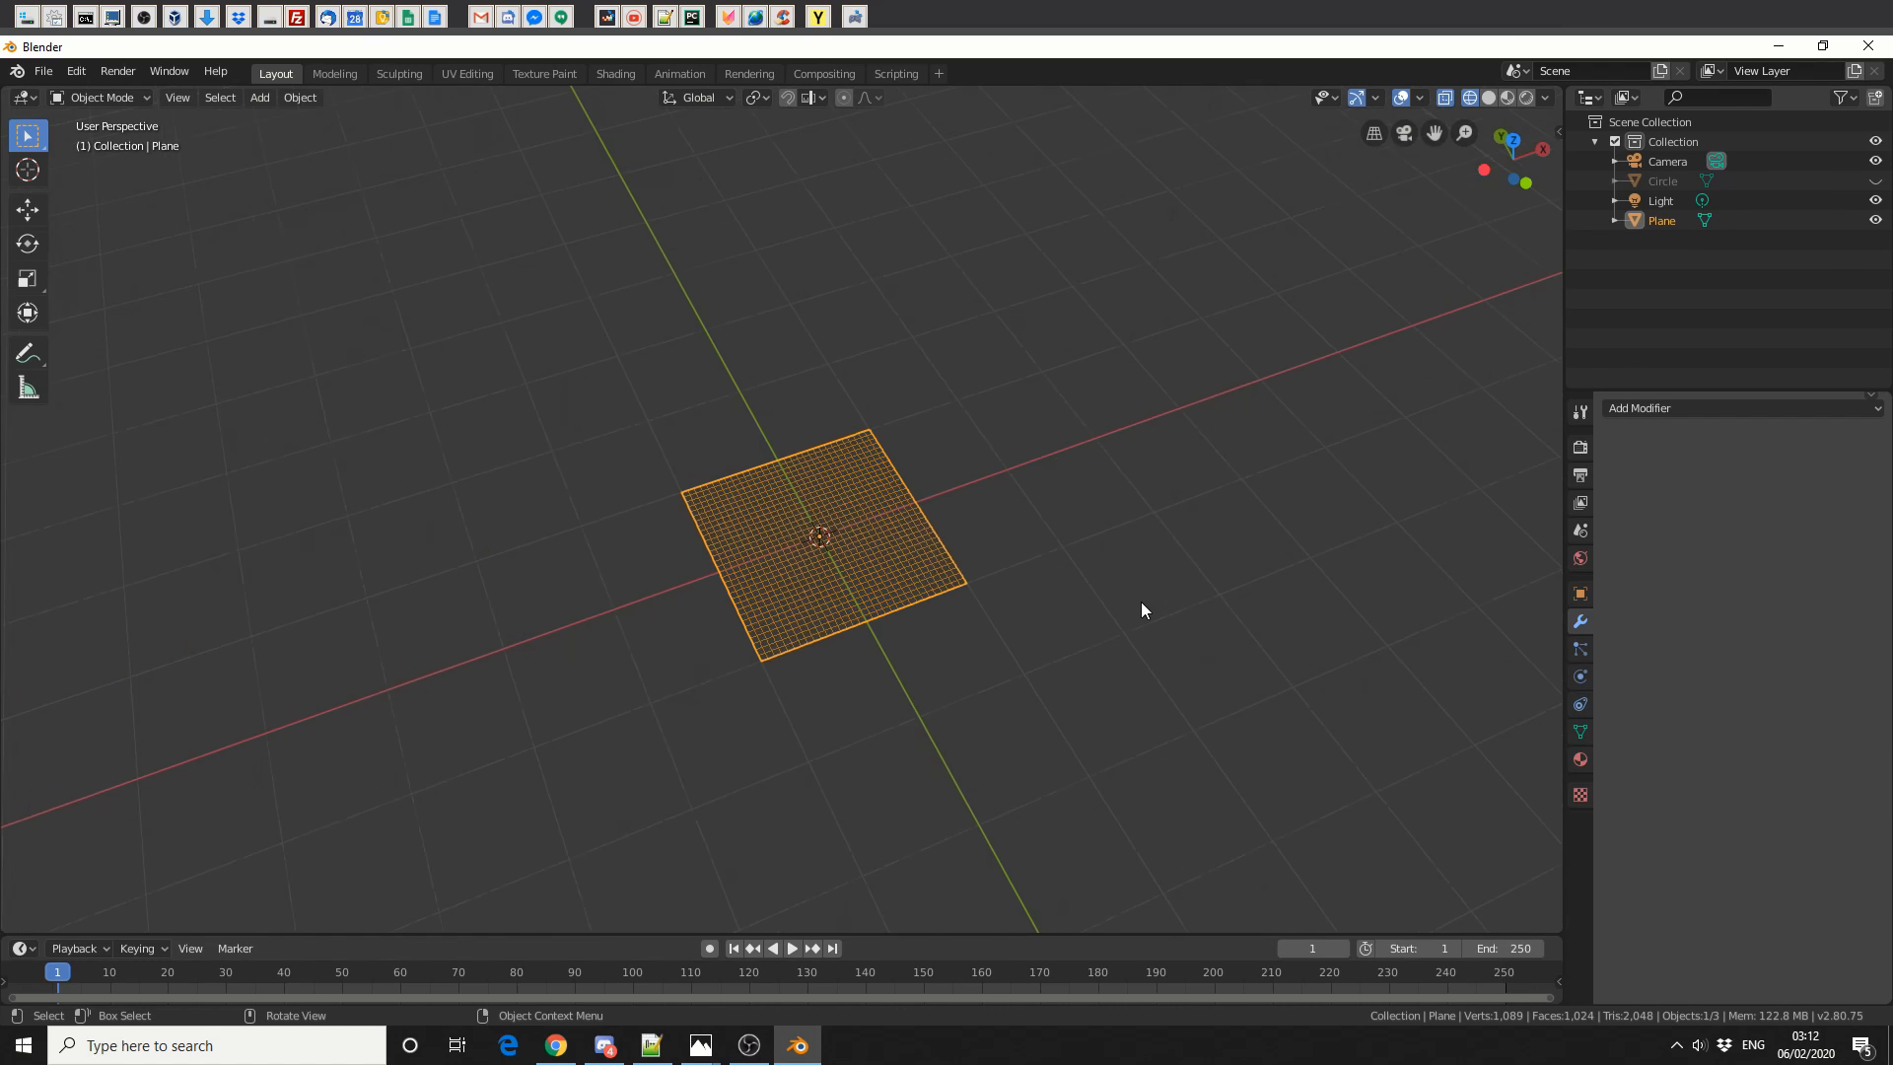
key(z)
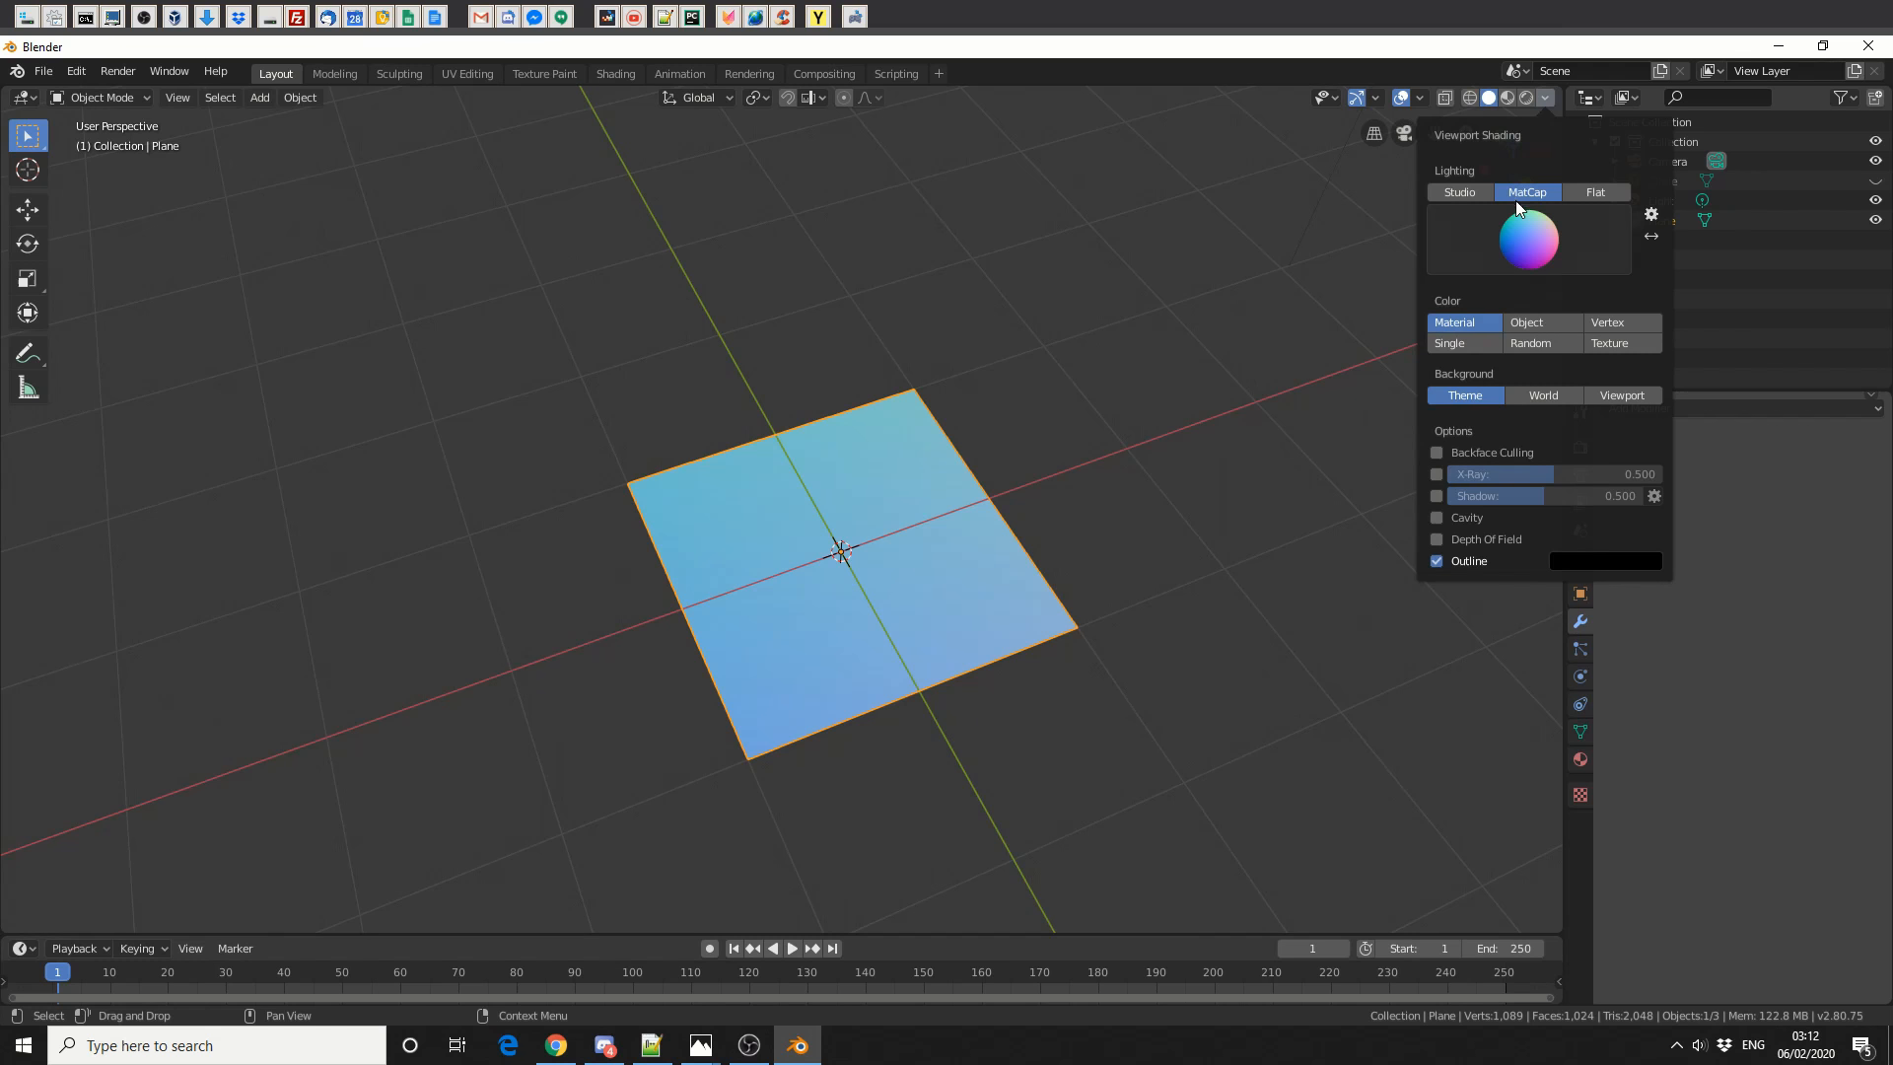
Change viewport shading, switch to face select mode and open the Mesh menu.
click(1163, 512)
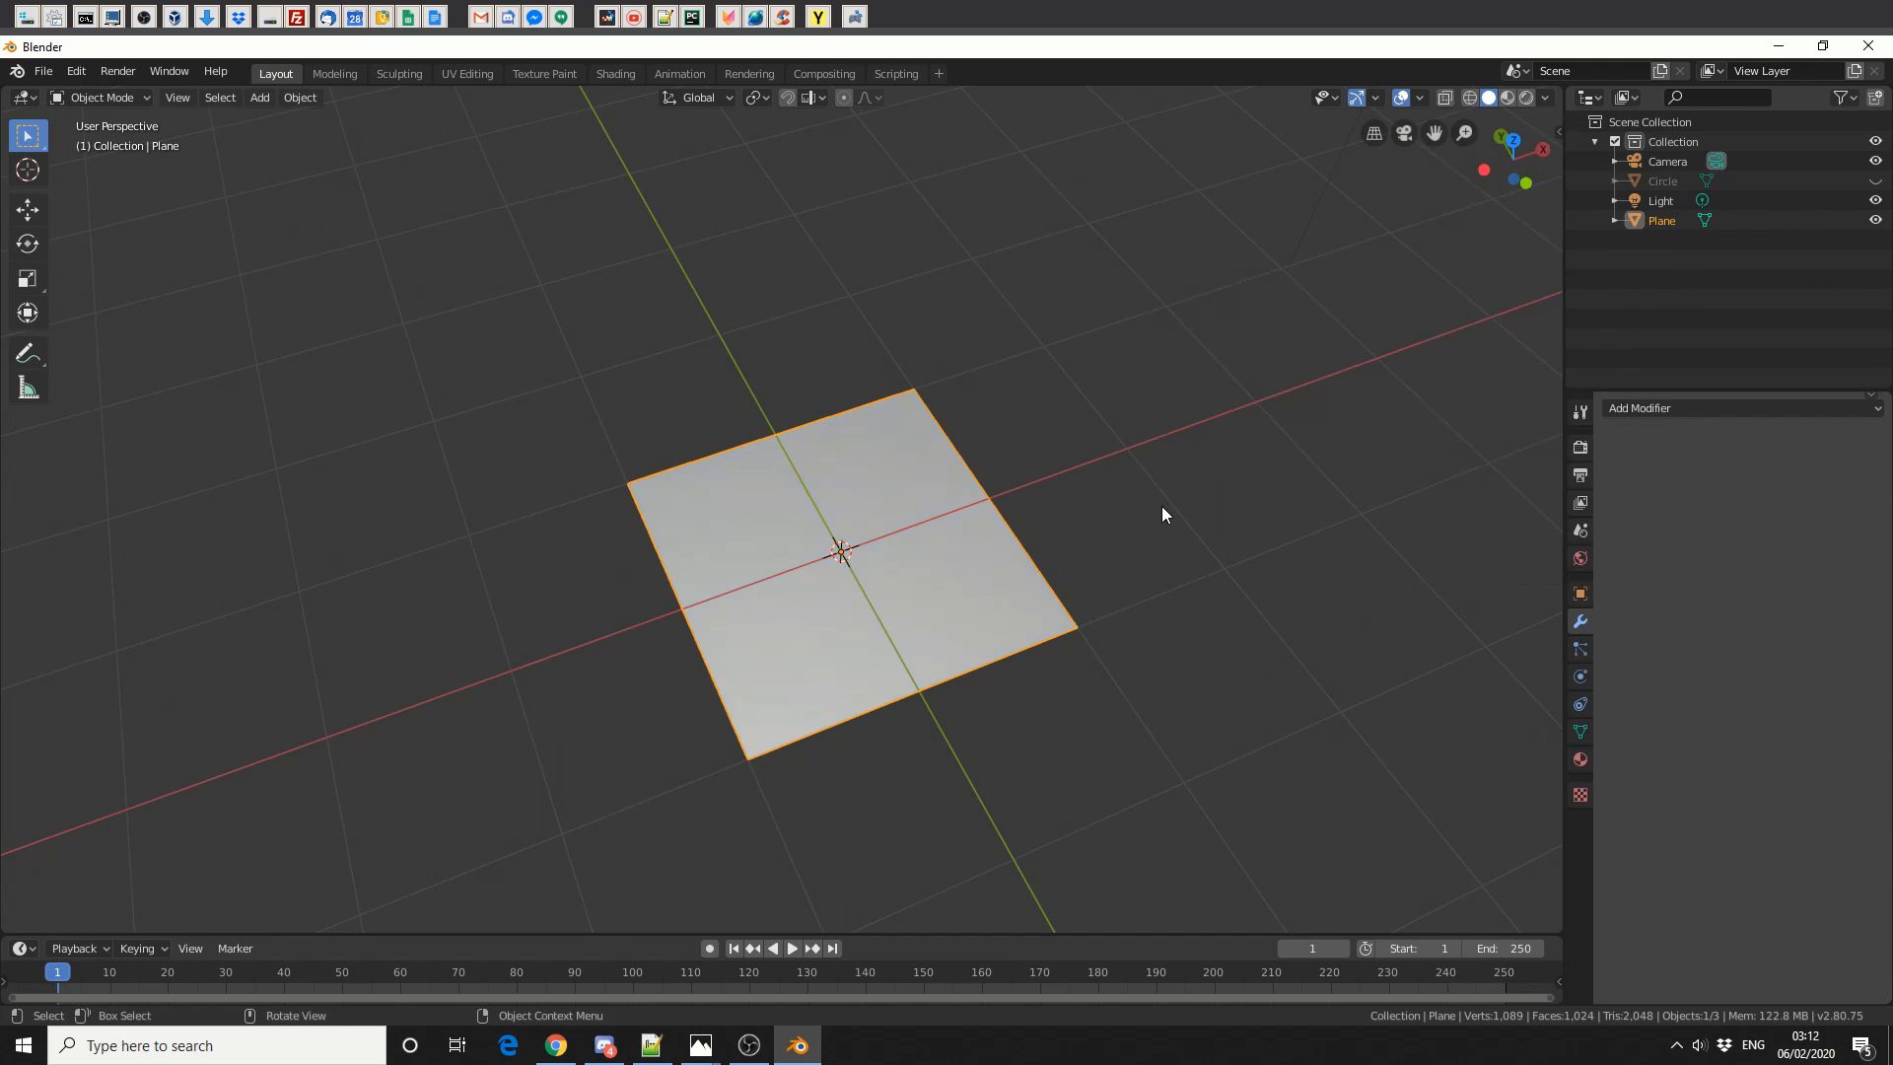
mouse_move(575, 376)
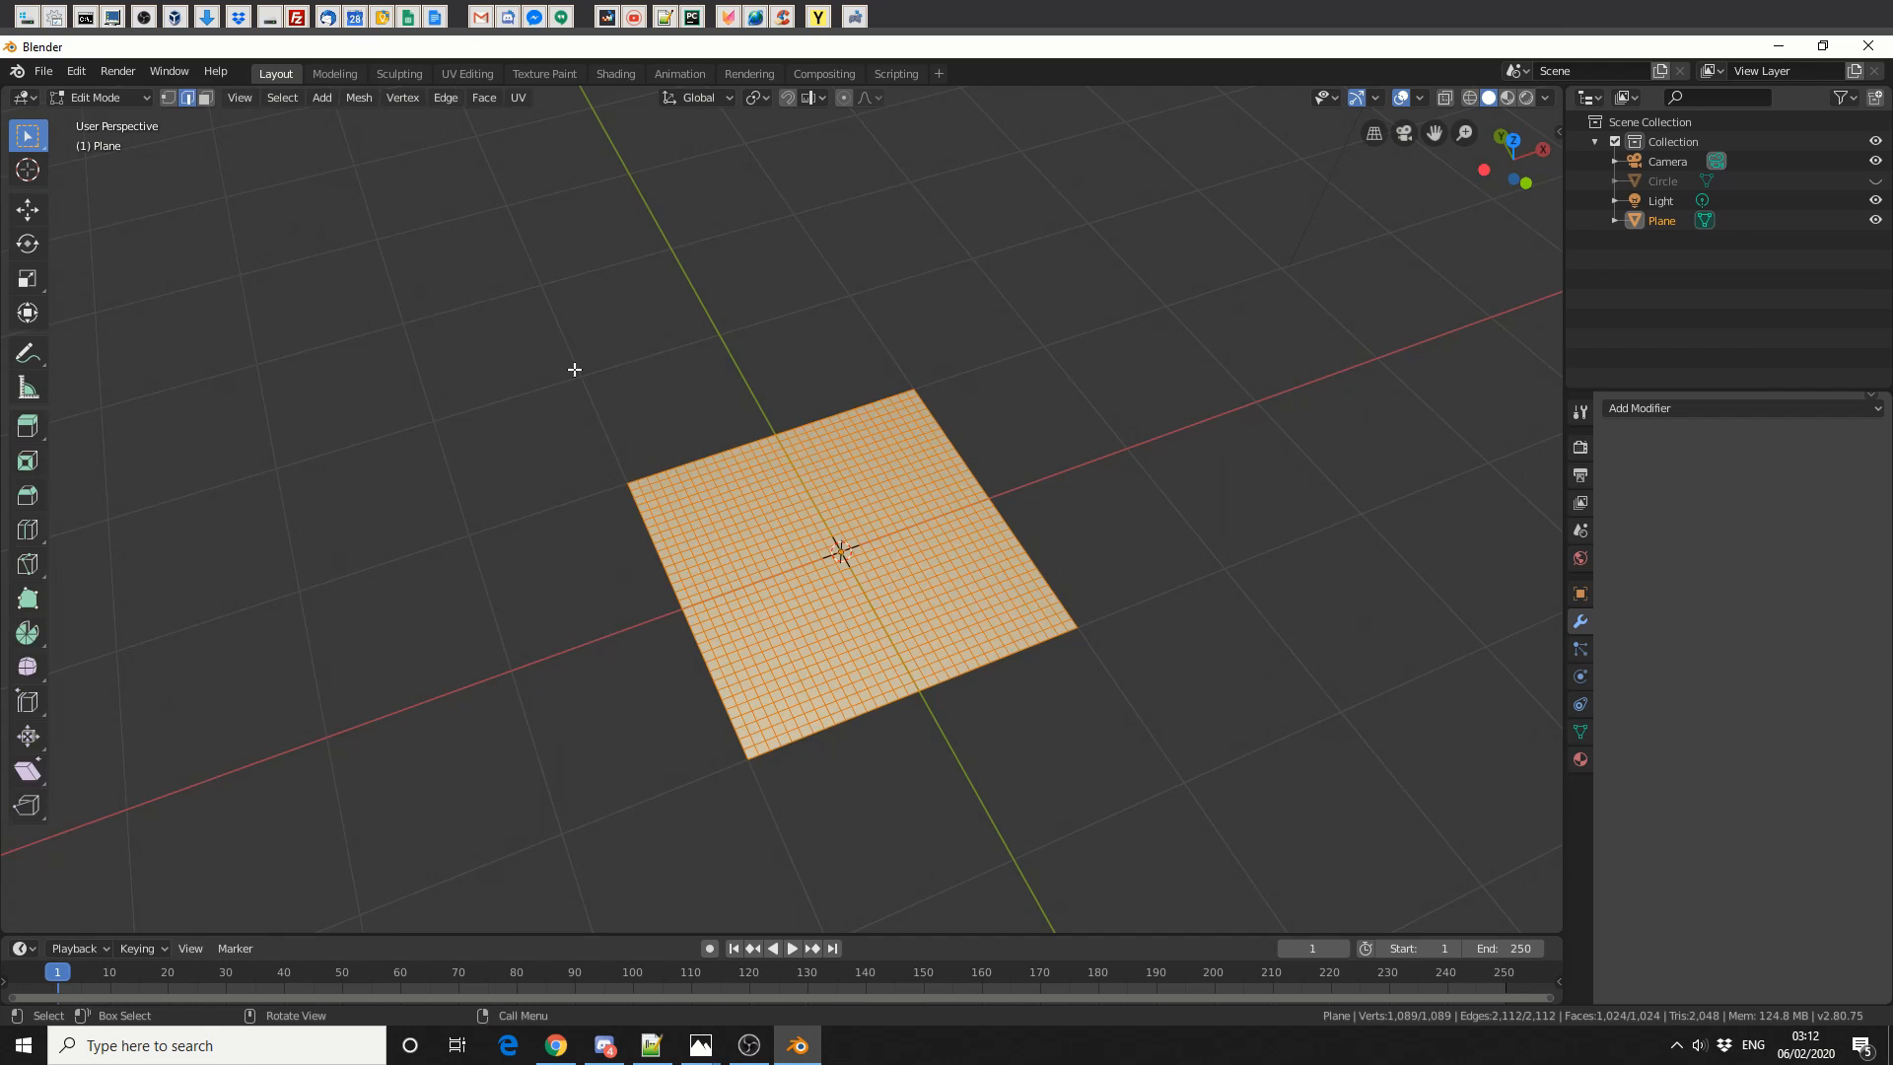
click(204, 98)
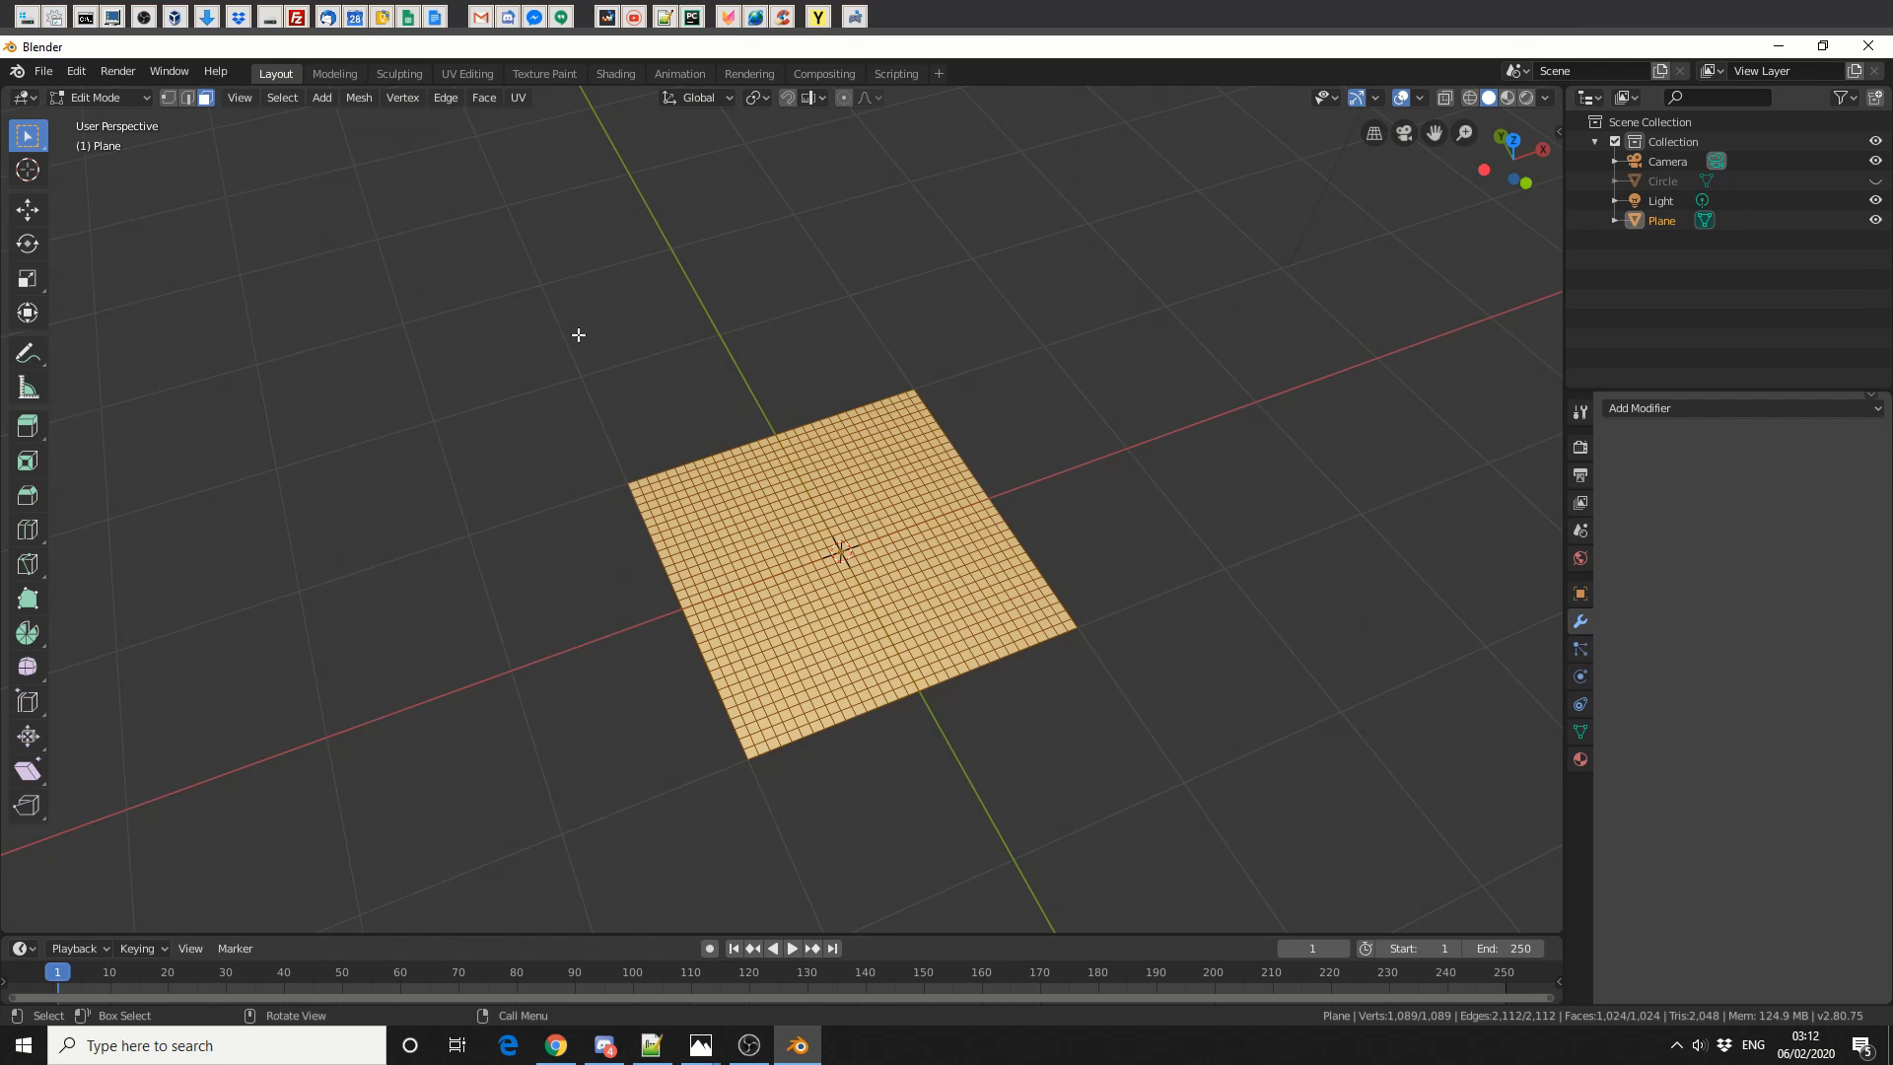
mouse_move(490, 300)
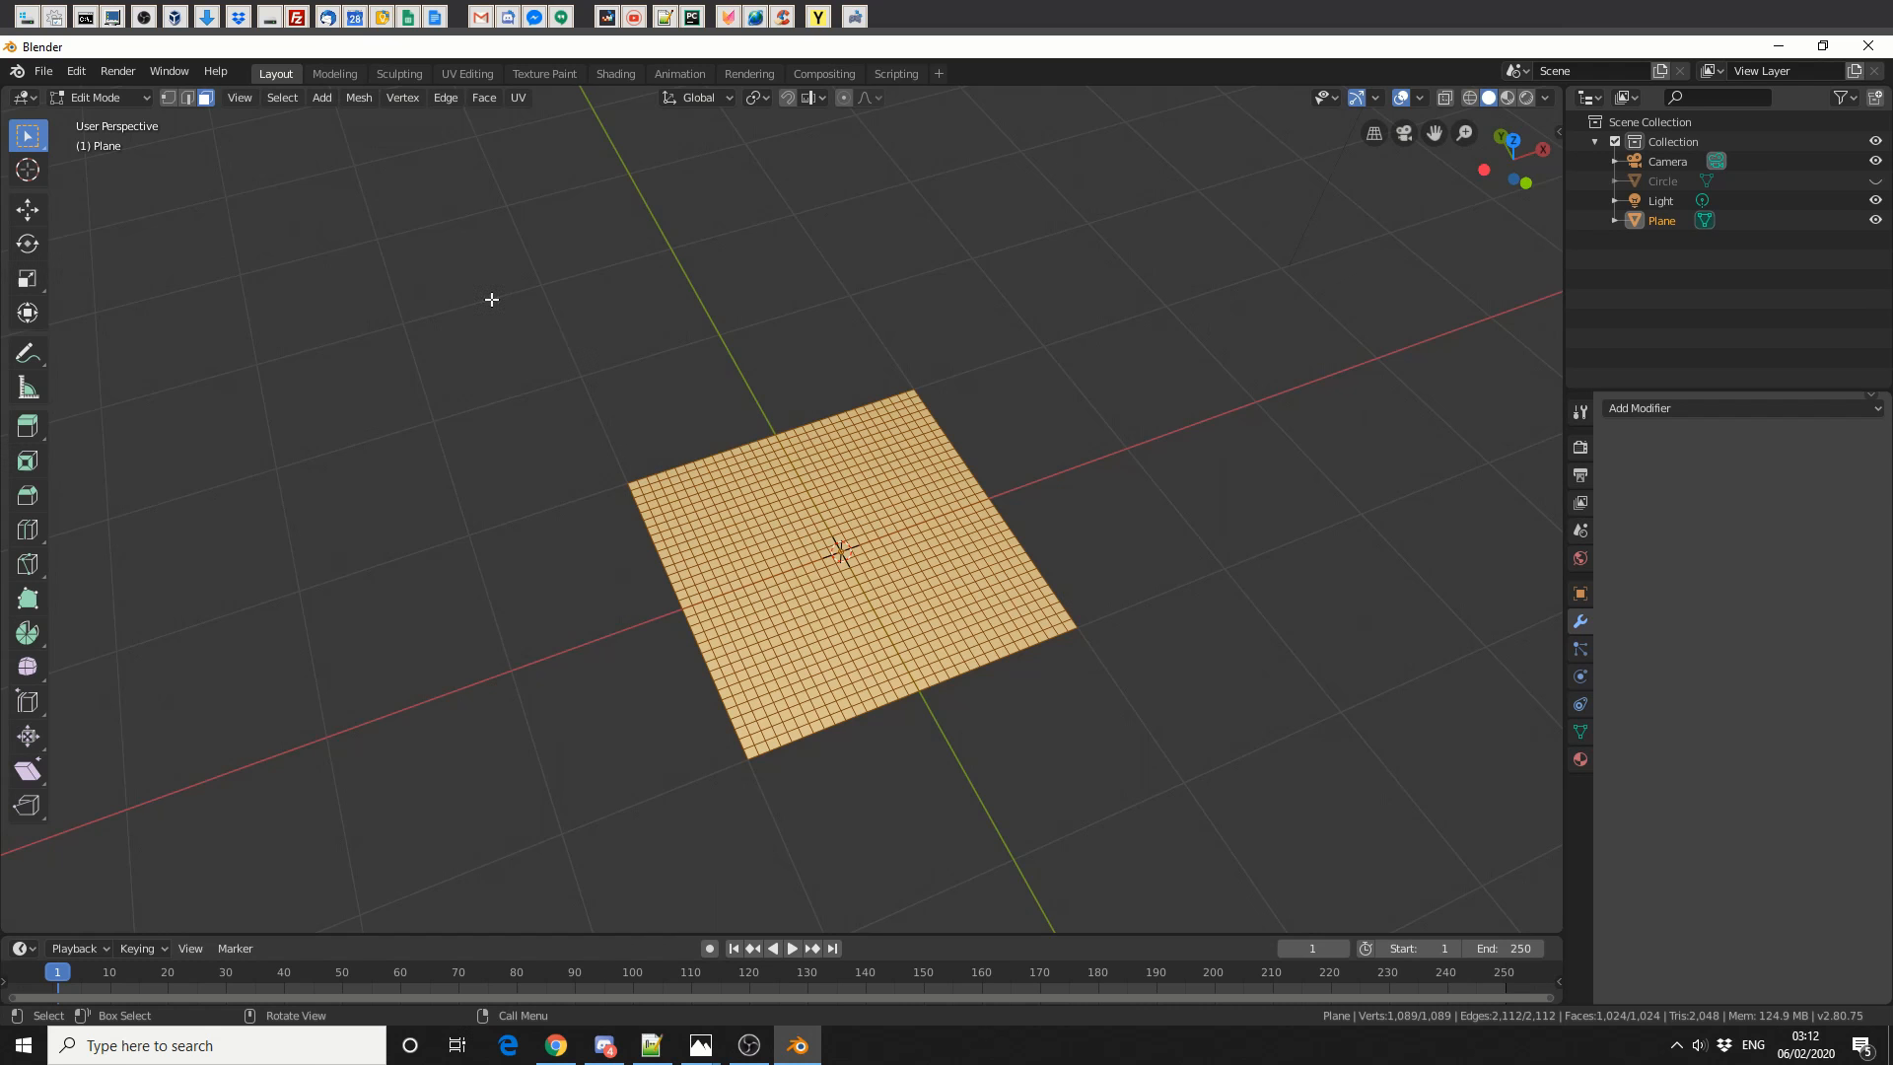
click(358, 96)
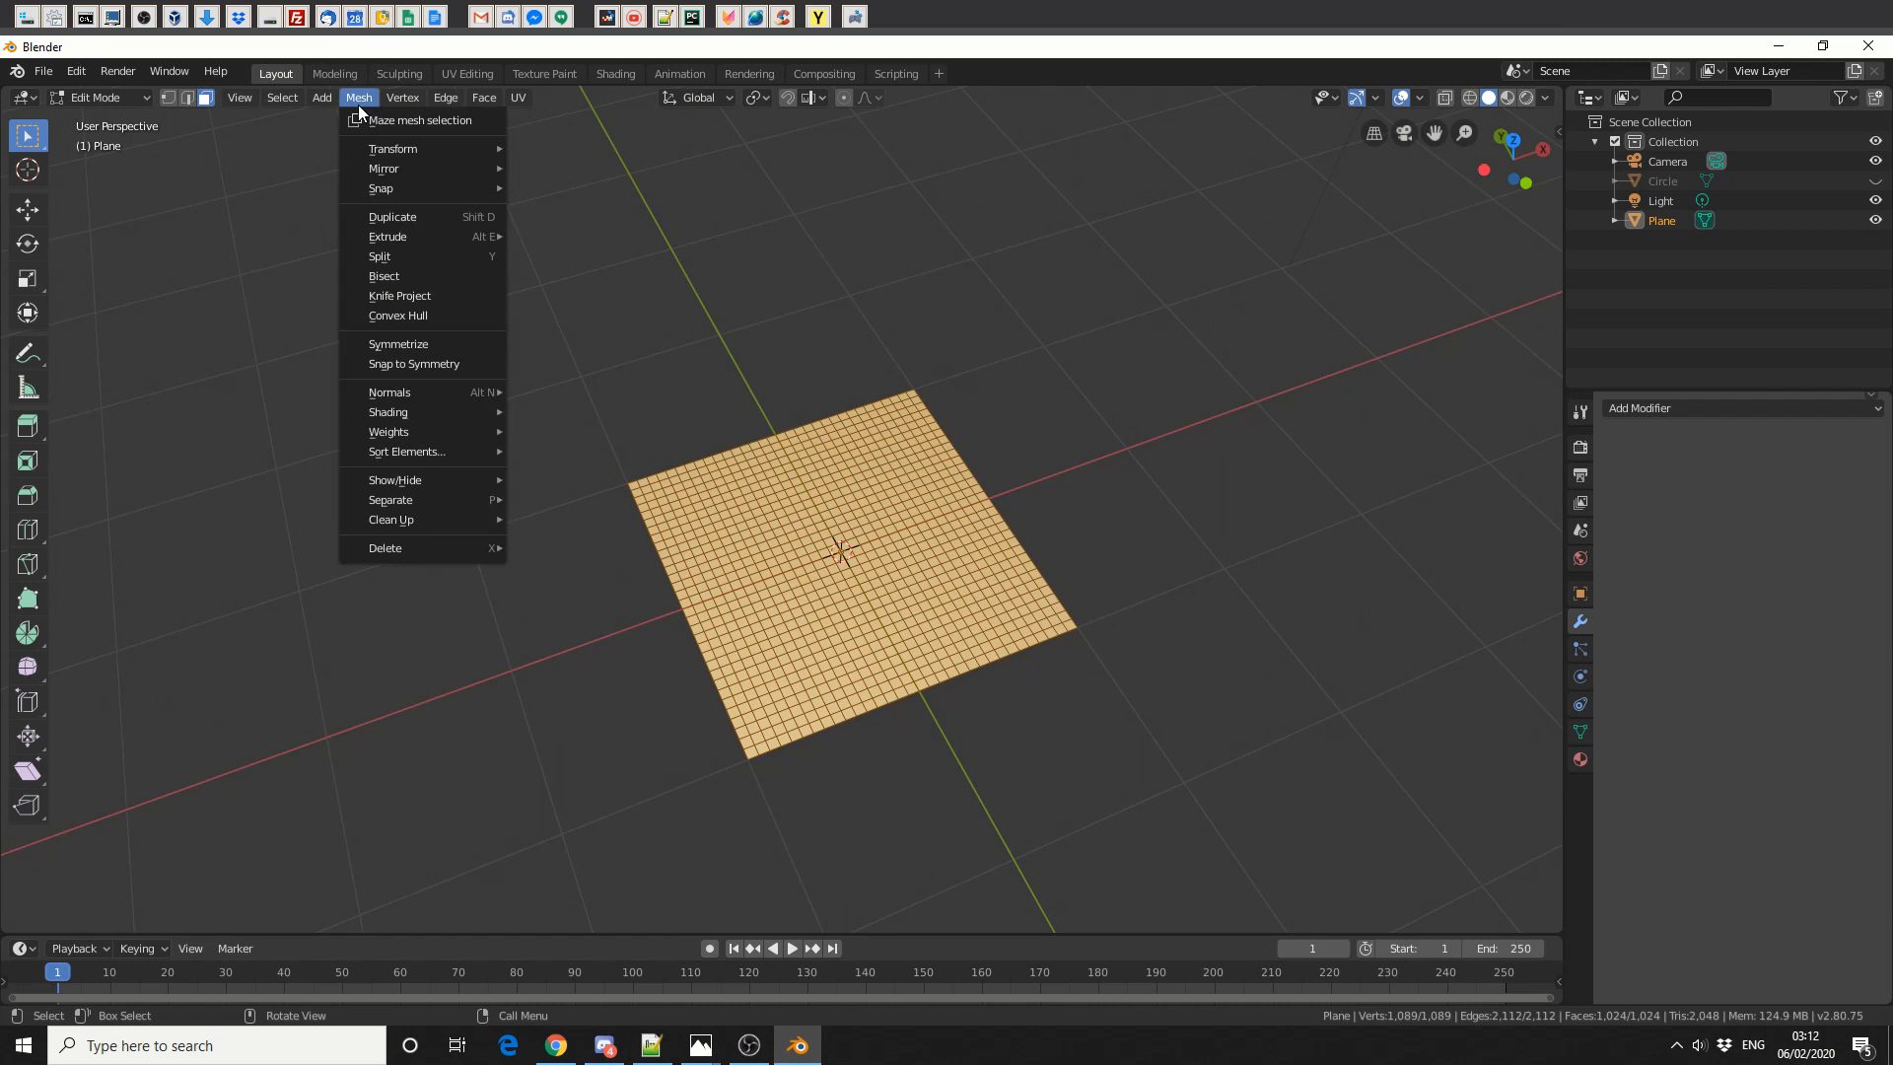
mouse_move(420, 120)
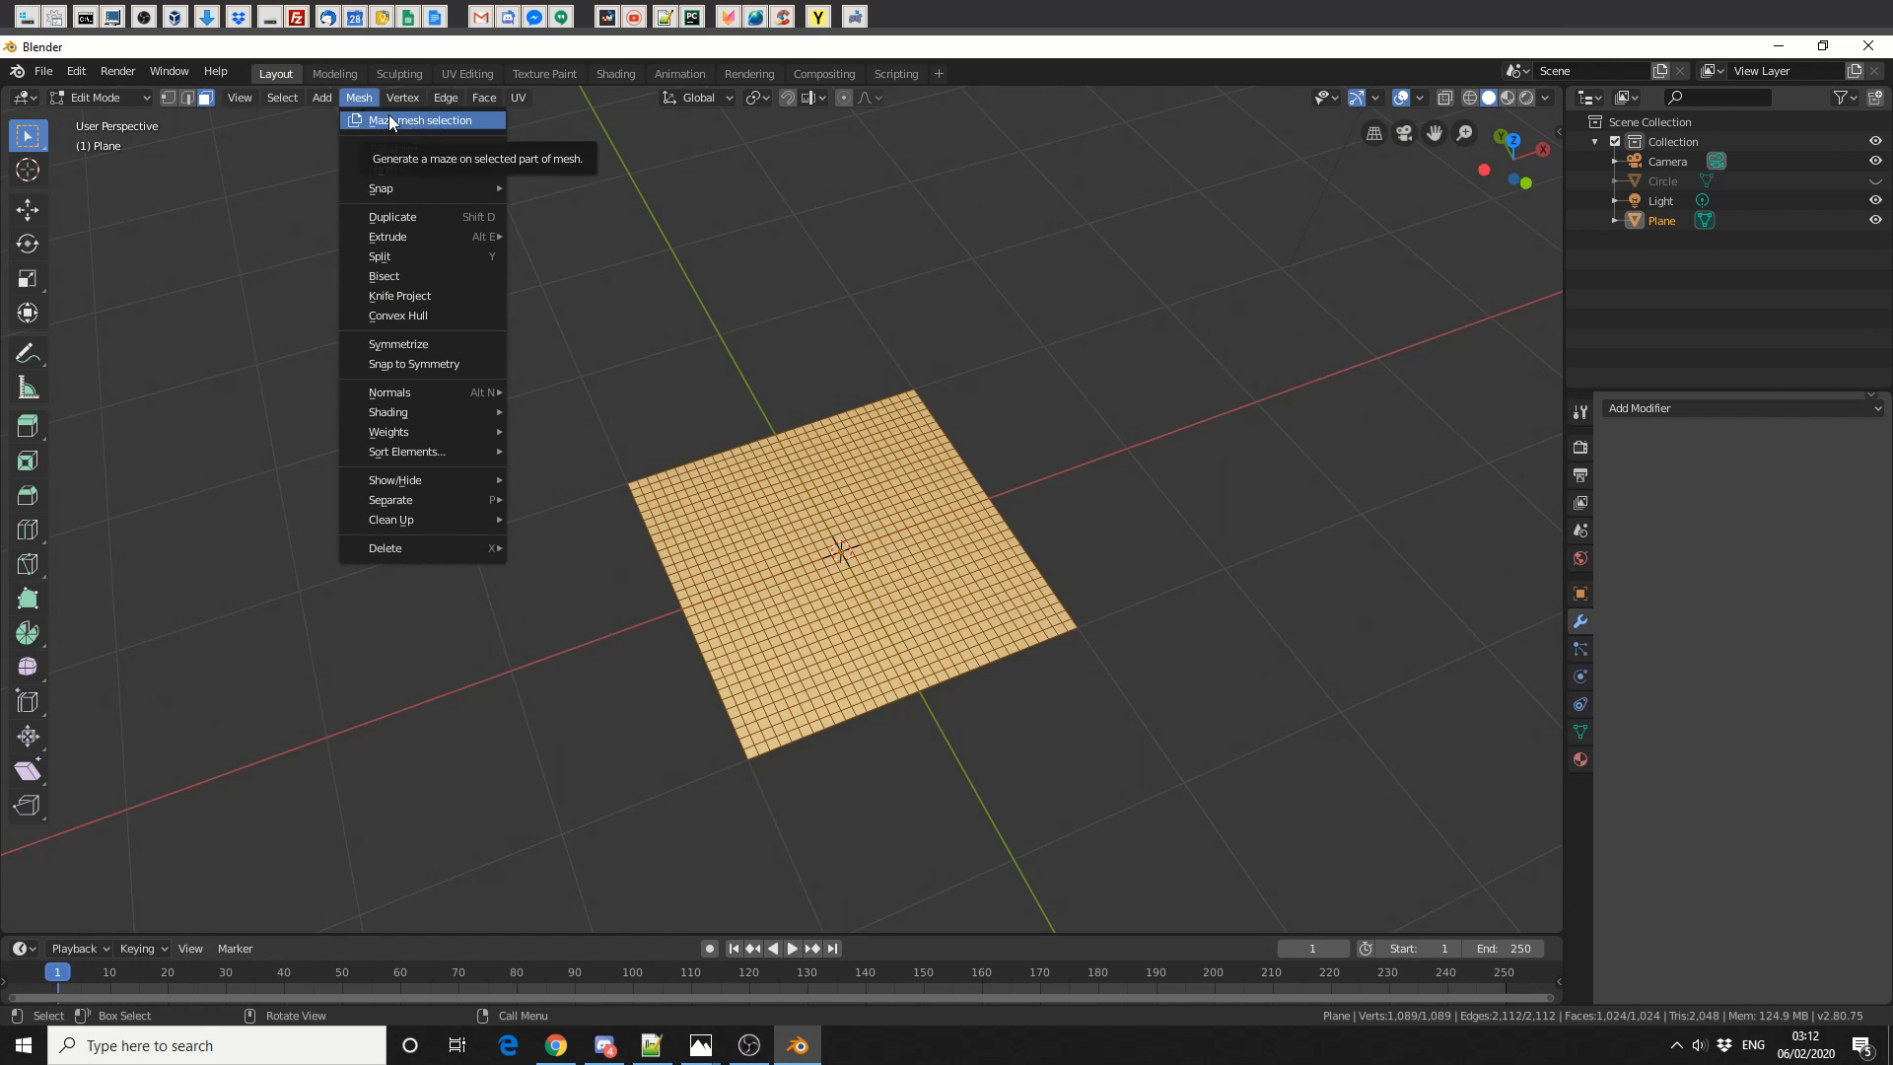
Generate a maze with seed 100, braiding 1.00, width 0.020, extrude 0.22.
click(421, 120)
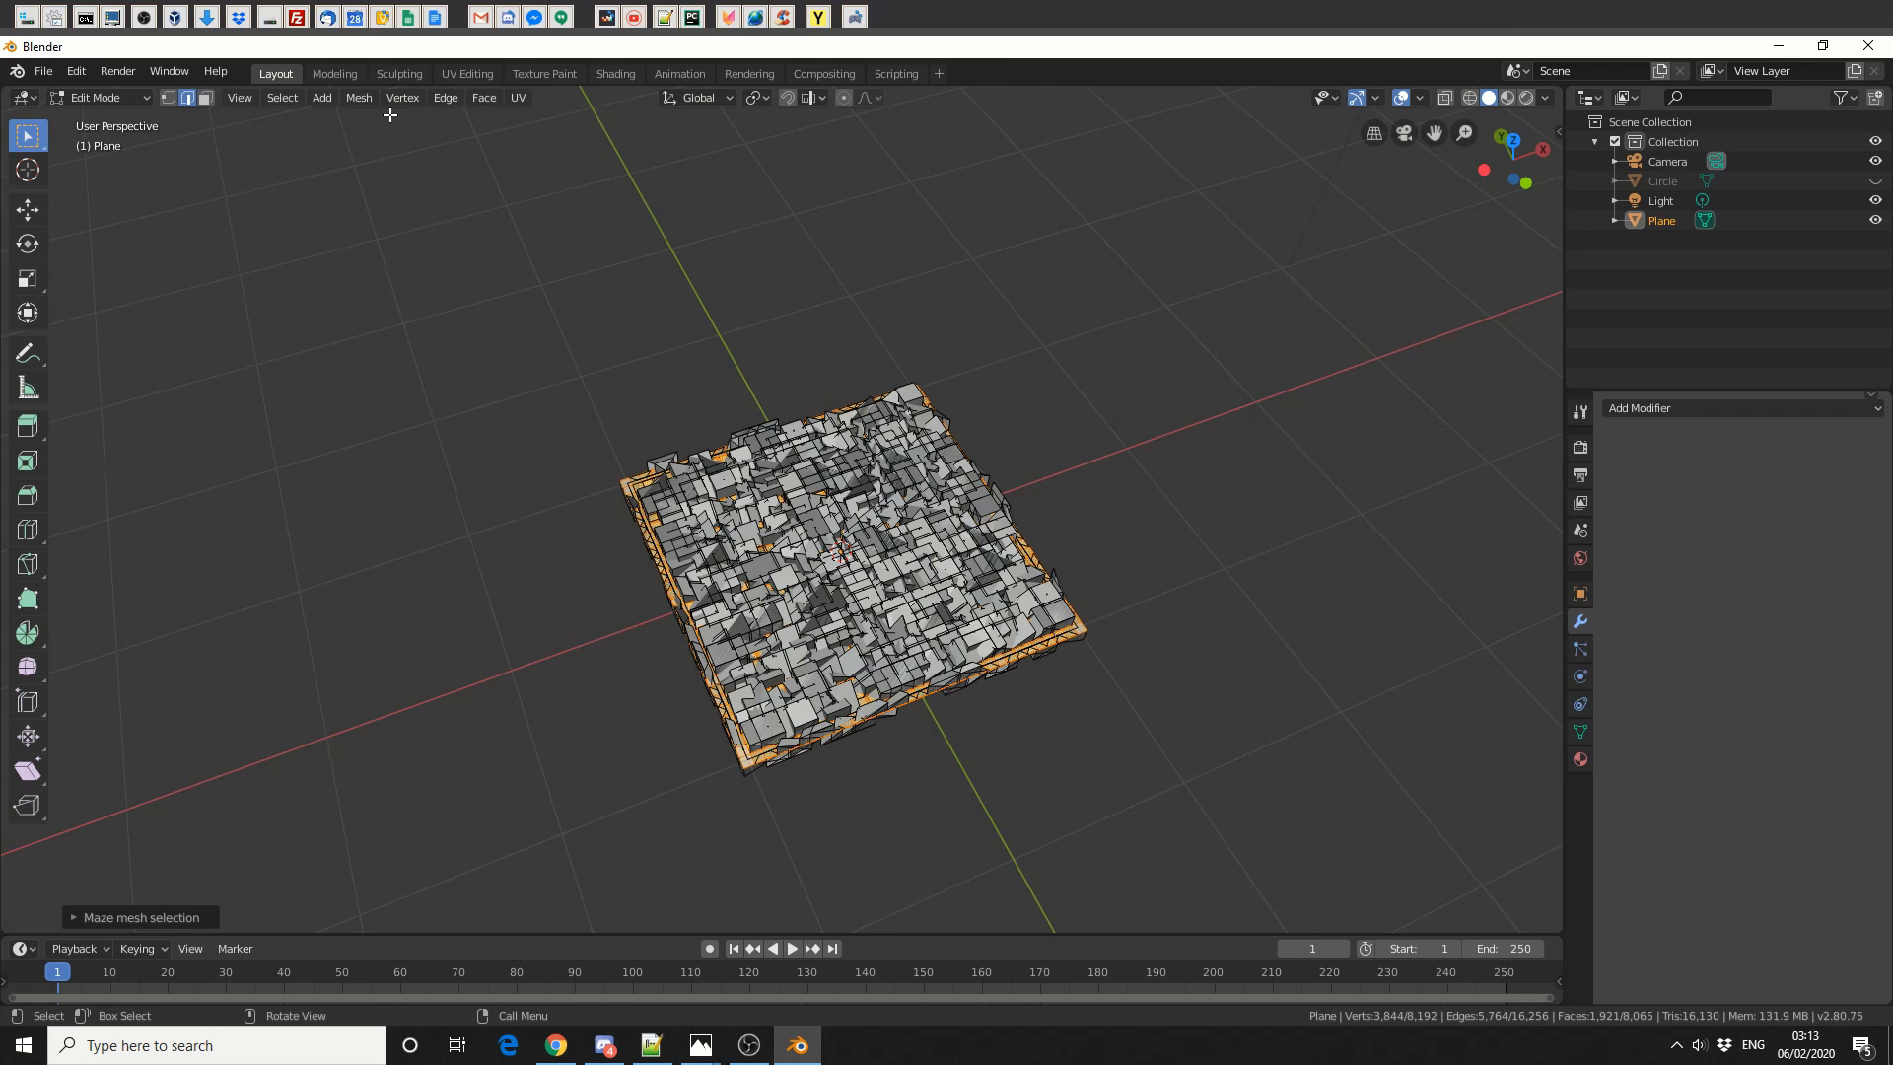
mouse_move(383, 506)
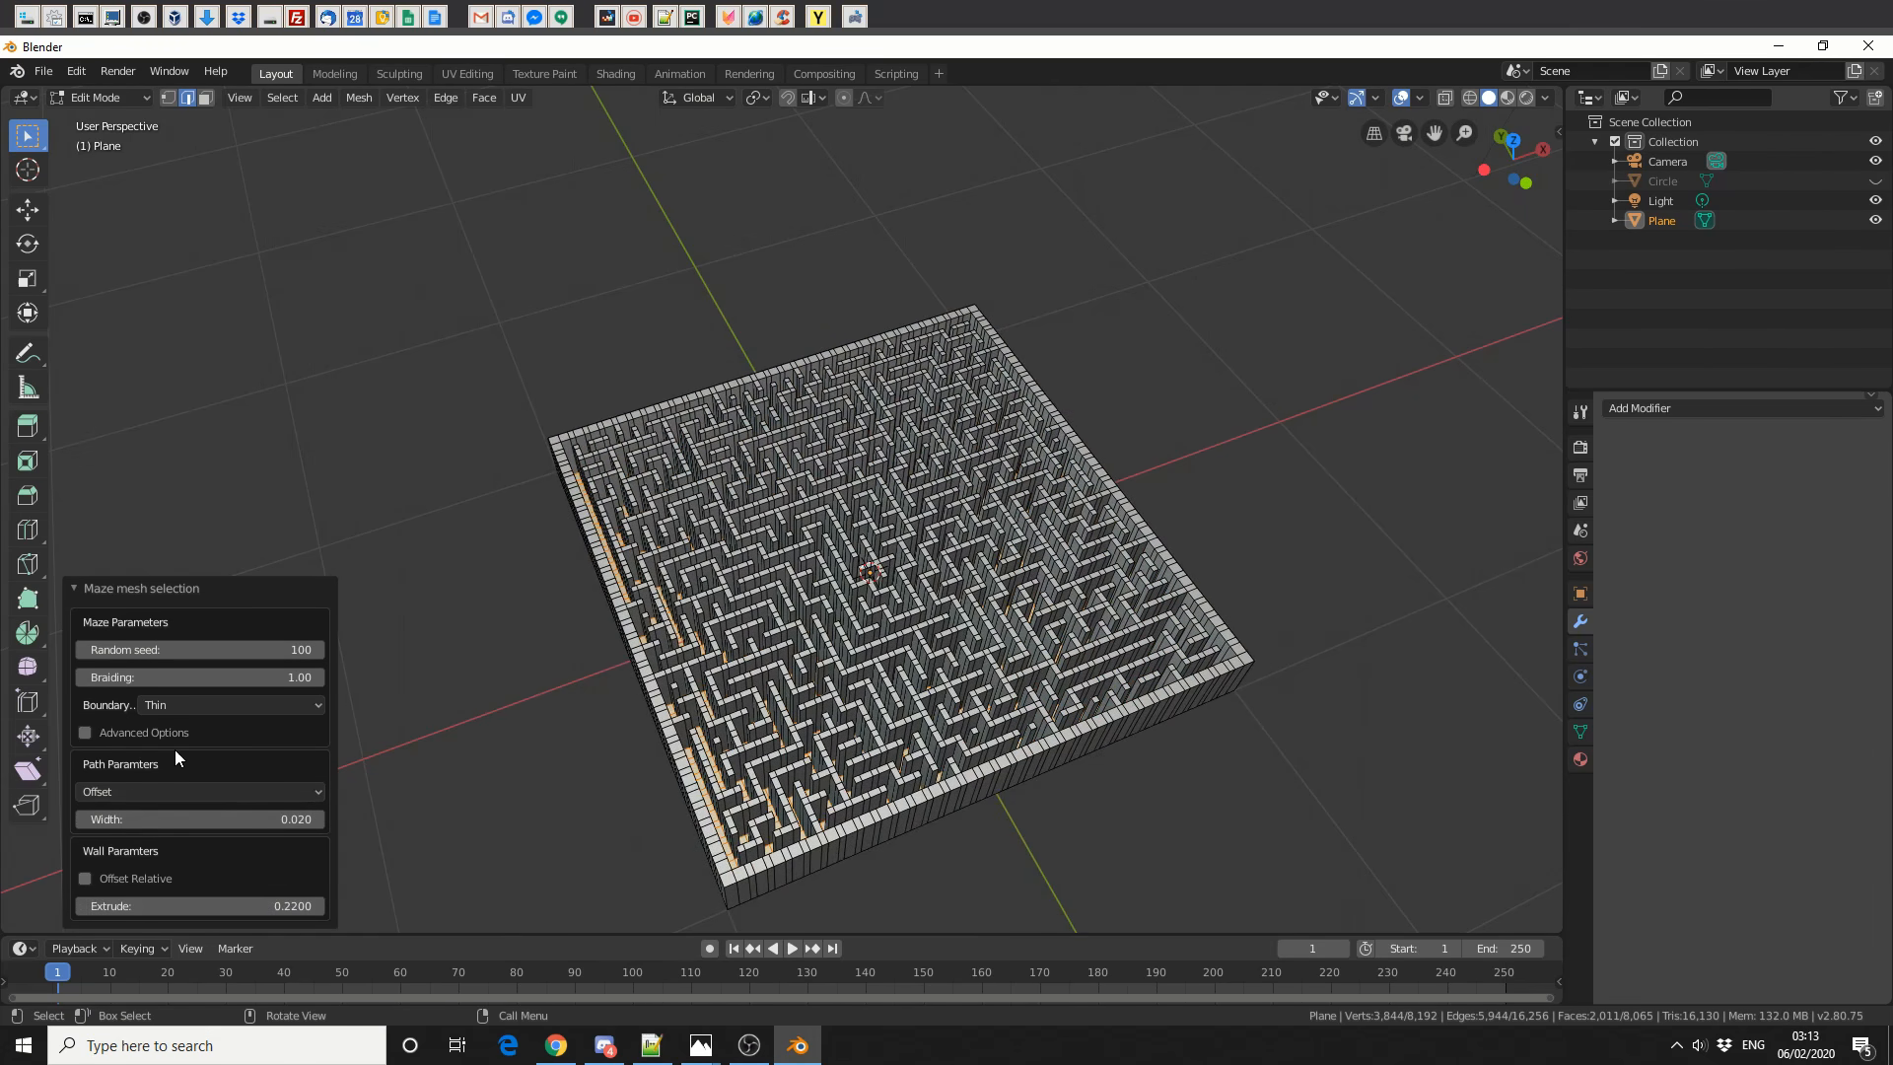
click(85, 731)
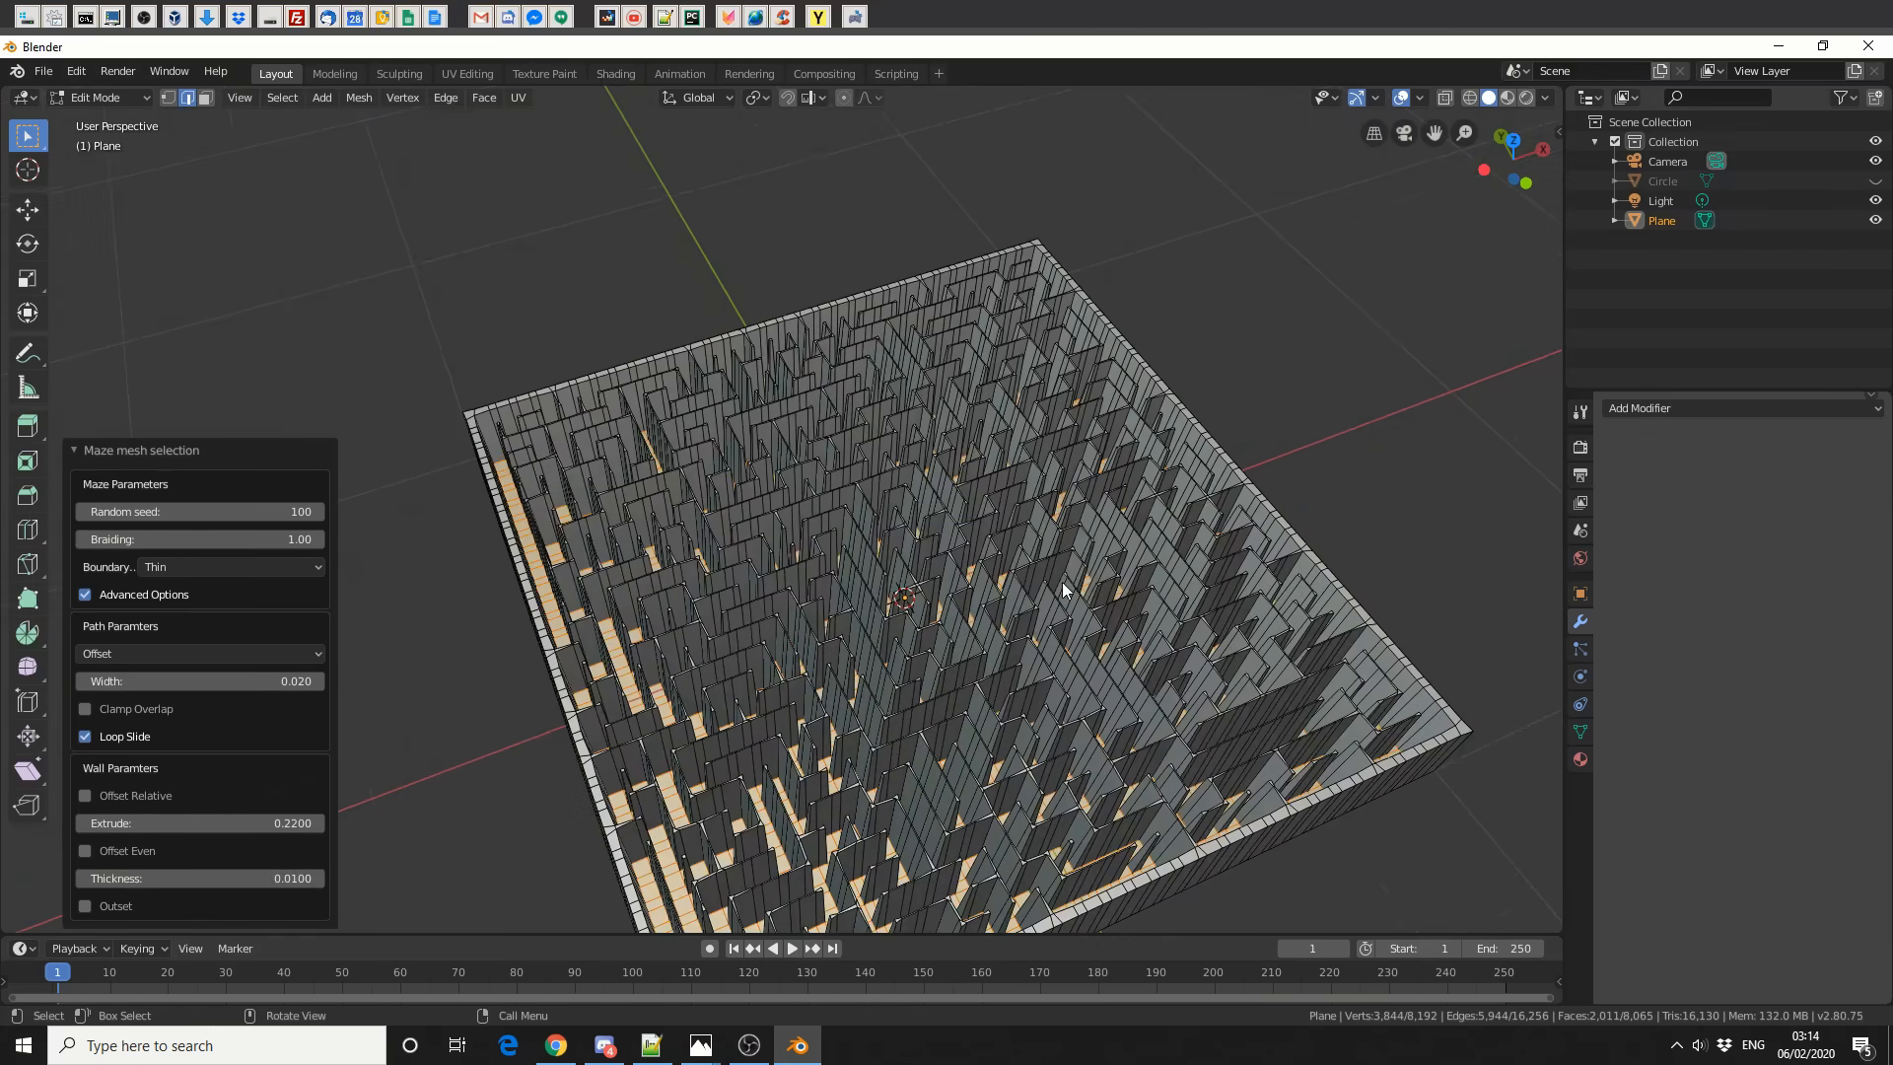
Toggle Offset Even in the advanced maze options for even wall offsets.
click(85, 850)
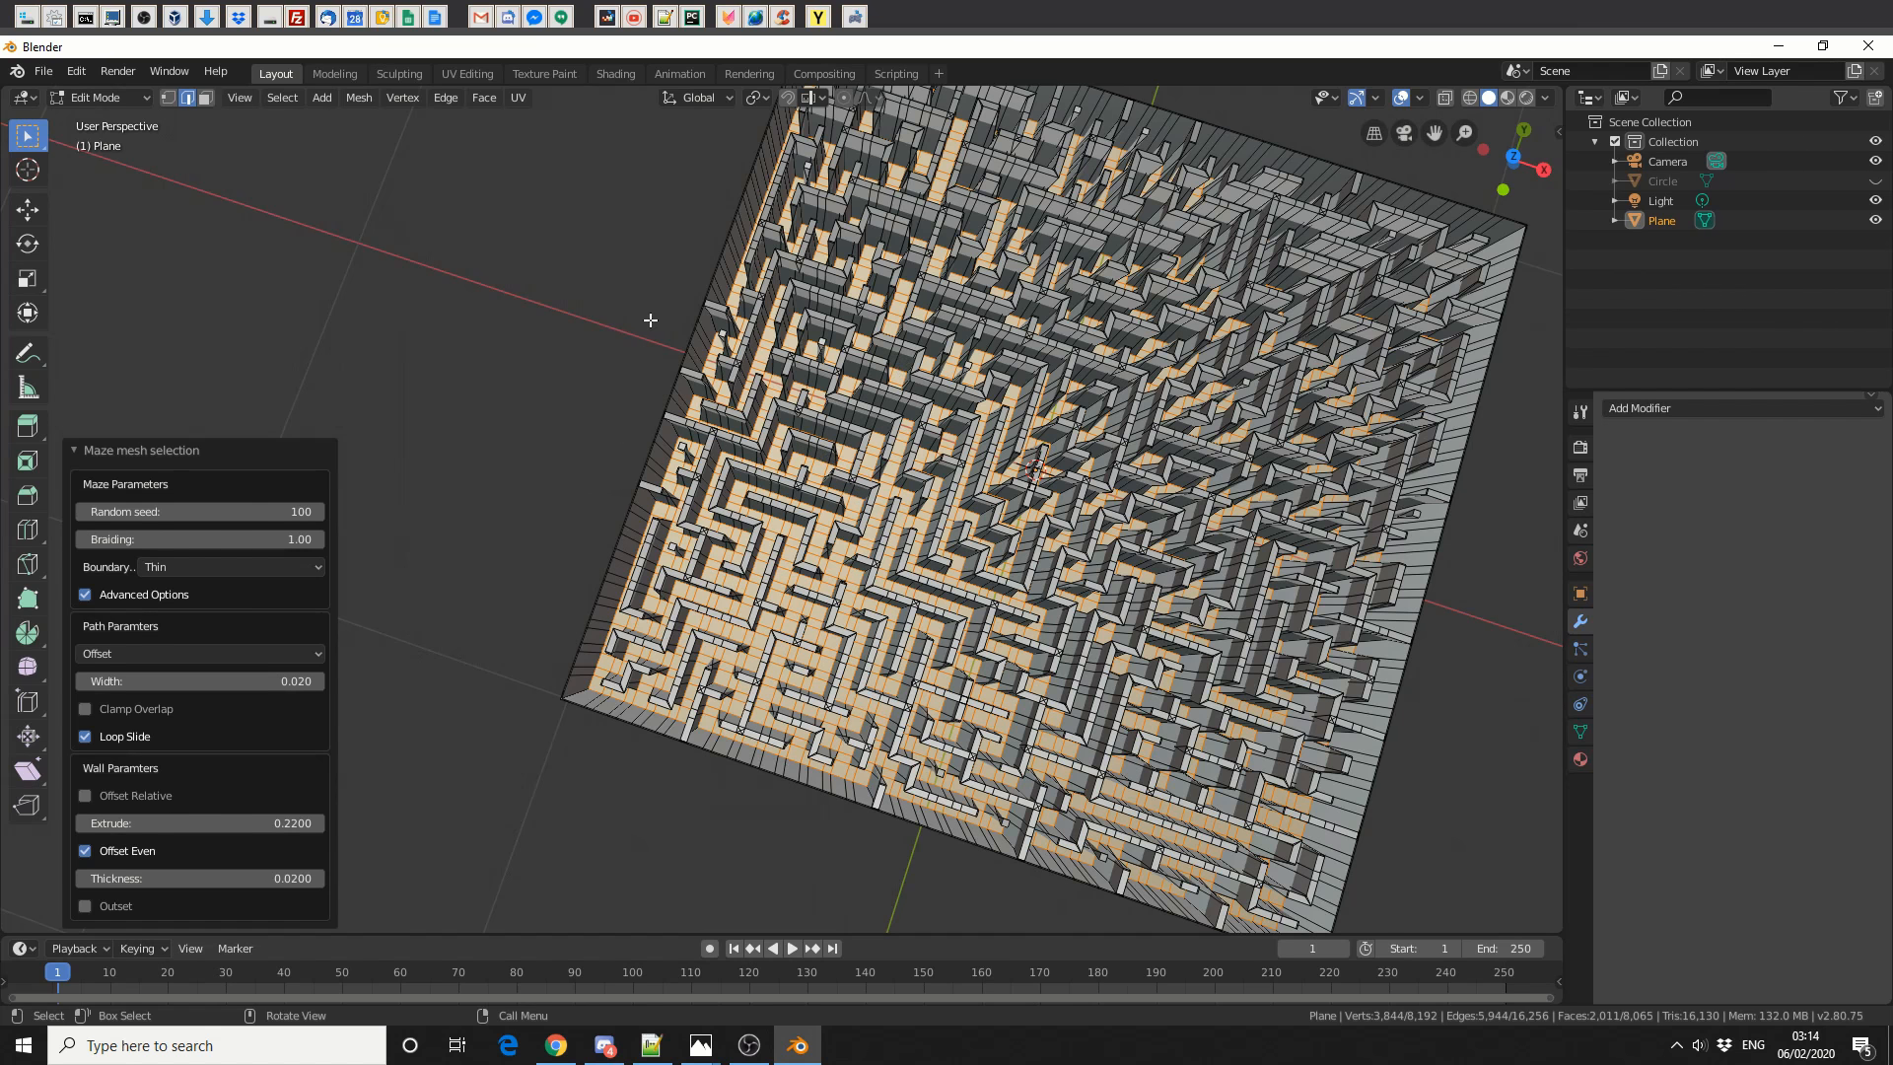
click(85, 850)
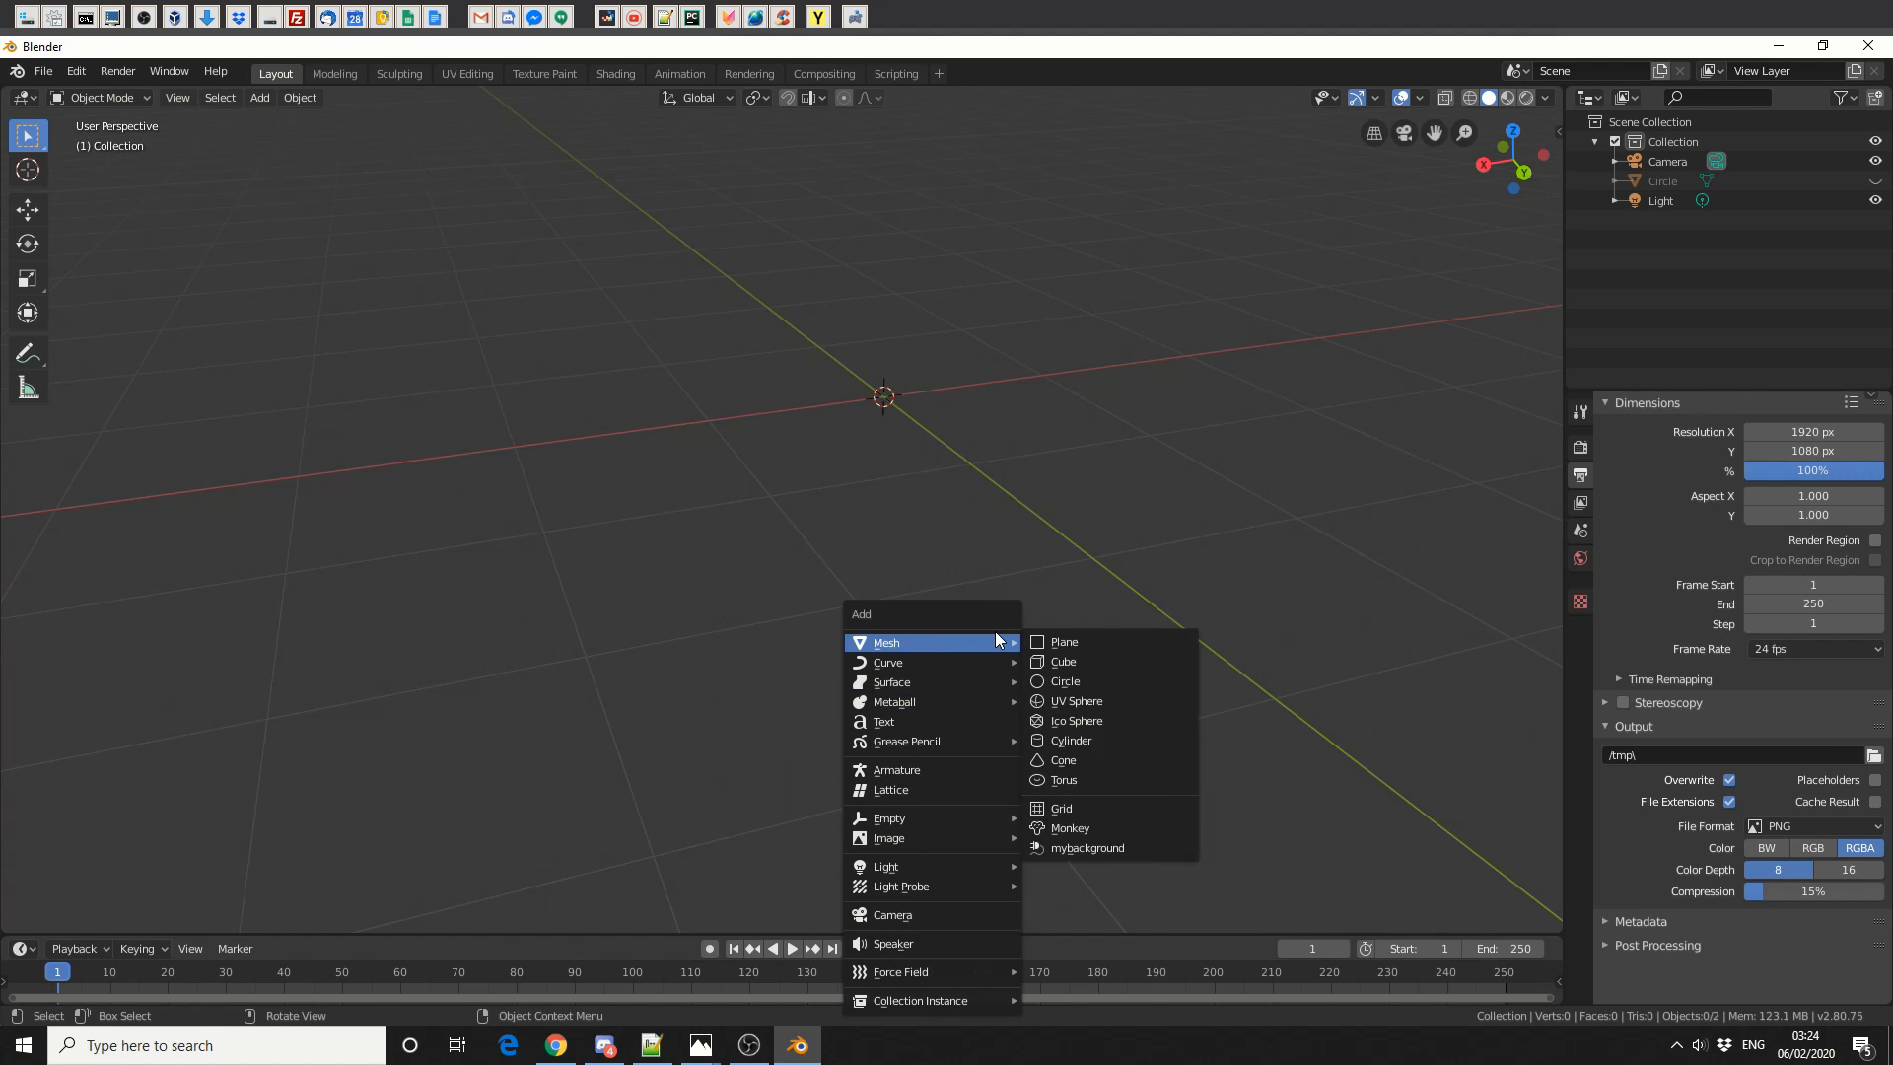
Add an icosphere and apply Maze mesh selection to it in Edit Mode.
click(1074, 720)
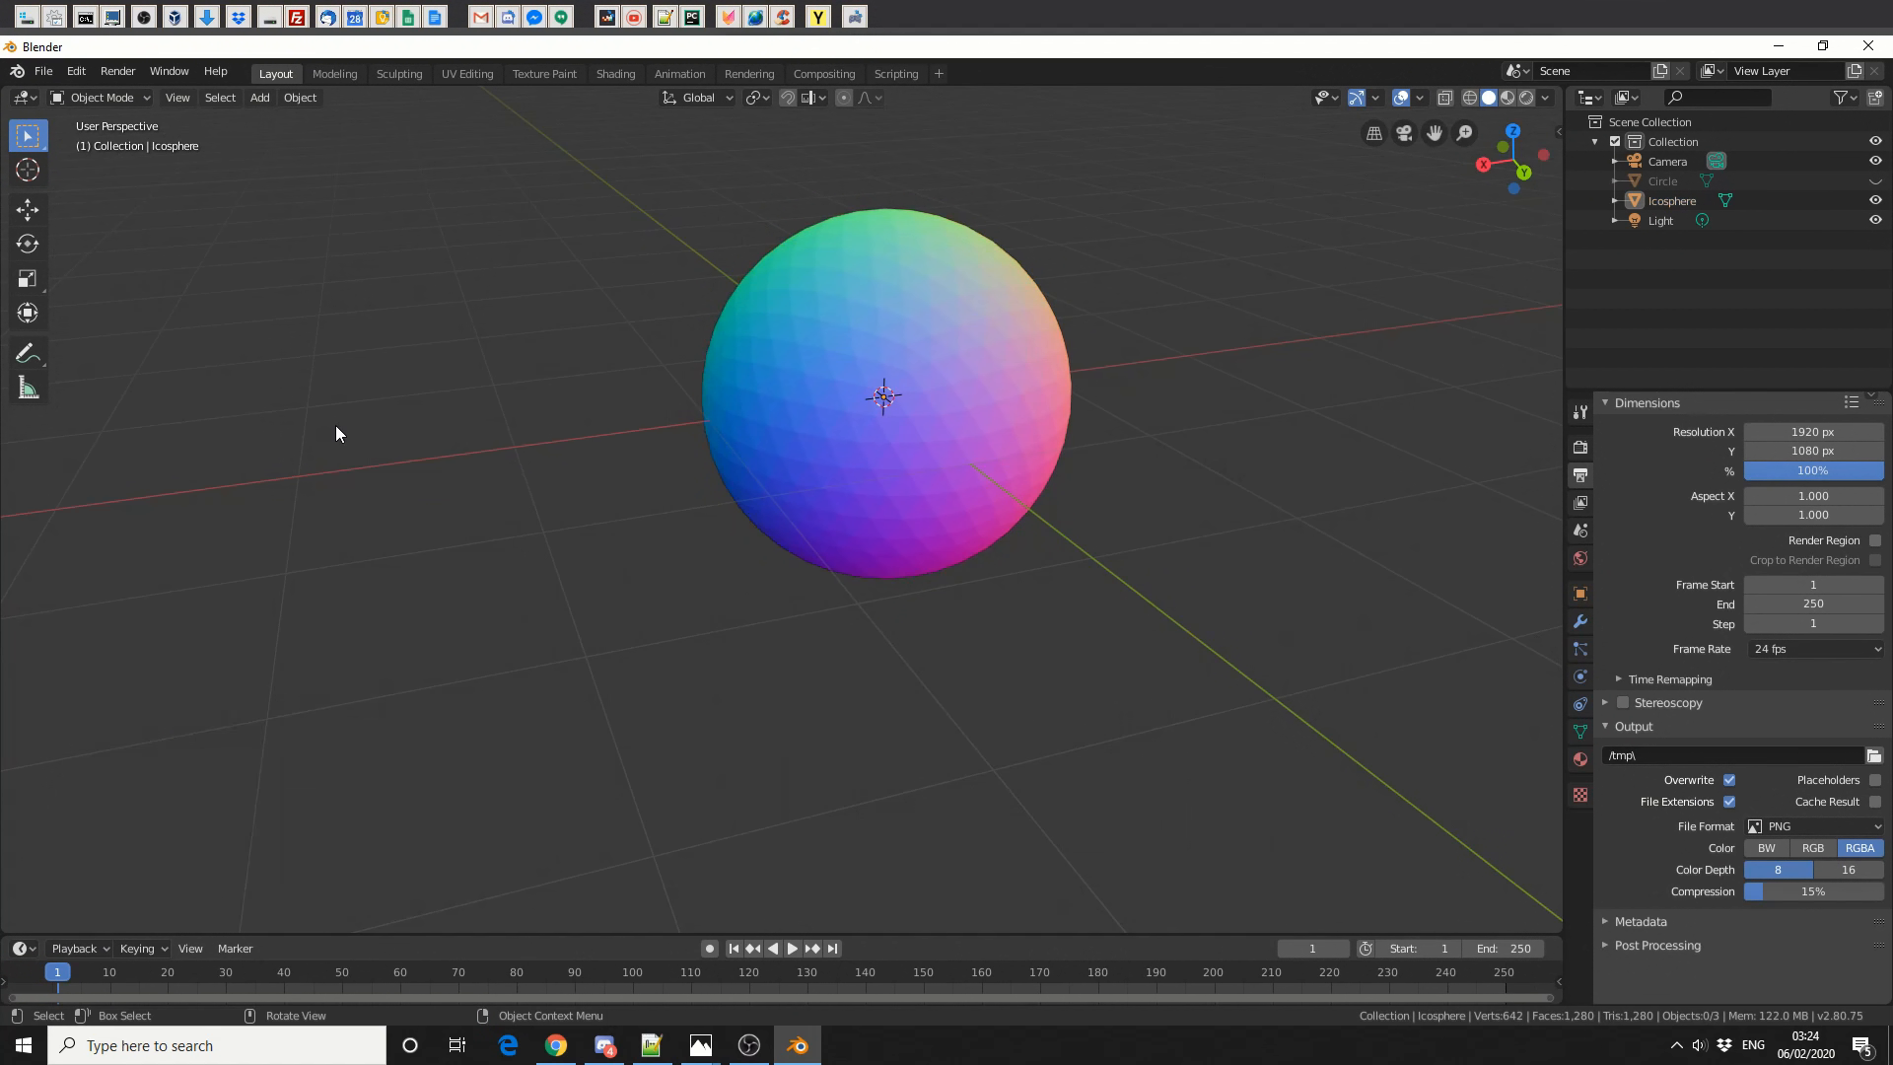
key(Tab)
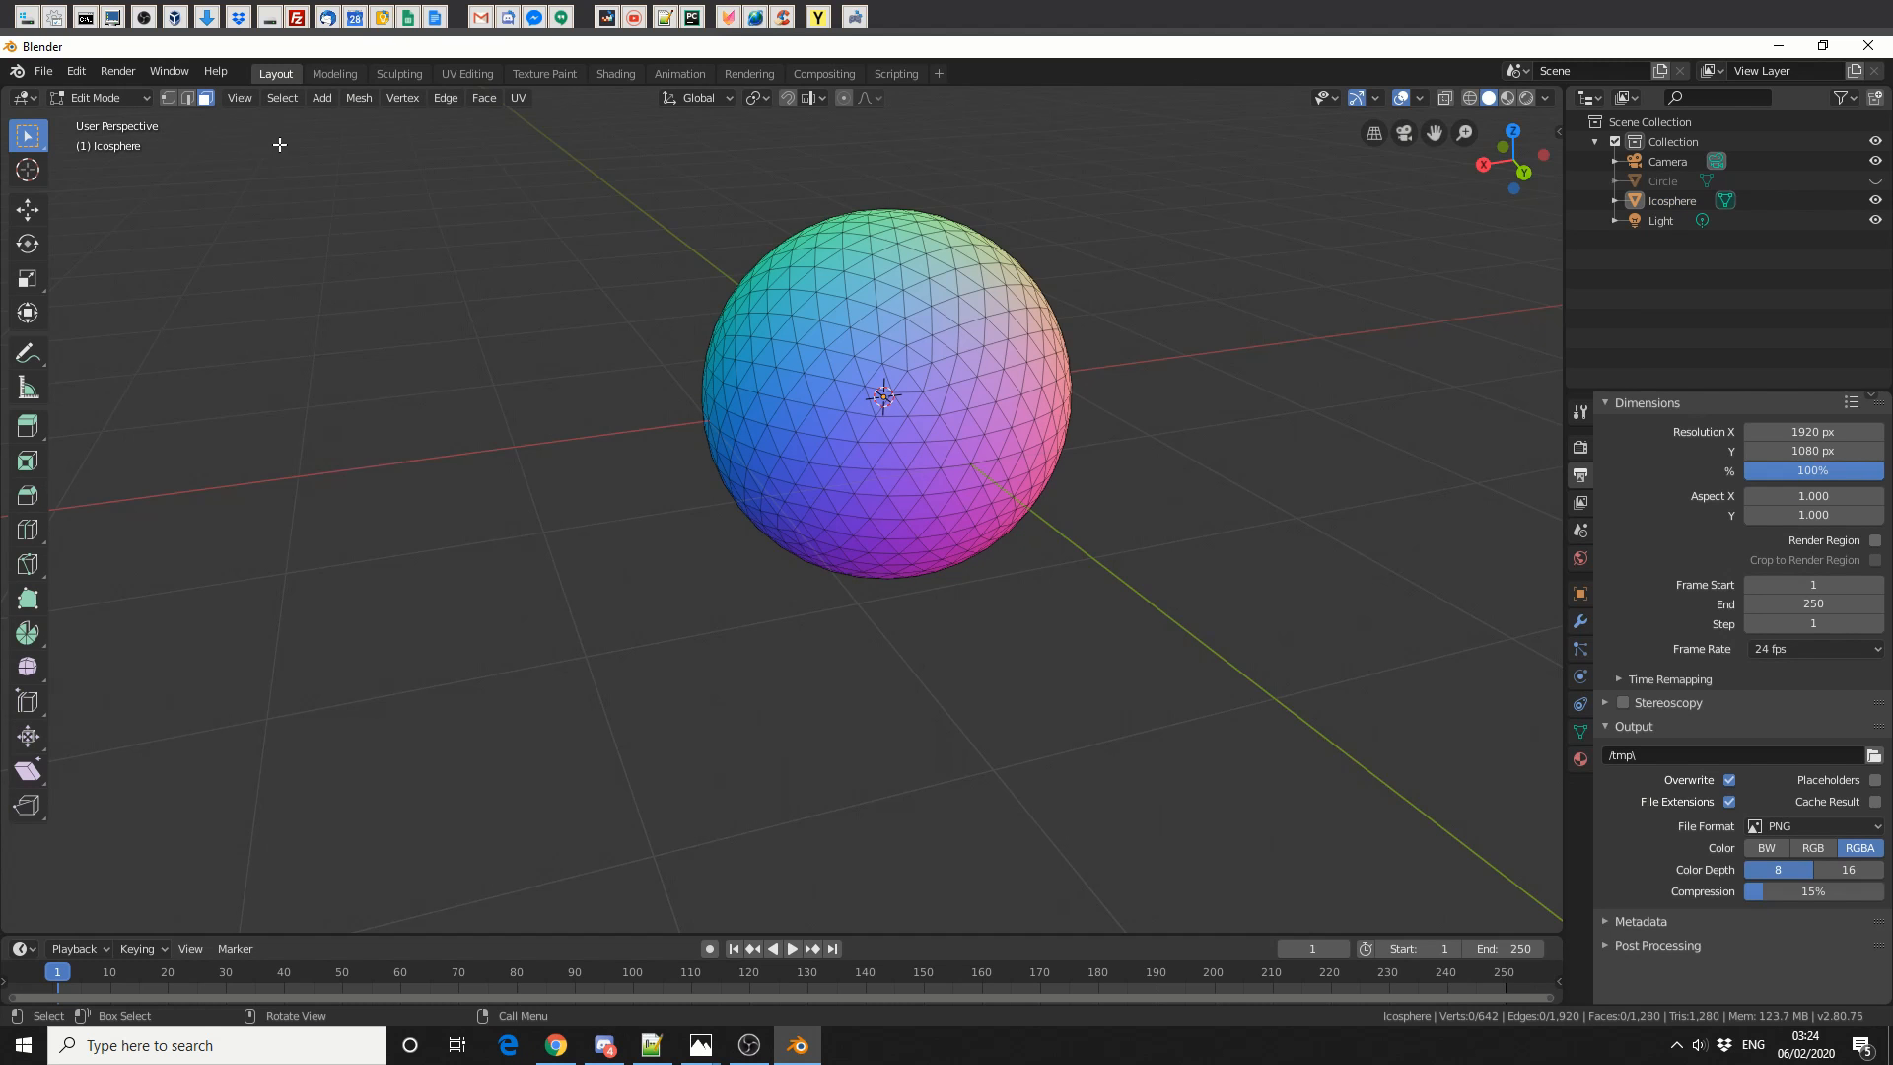
click(359, 97)
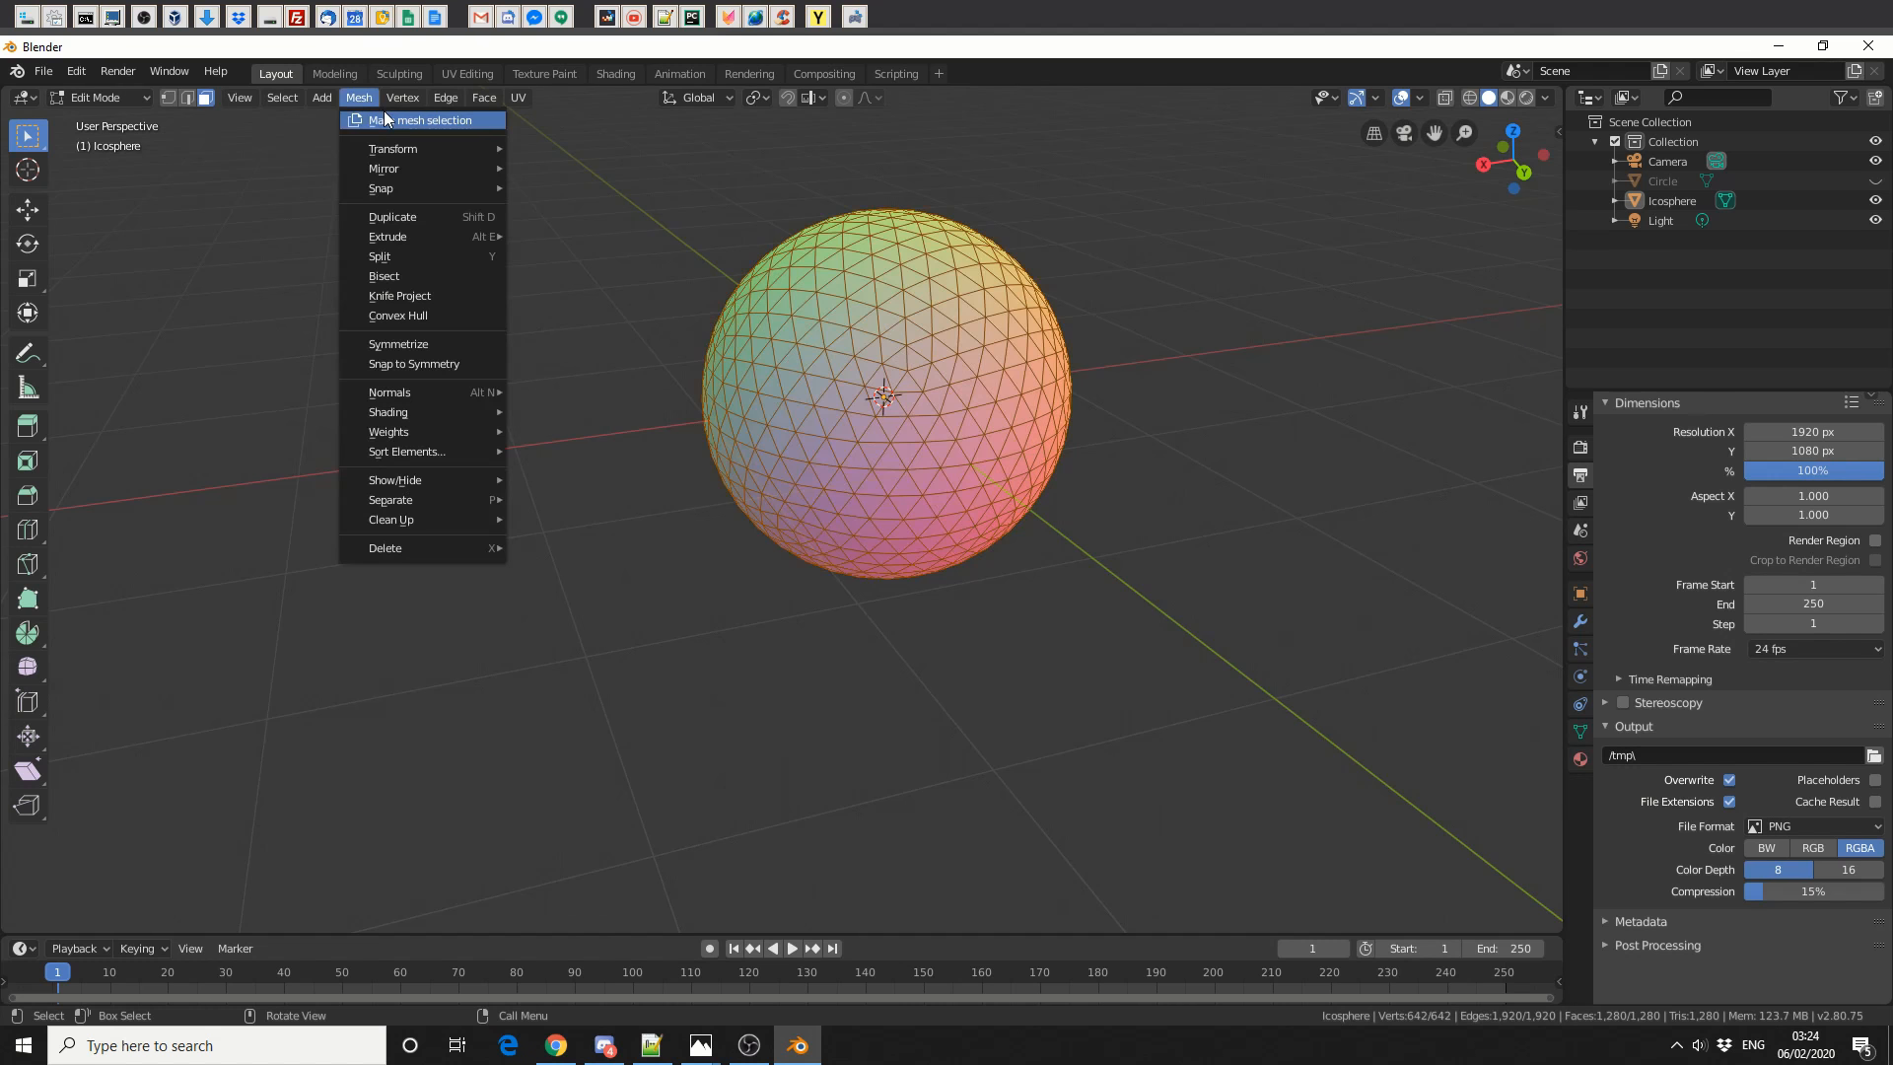
click(422, 119)
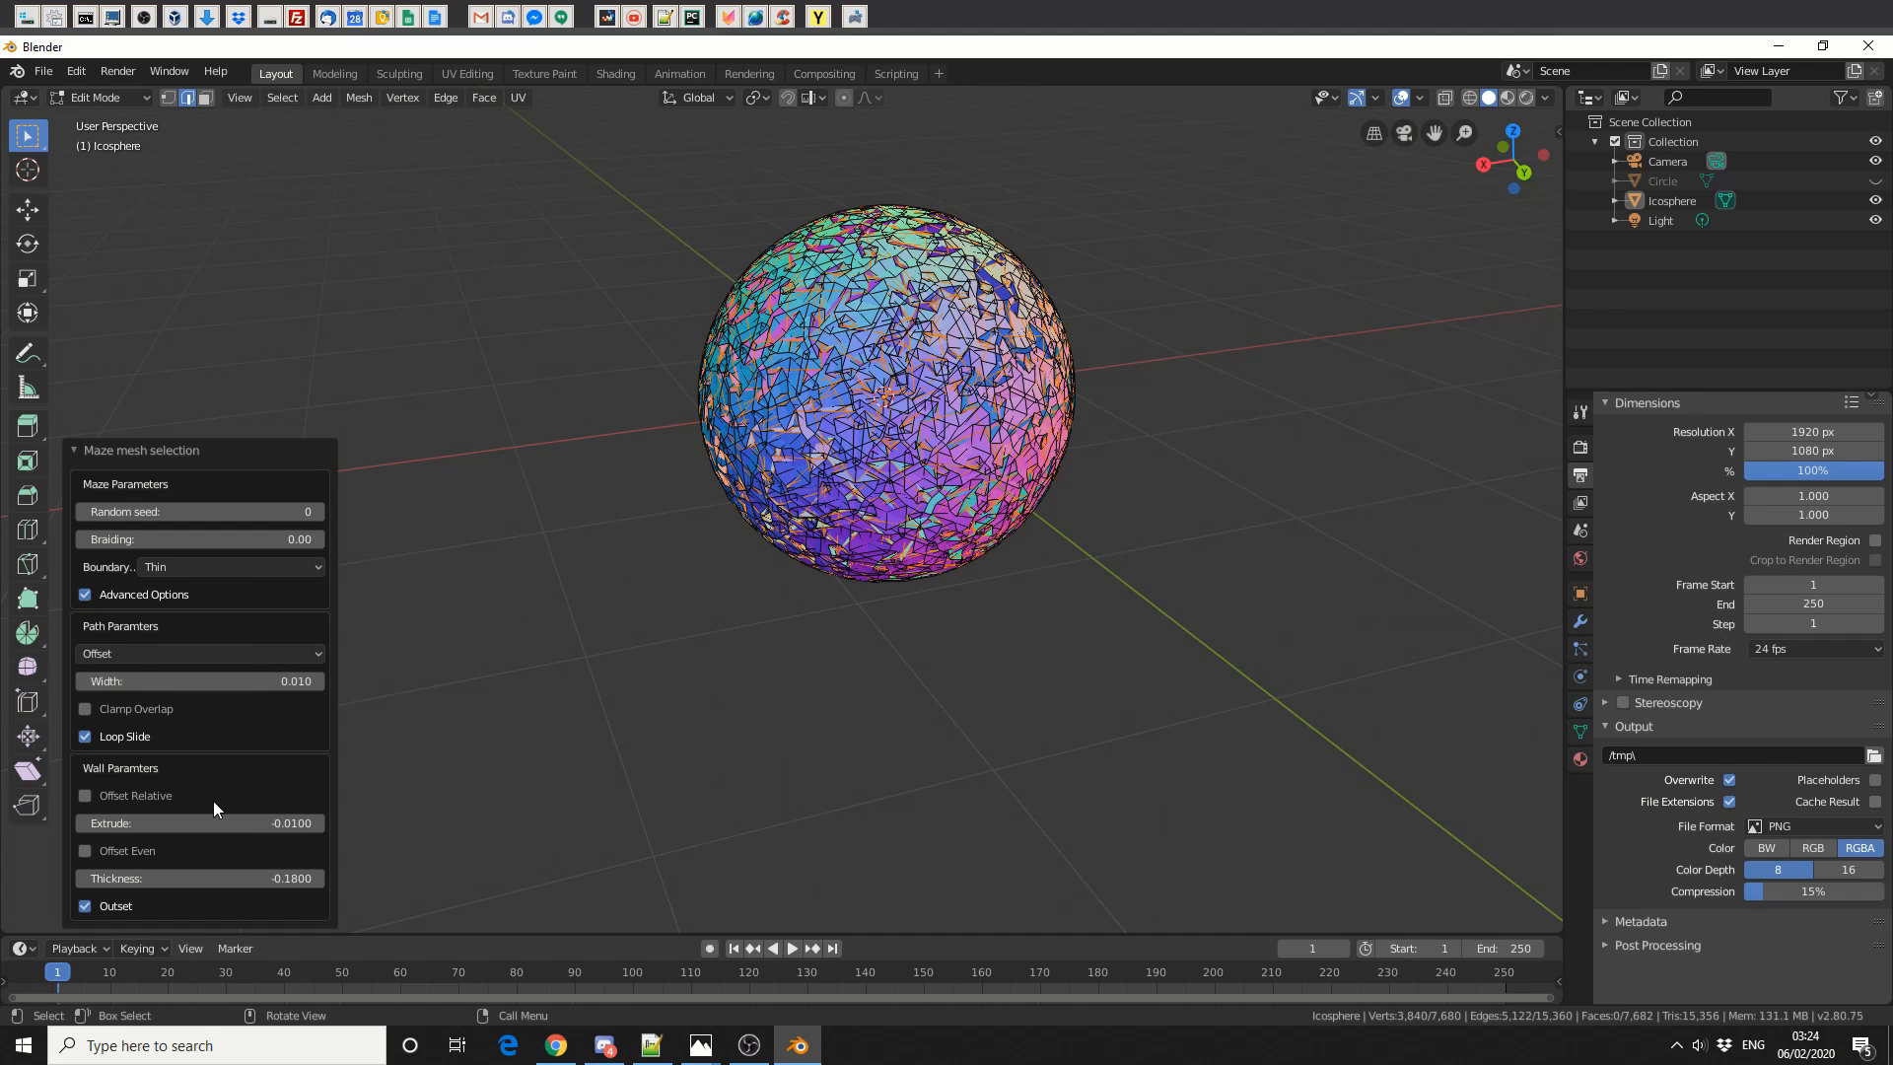
Set maze extrude to 0.62, enable Outset and drag thickness to 0.42.
click(84, 905)
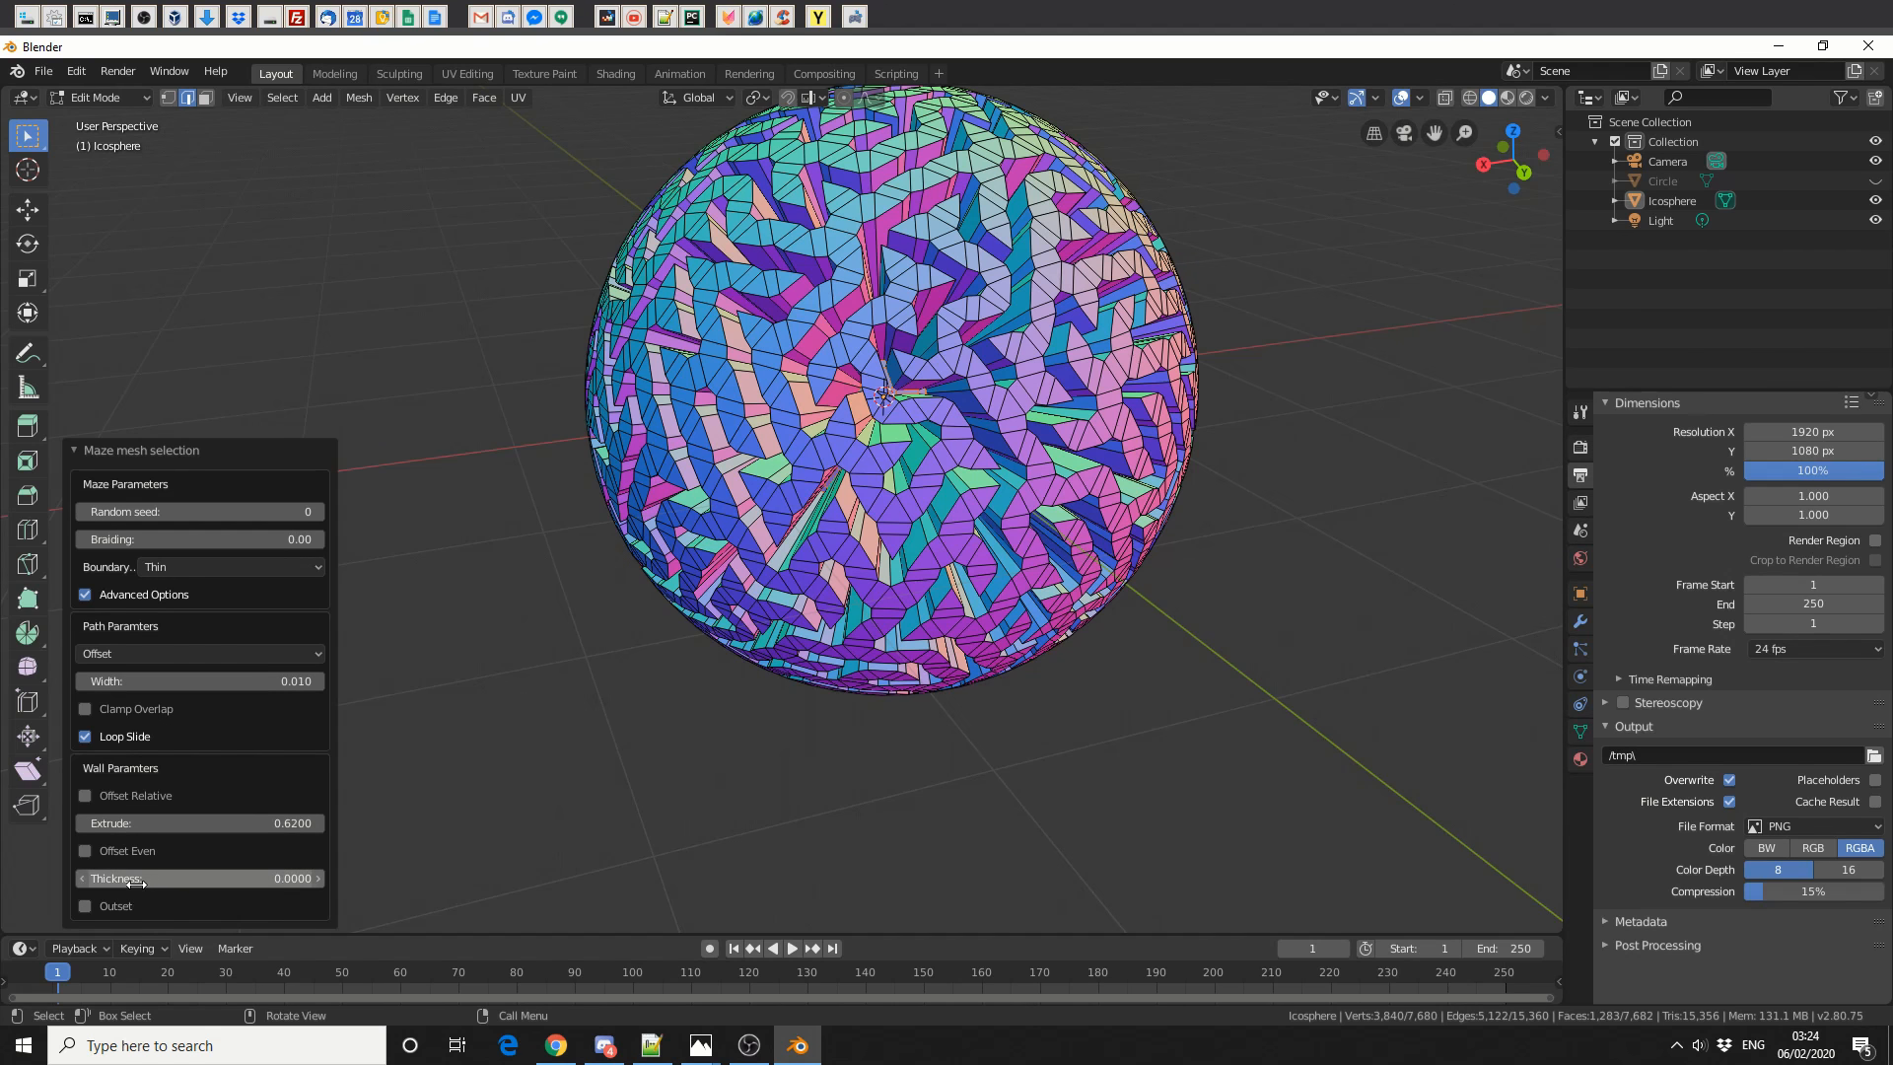
click(85, 904)
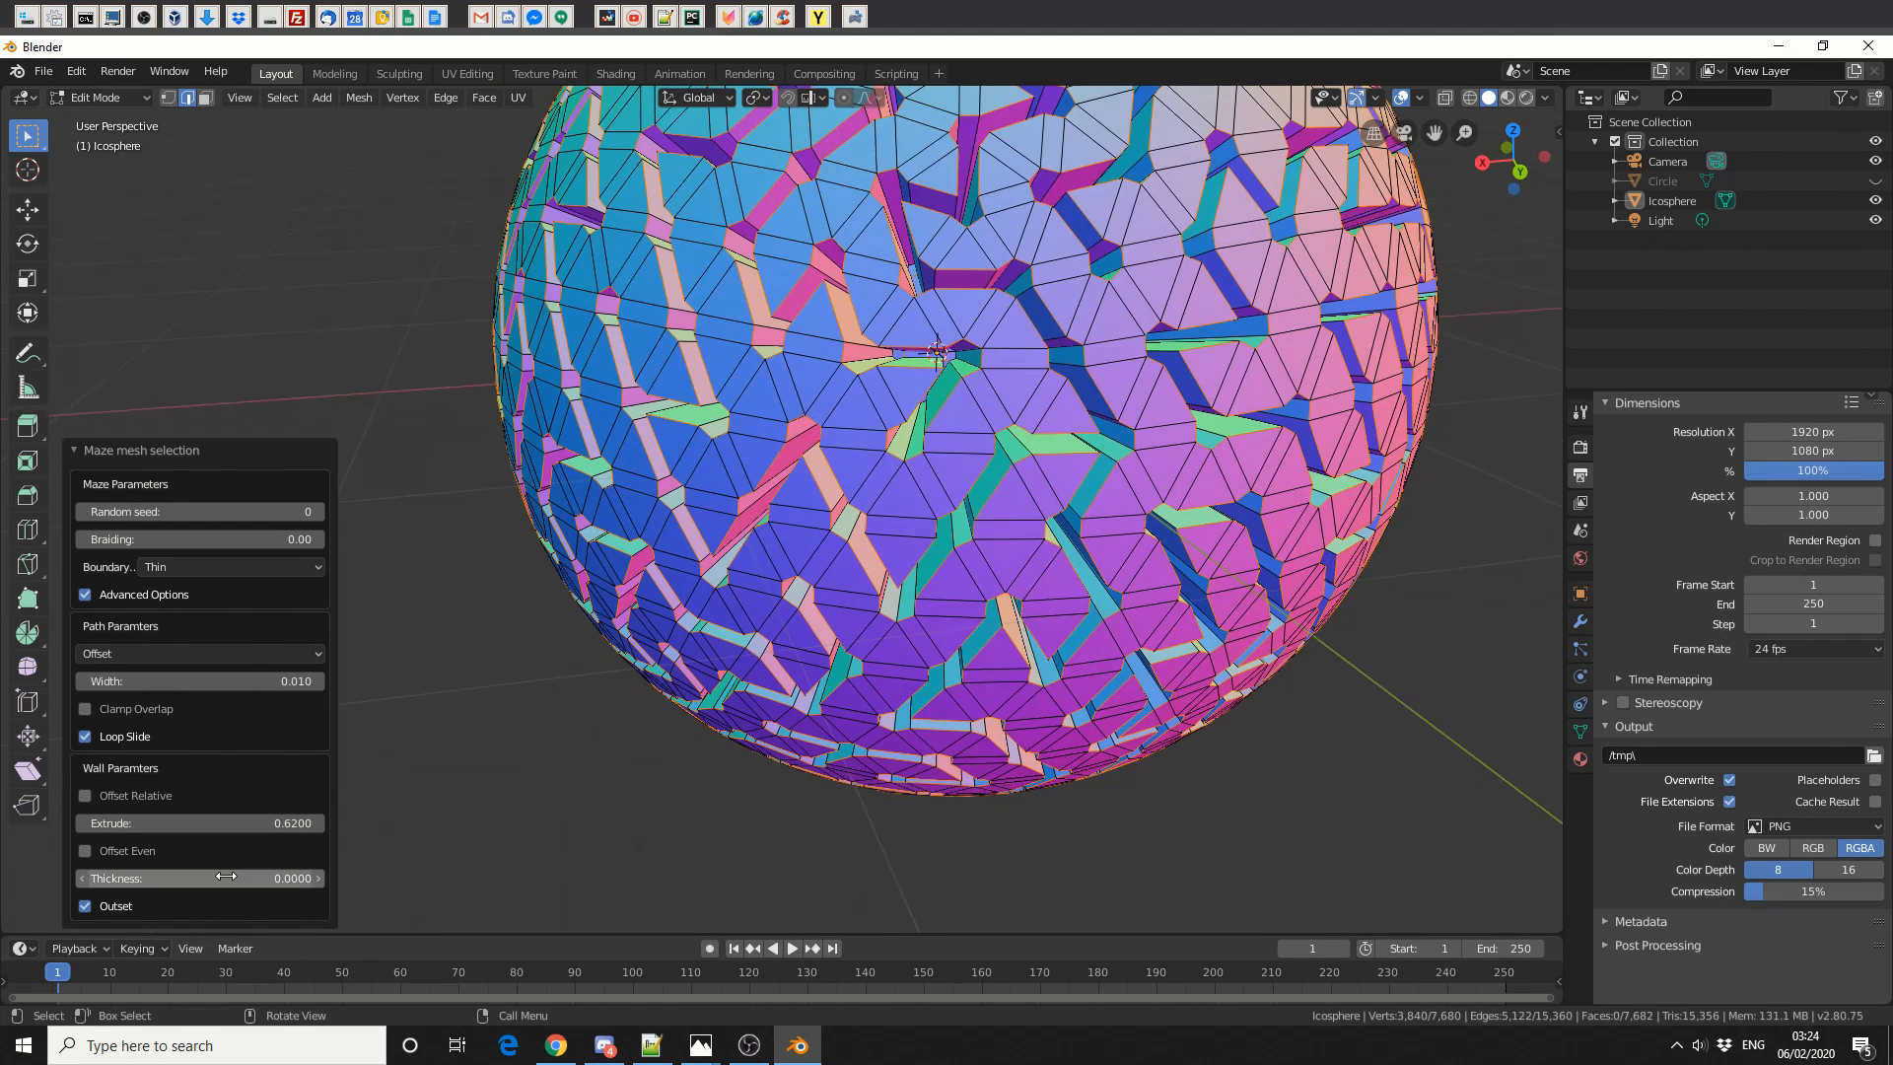
drag(182, 877, 339, 877)
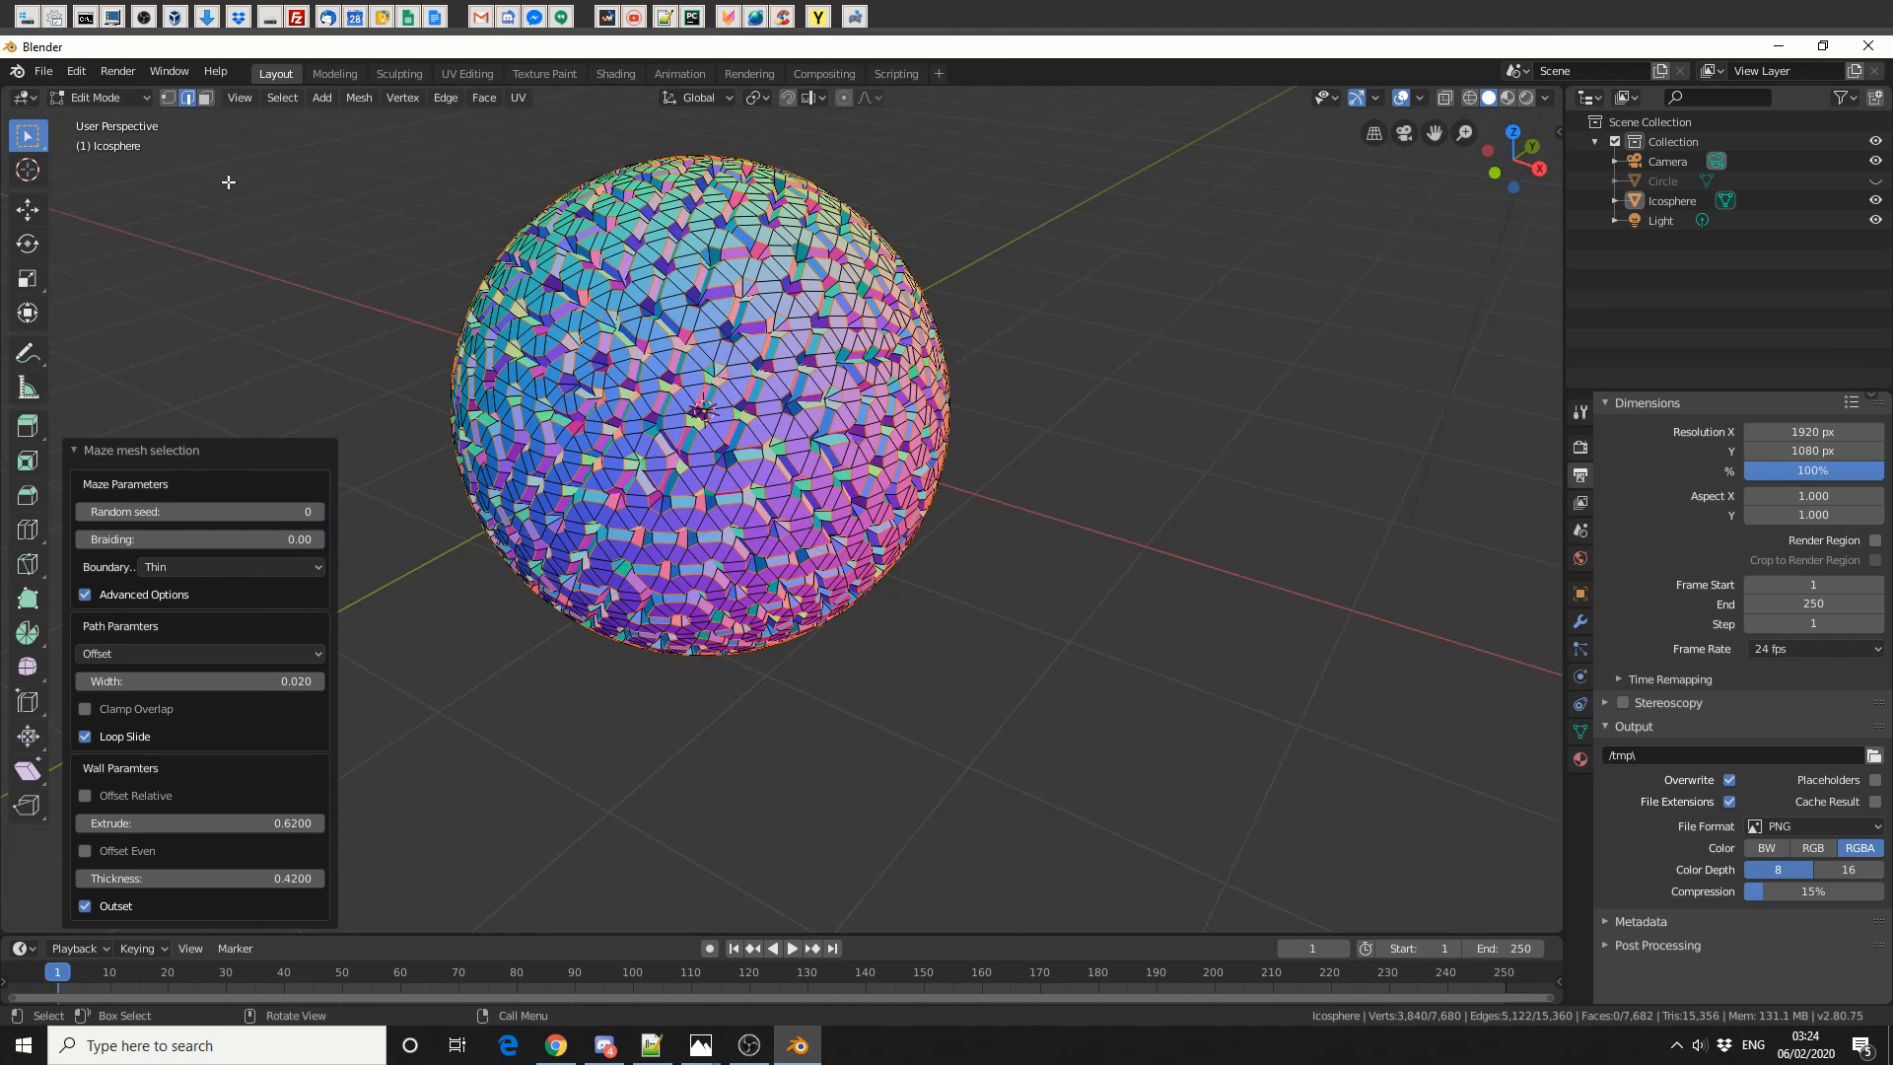
Set viewport shading colour to Single and orbit around the orange maze sphere.
click(1544, 97)
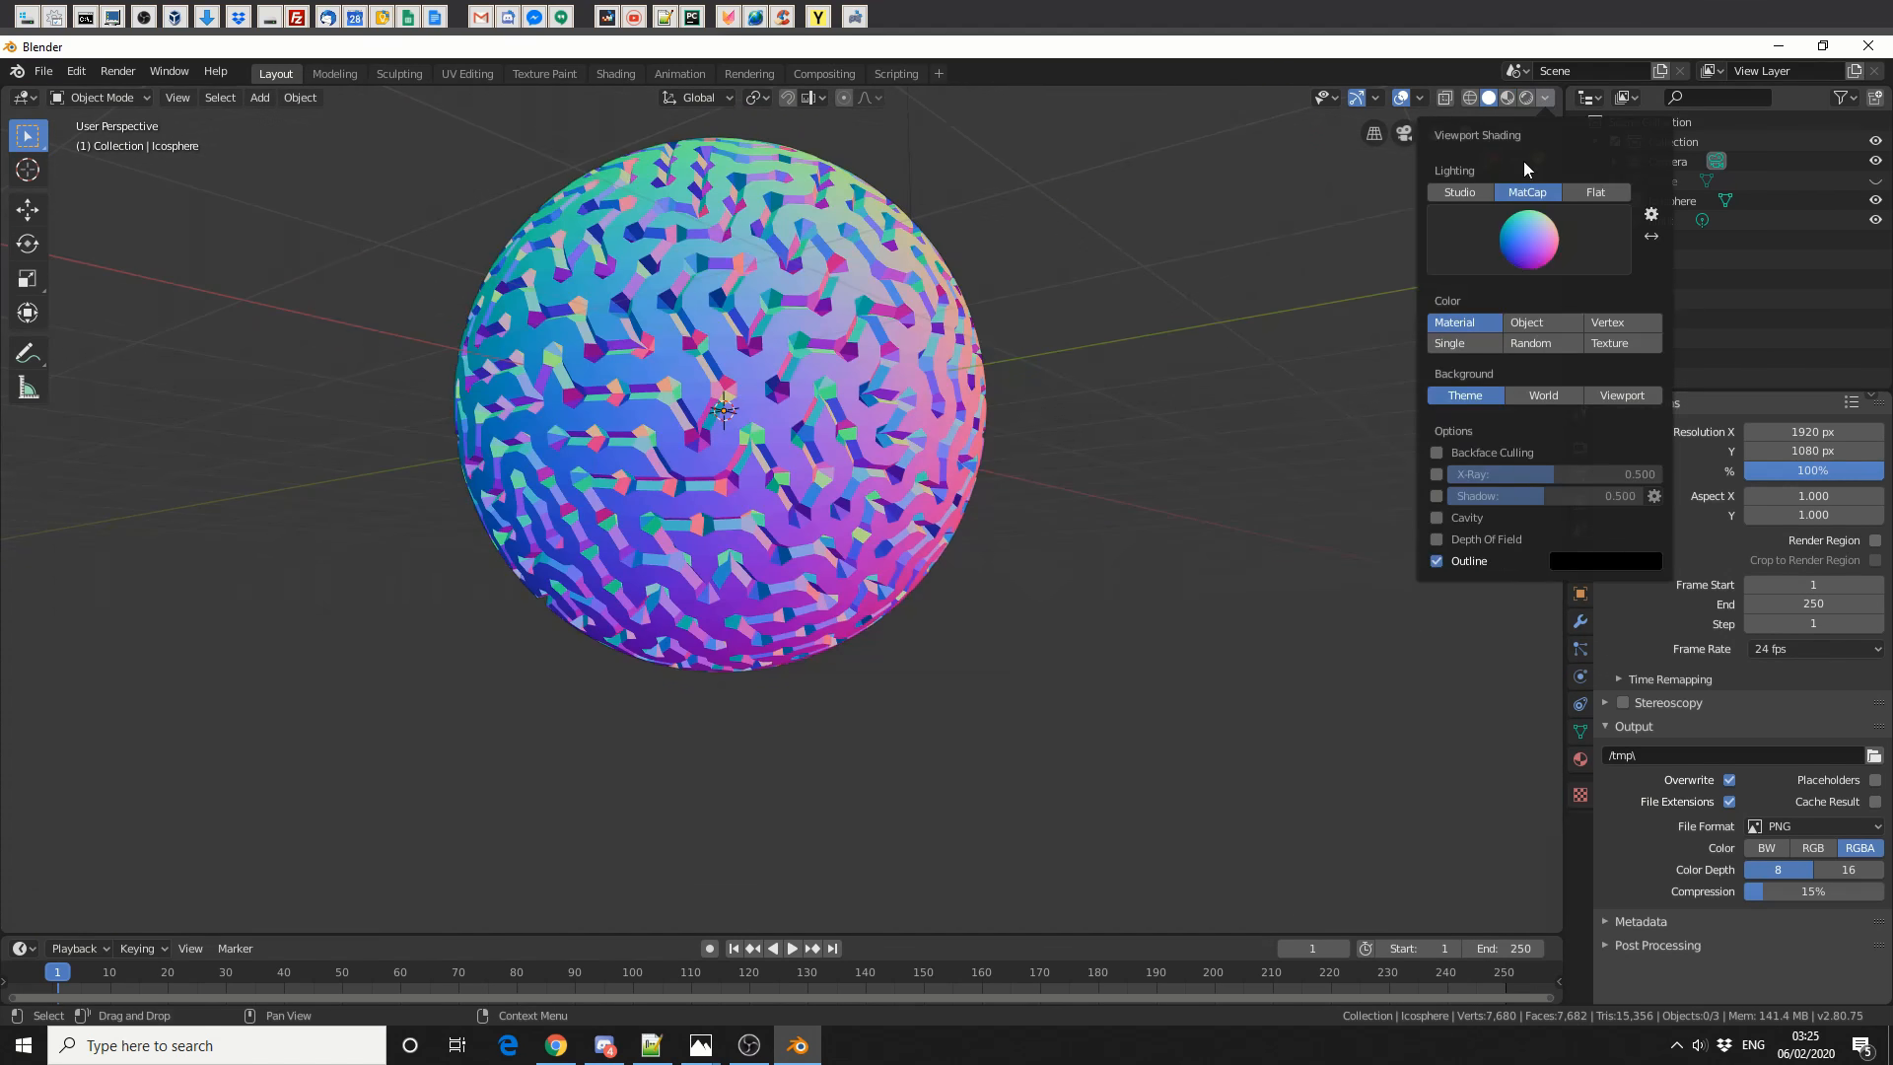
click(1528, 238)
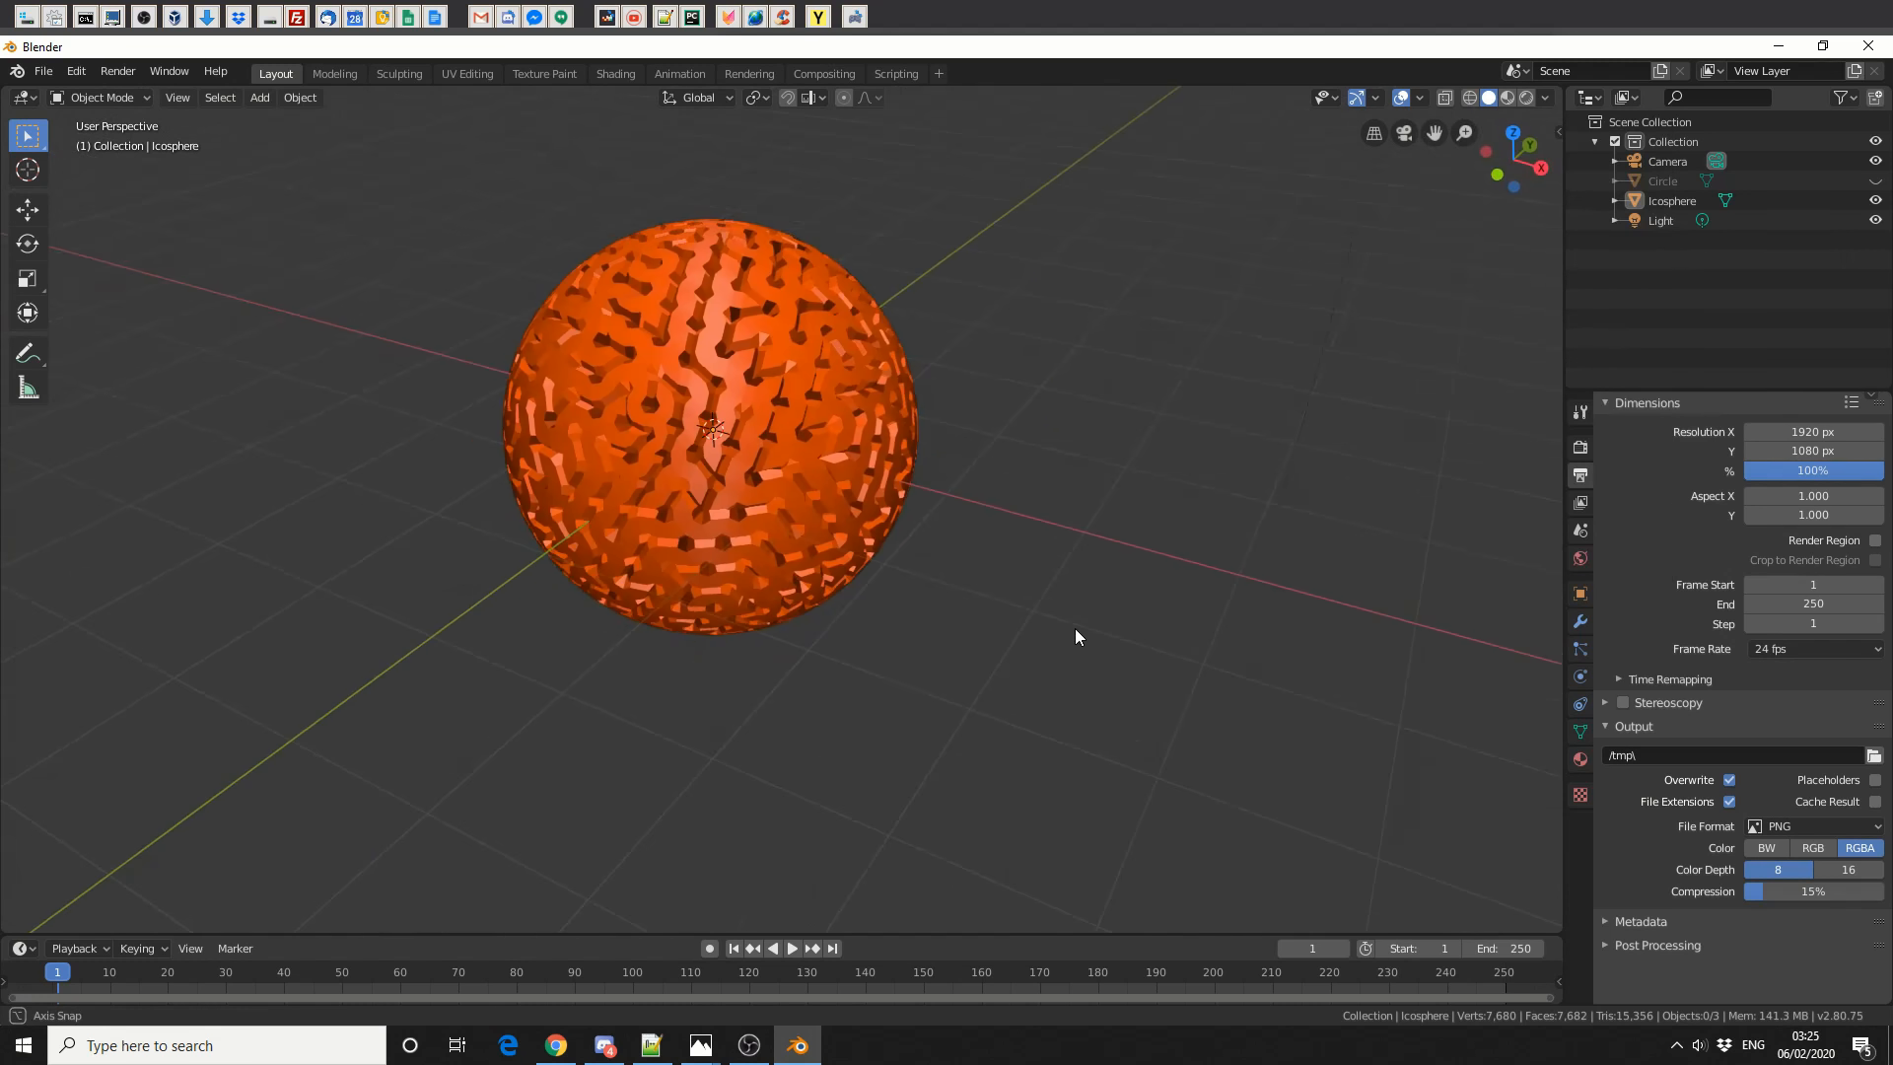
drag(1076, 636, 1060, 639)
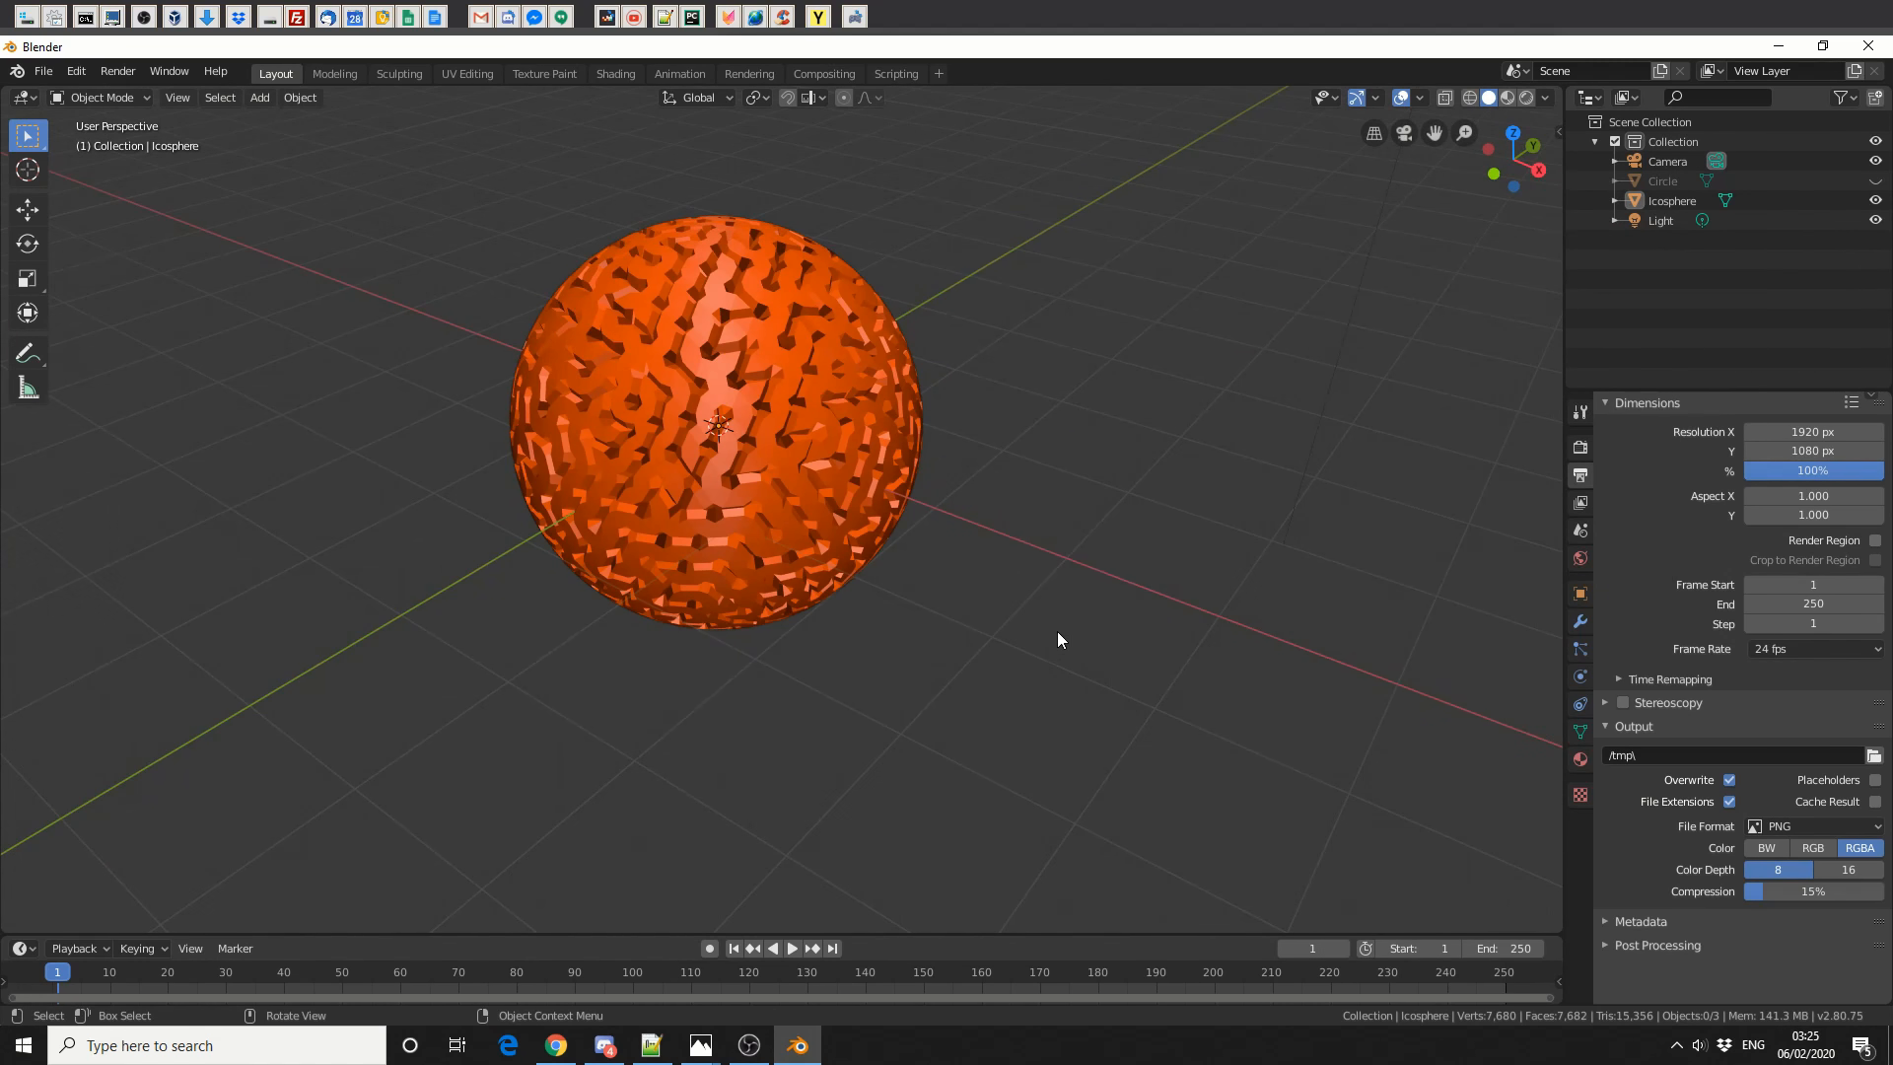